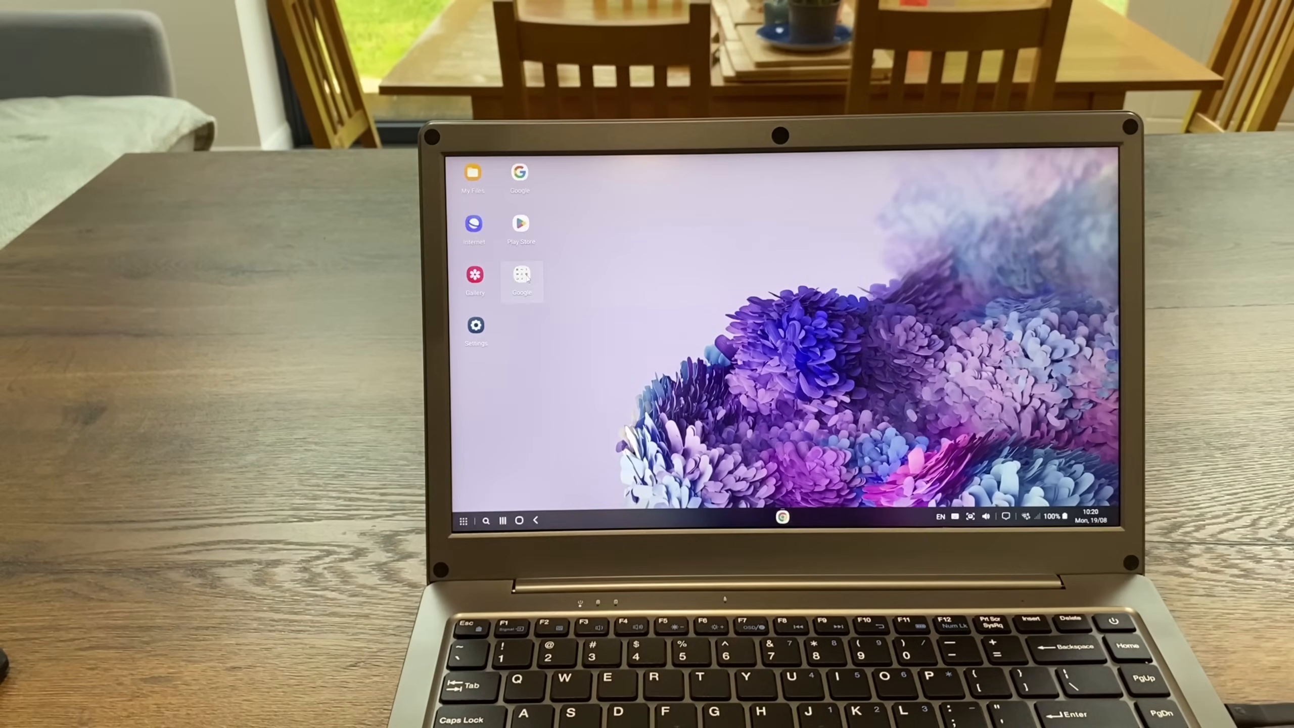
Launch Chrome, search CeX for 'honor', and open the Honor View 20 6GB/128GB Black listing.
left_click(521, 274)
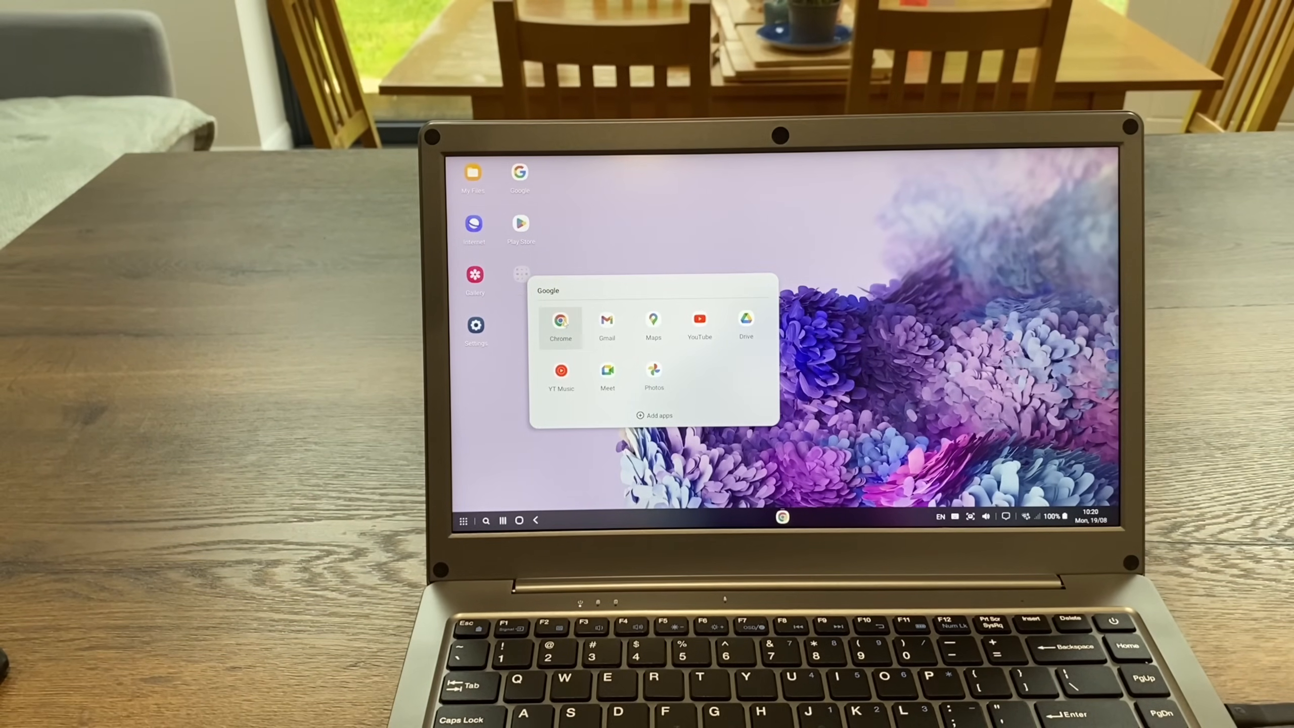
left_click(561, 322)
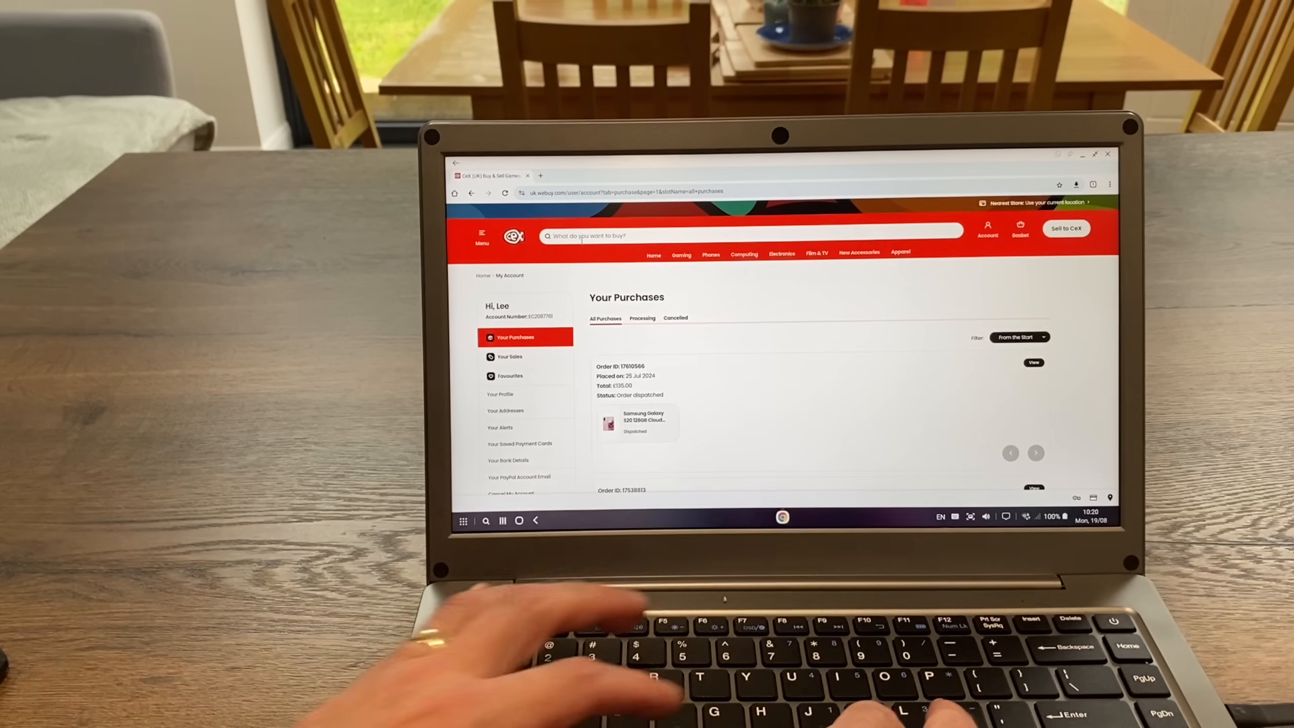
type("honor view 20")
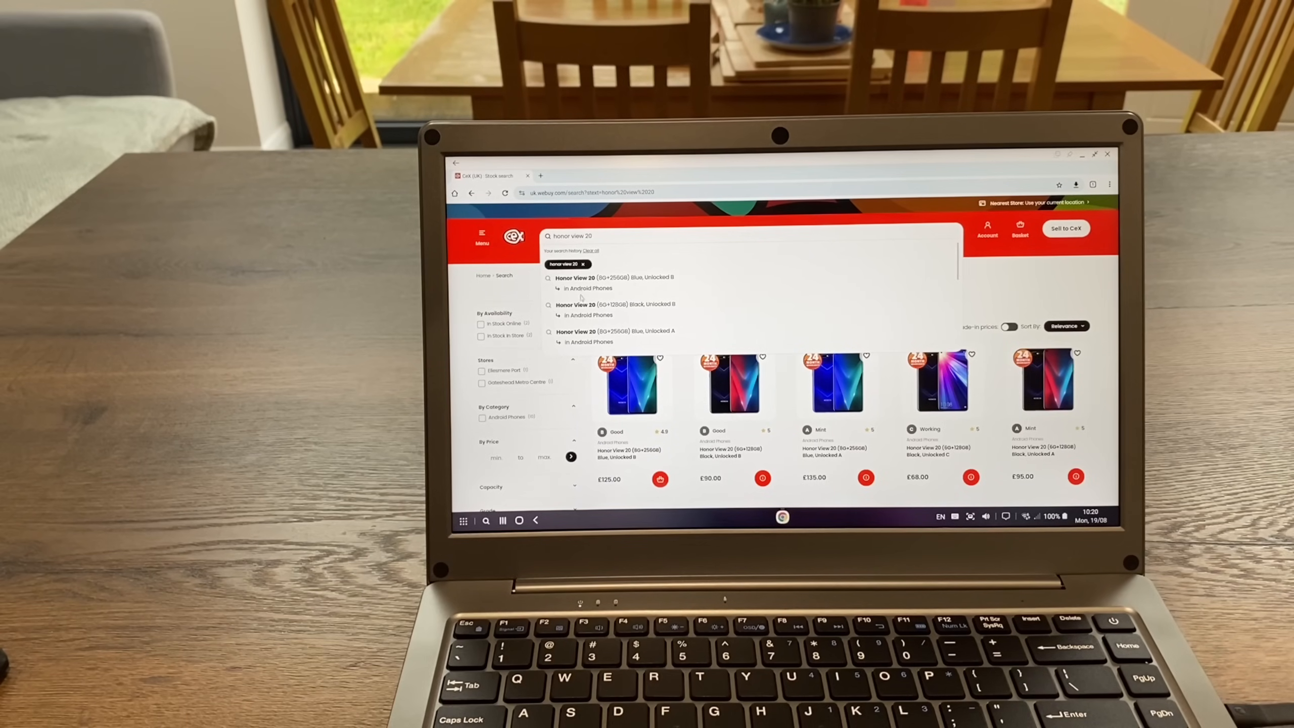
left_click(612, 304)
type("crowview")
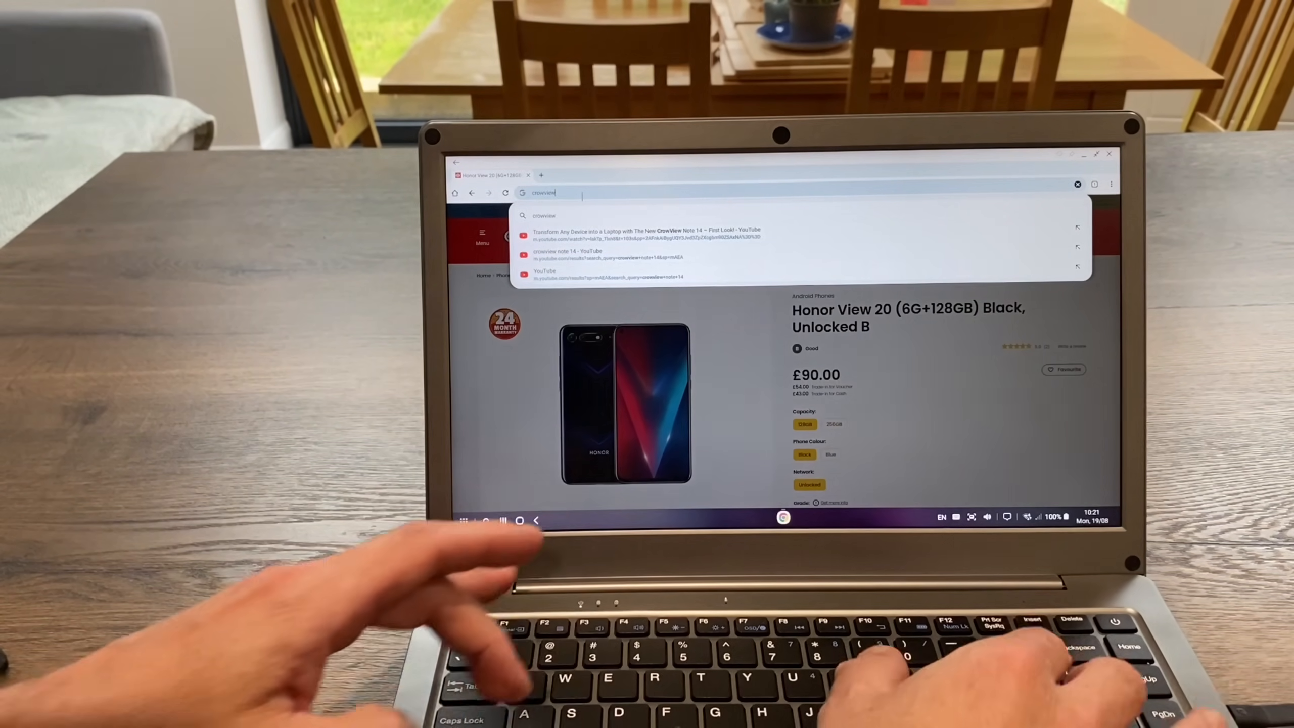
Search Google for CrowView and open the CrowView Note Kickstarter campaign page.
key("Return")
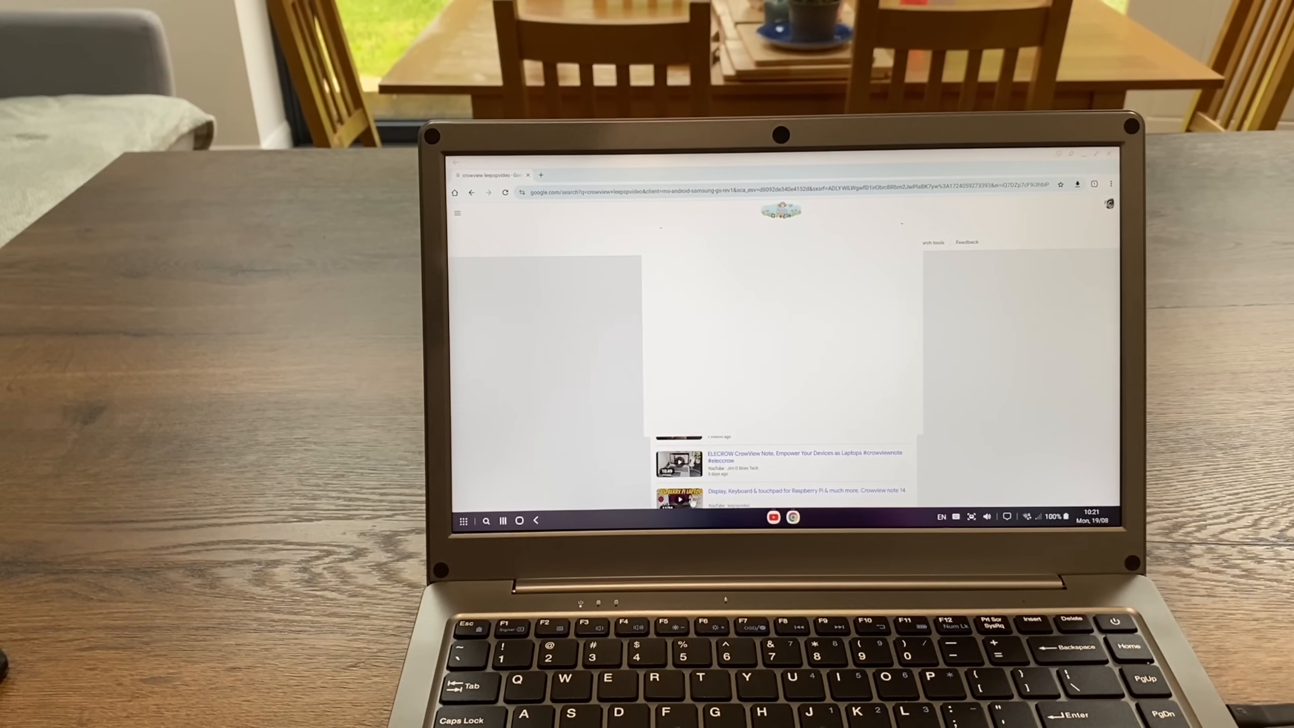
left_click(680, 497)
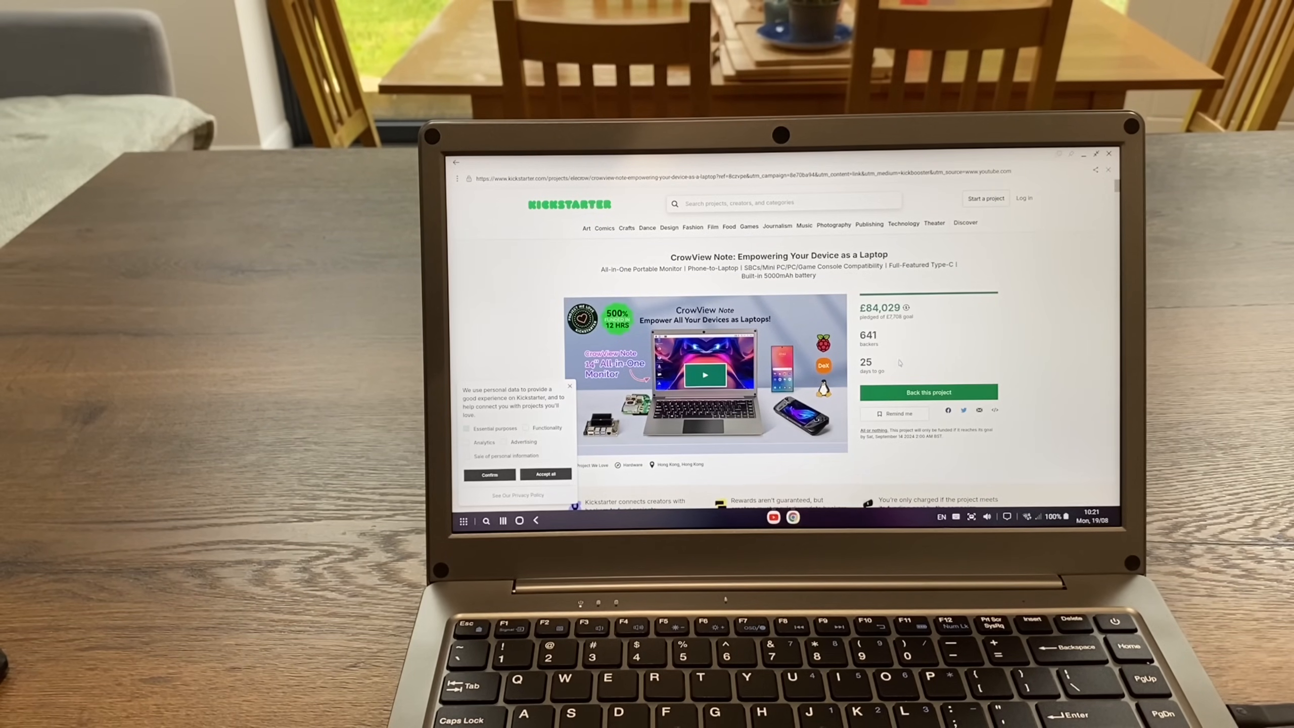
mouse_move(929, 392)
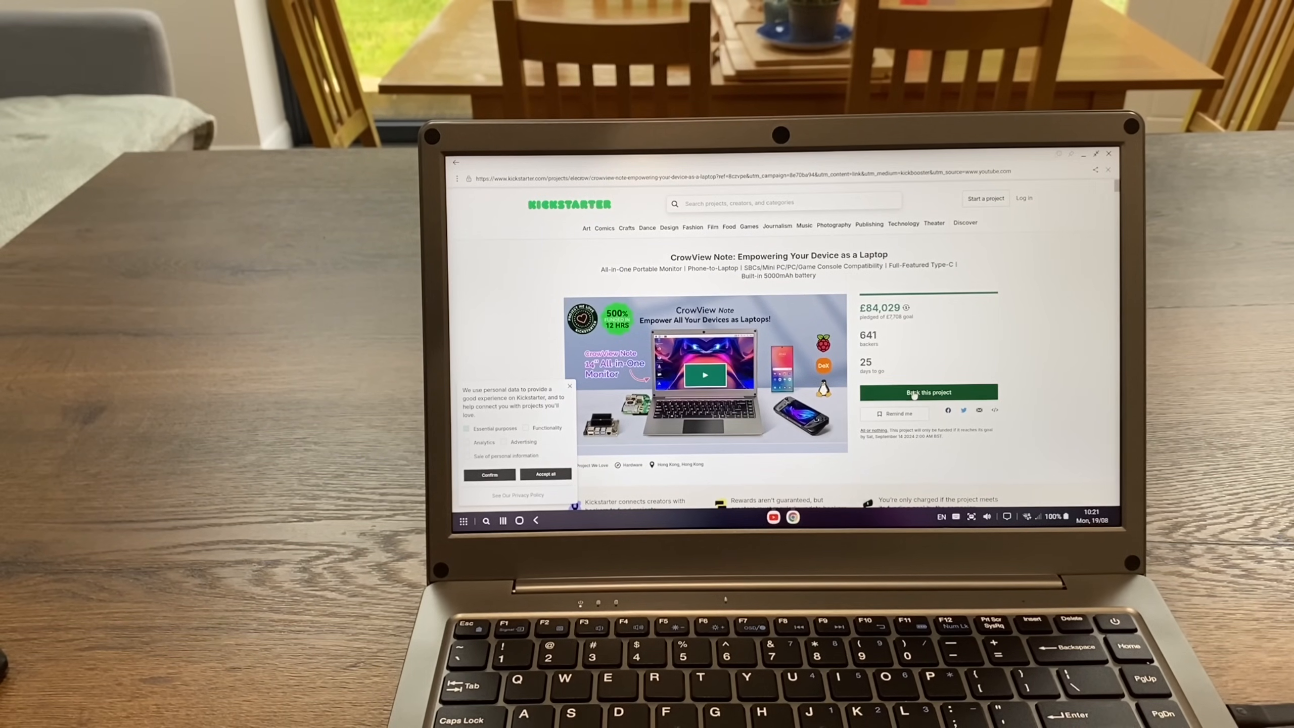
Choose to back CrowView Note and scroll through reward tiers starting at HK$1,014.
left_click(929, 392)
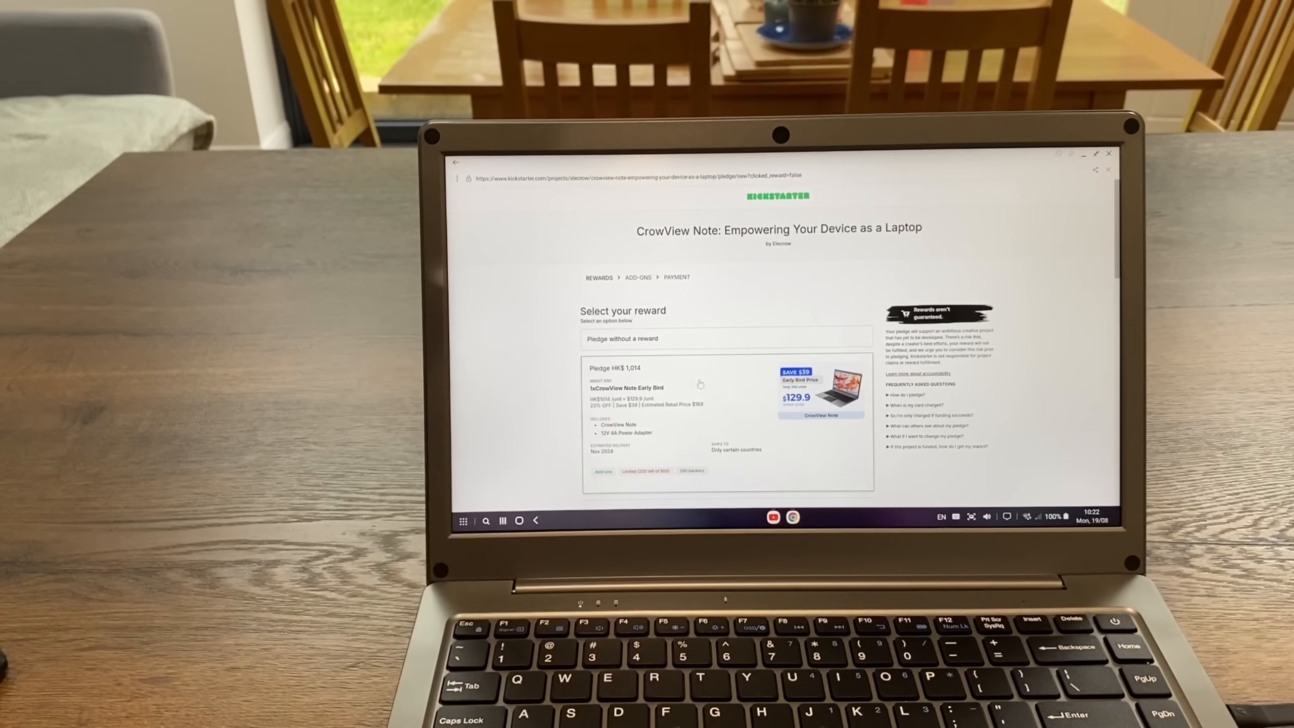
scroll("down", 3)
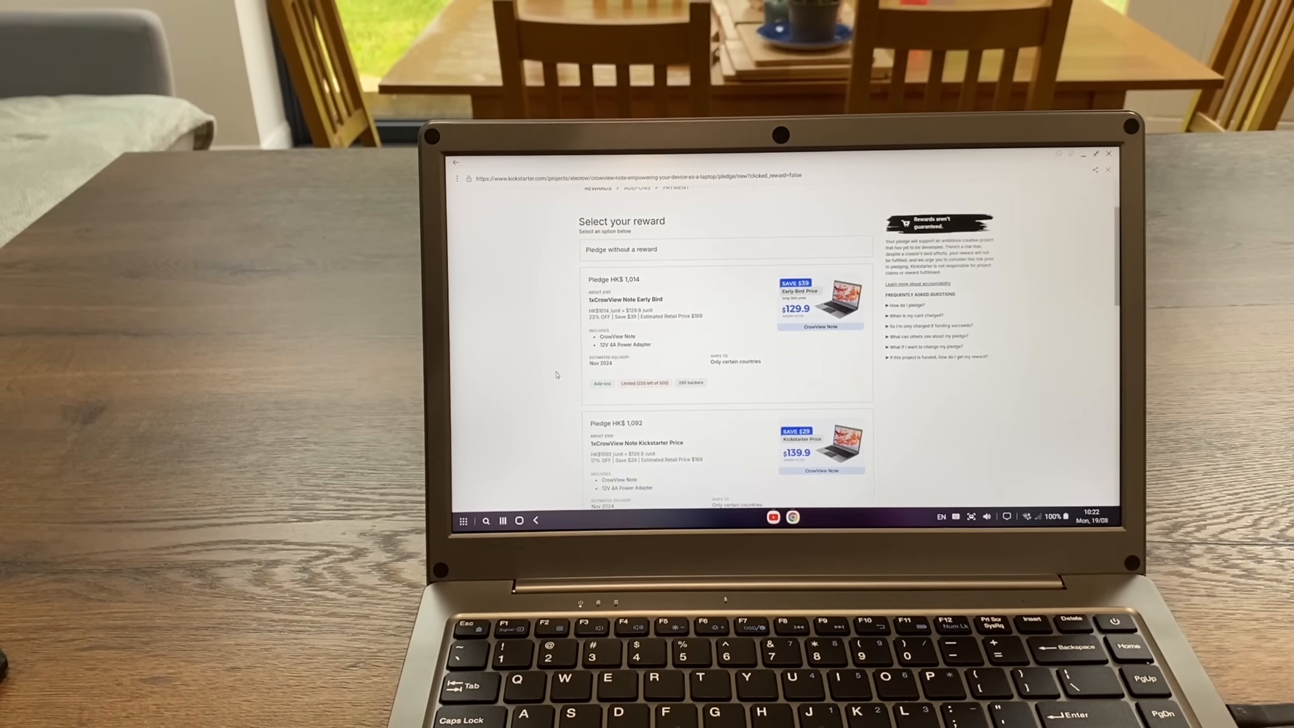
scroll("down", 3)
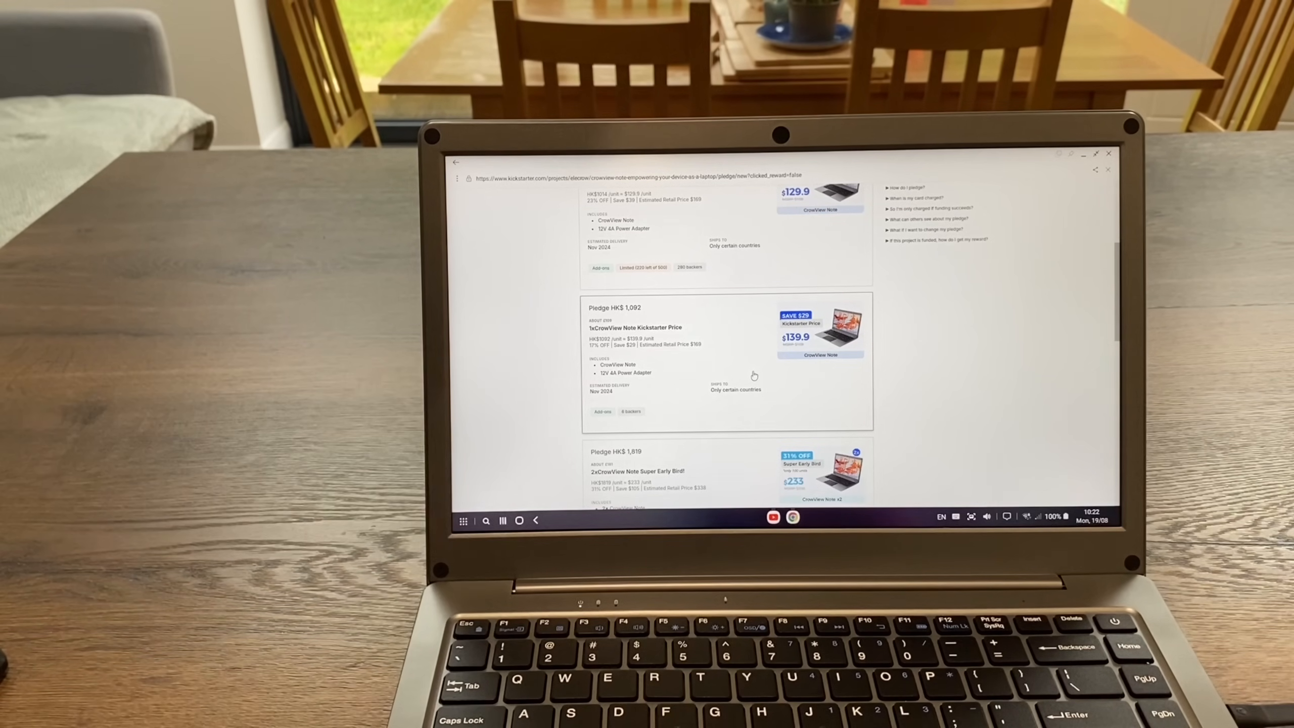
scroll("up", 3)
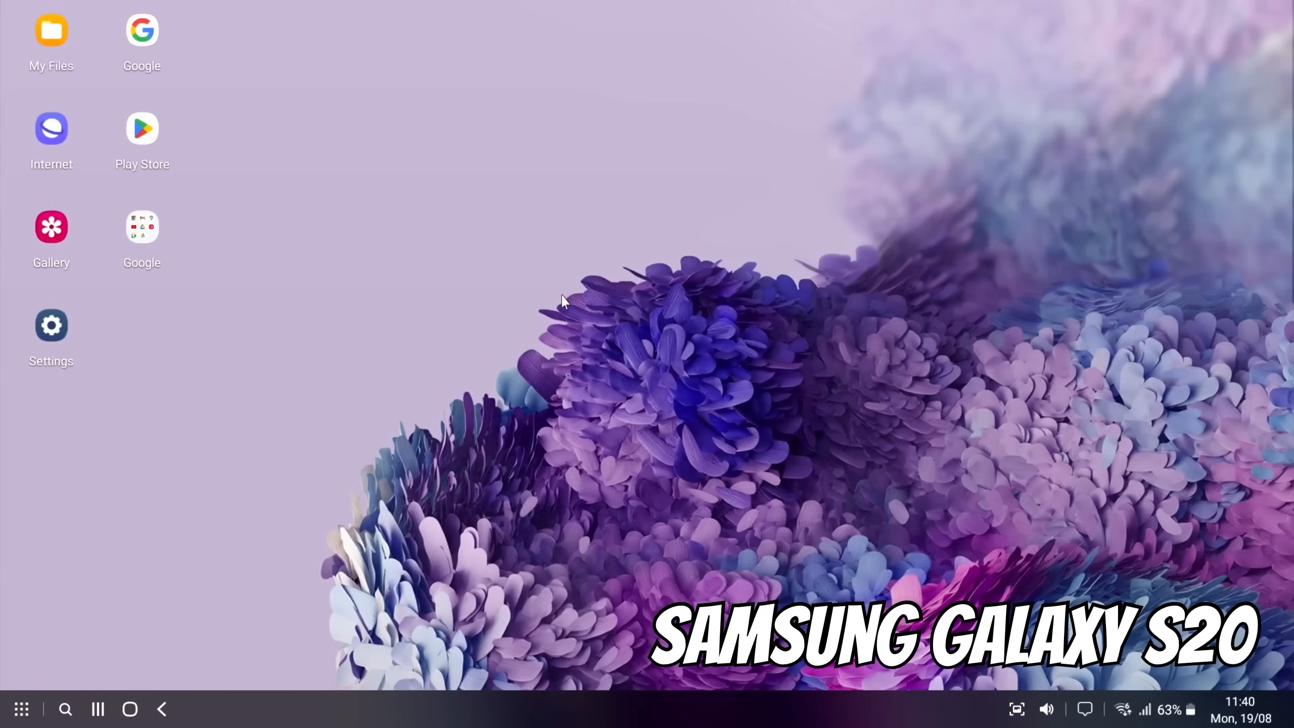
mouse_move(604, 525)
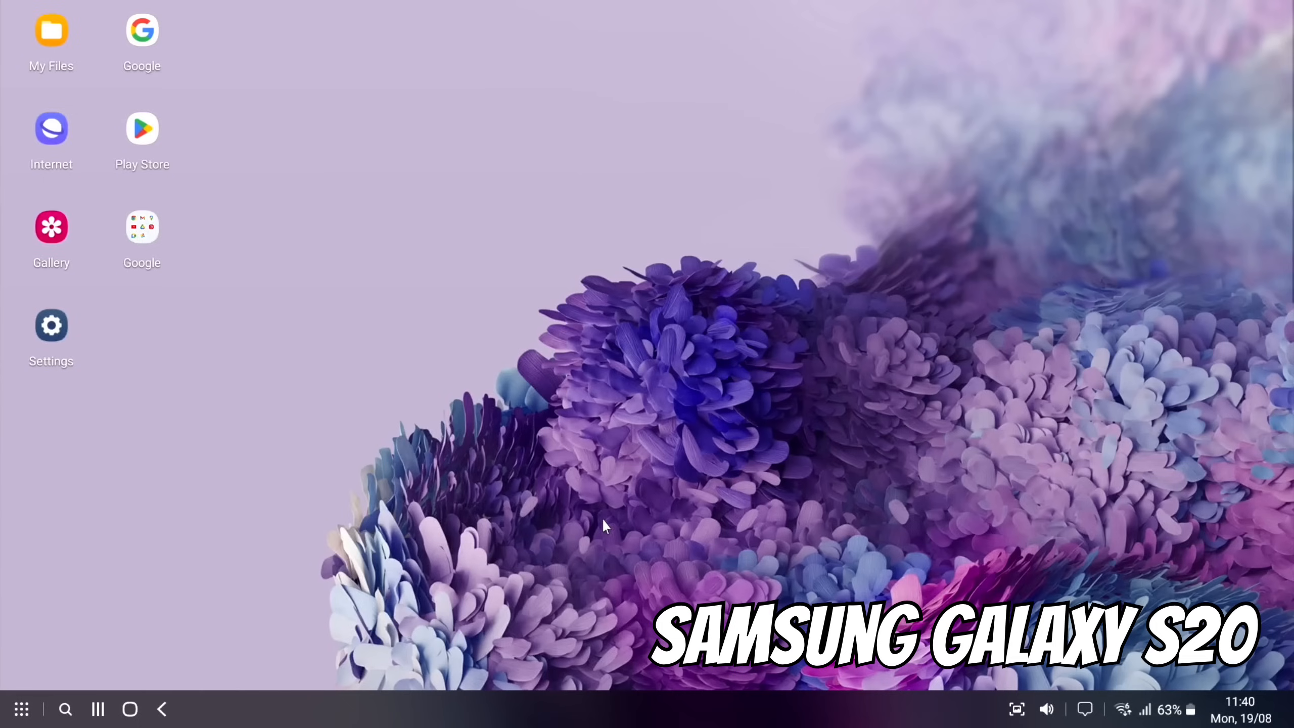
mouse_move(696, 463)
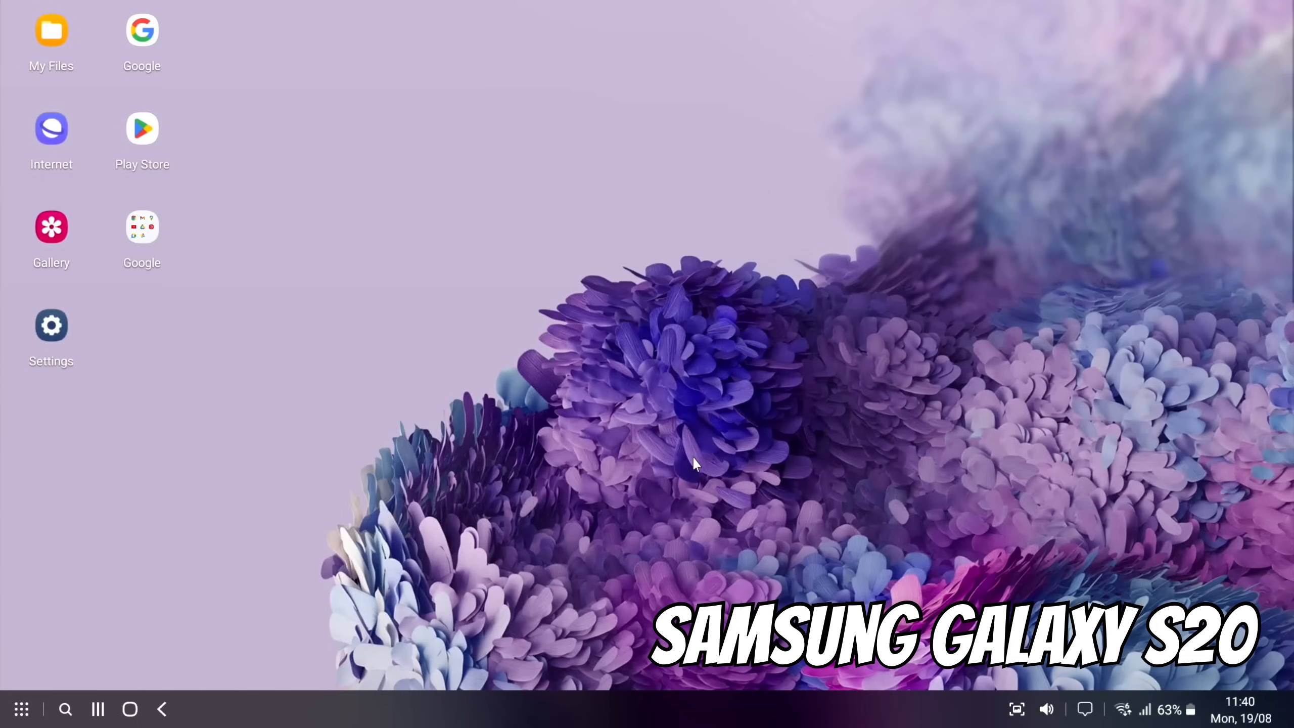
mouse_move(254, 569)
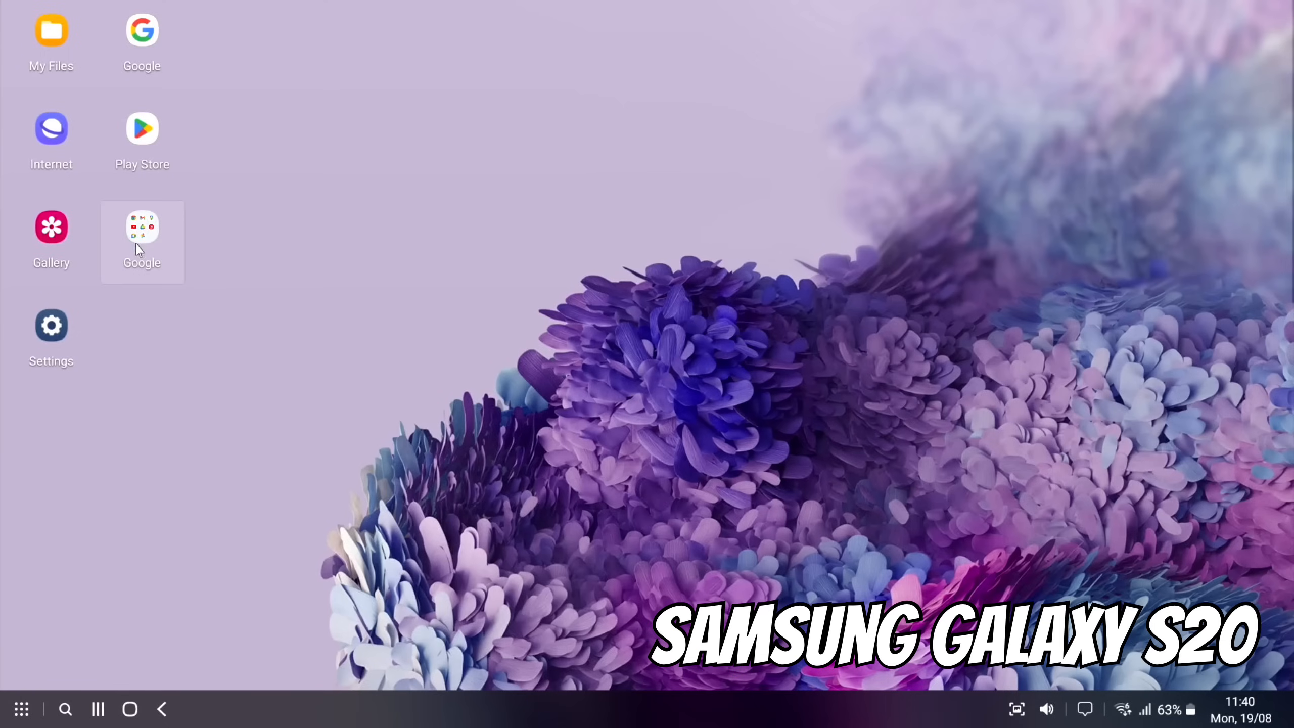
Open the desktop Google folder and launch Chrome.
left_click(143, 231)
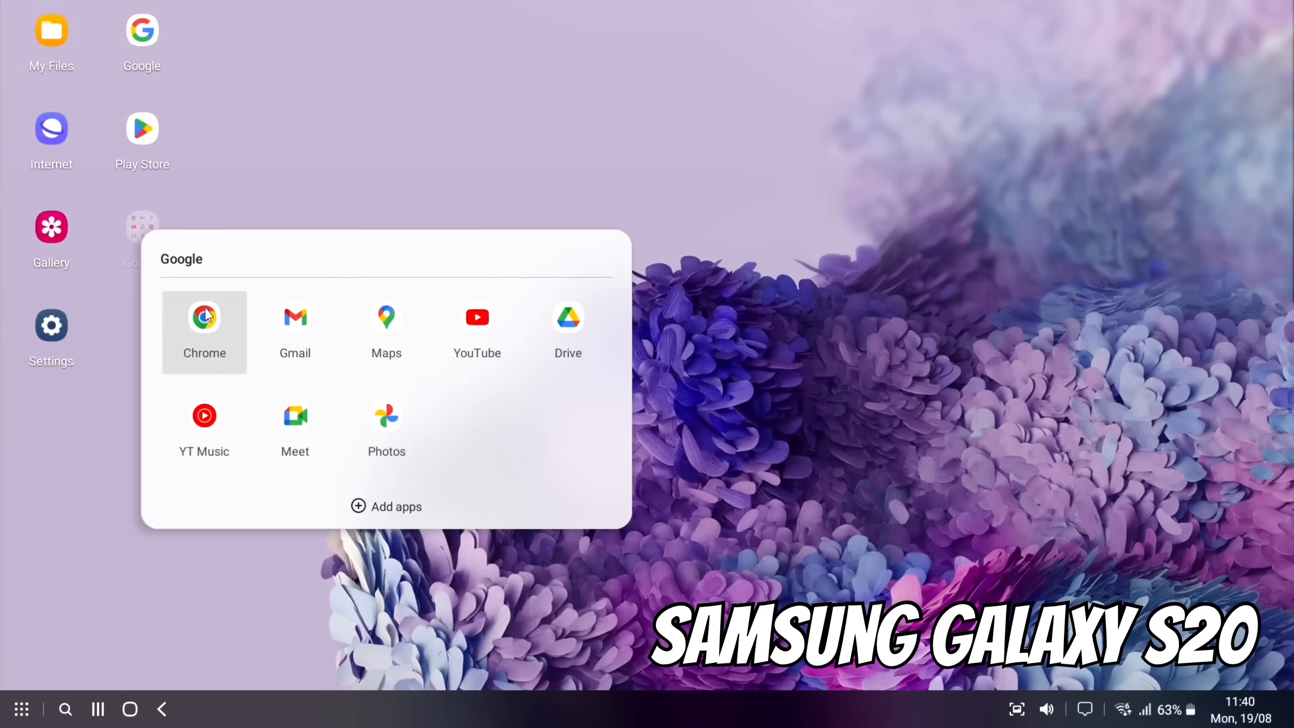
left_click(204, 331)
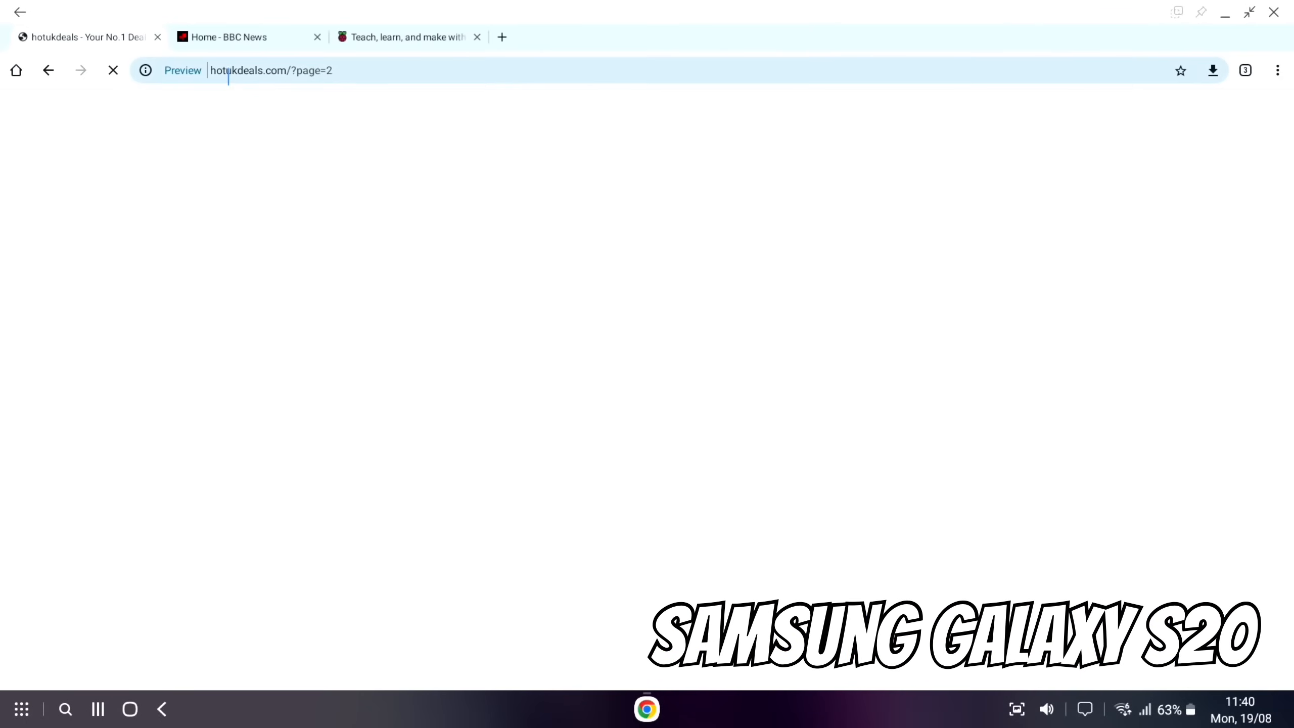
mouse_move(239, 37)
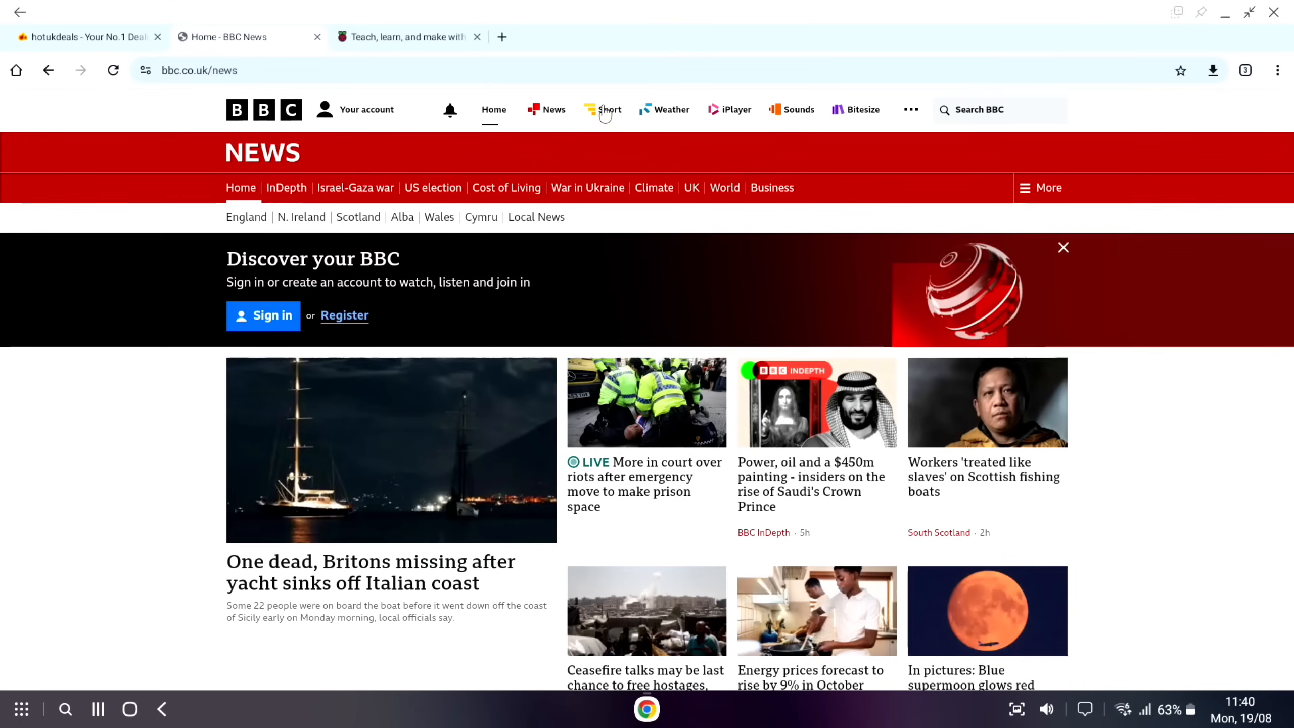
Switch the BBC site to Sport, then go to the BBC home page.
left_click(609, 109)
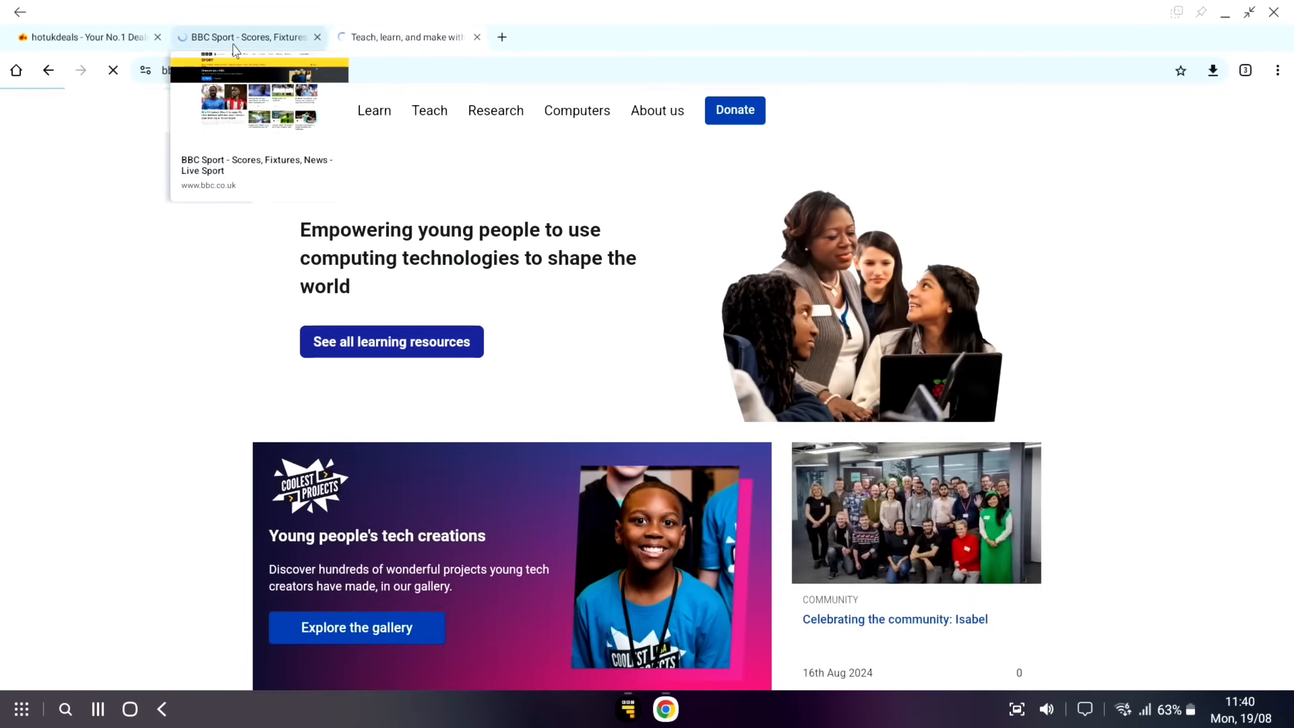
left_click(244, 36)
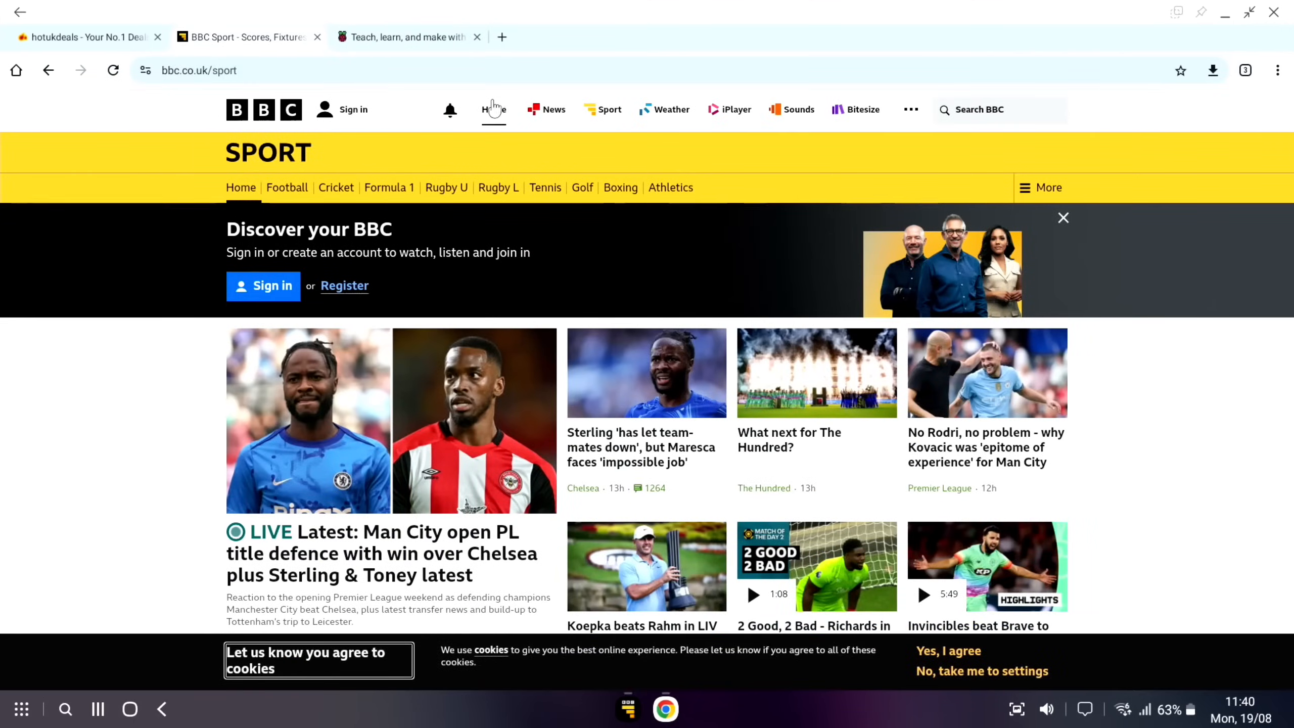
left_click(493, 109)
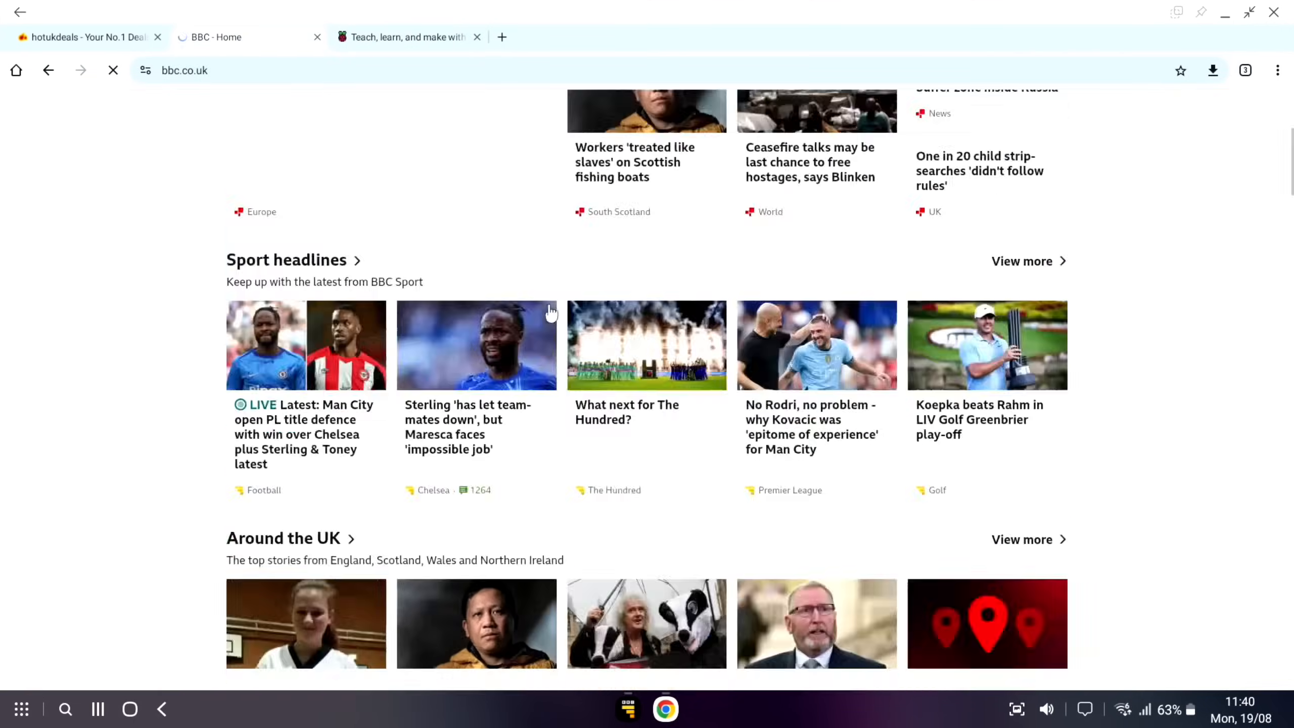
scroll("up", 3)
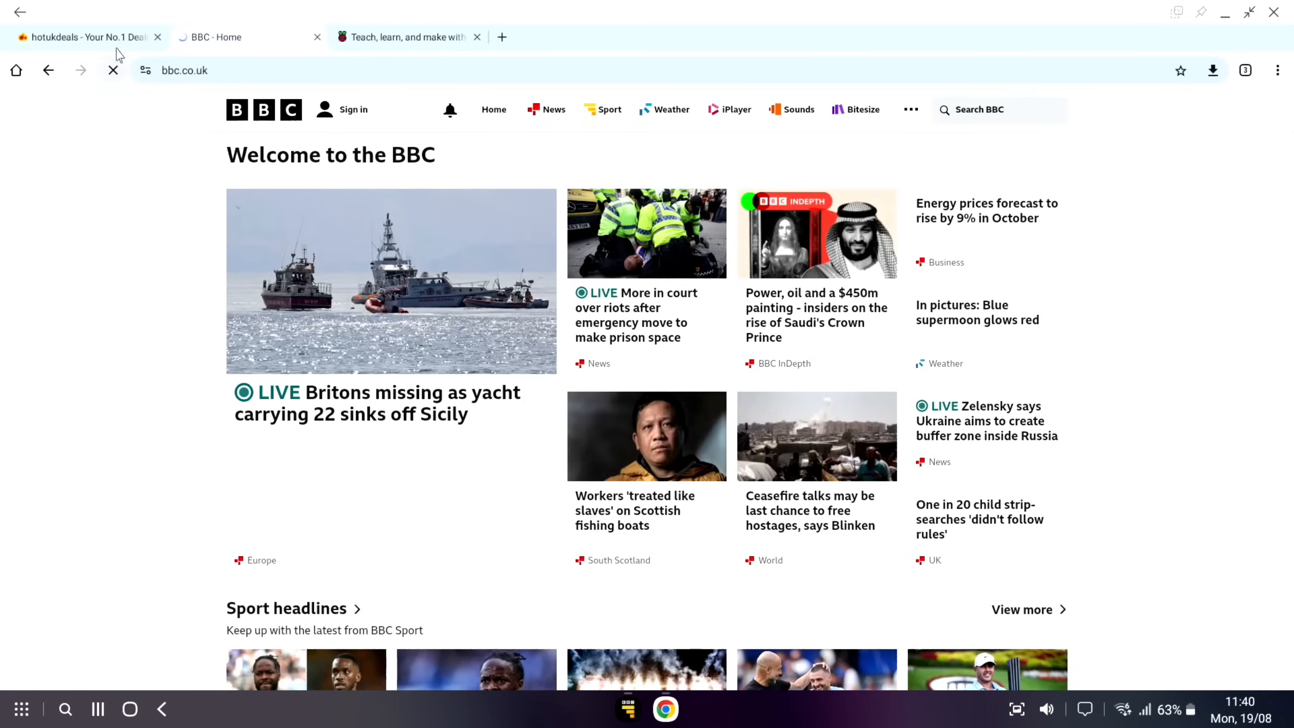
View the hotukdeals and Raspberry Pi Foundation tabs, then return to the DeX desktop.
left_click(82, 36)
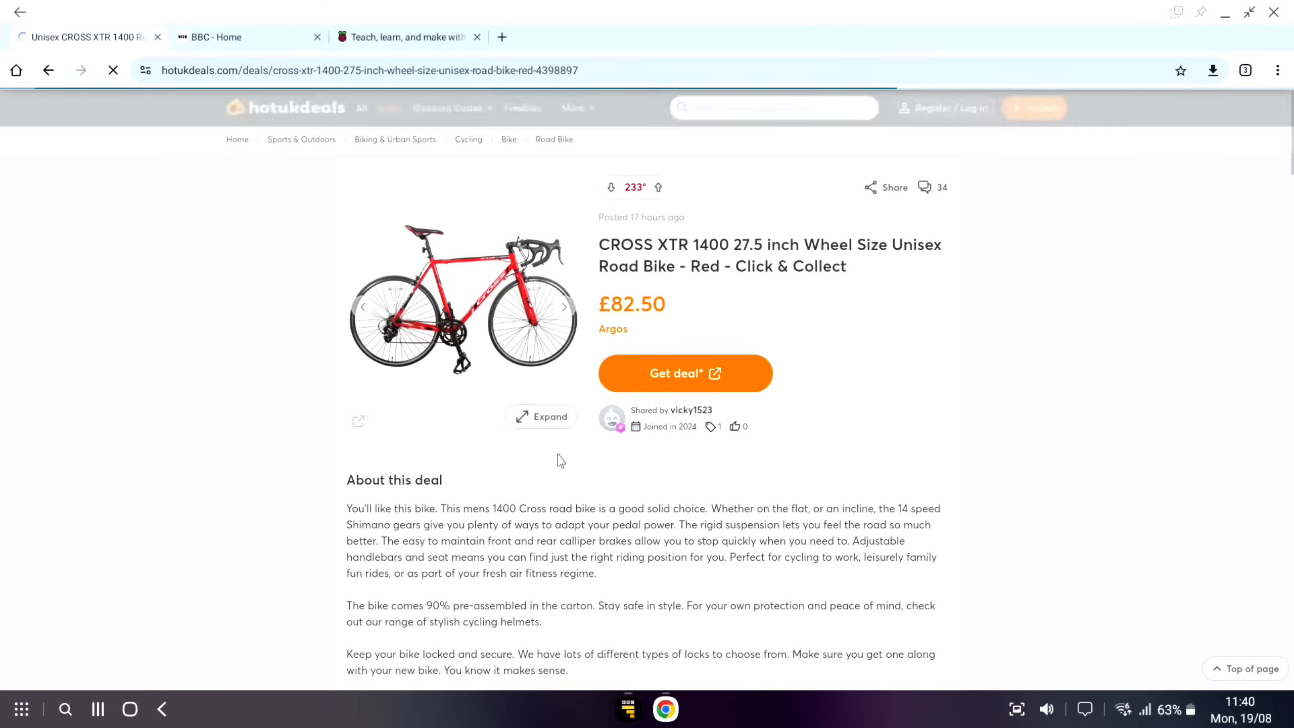
left_click(404, 37)
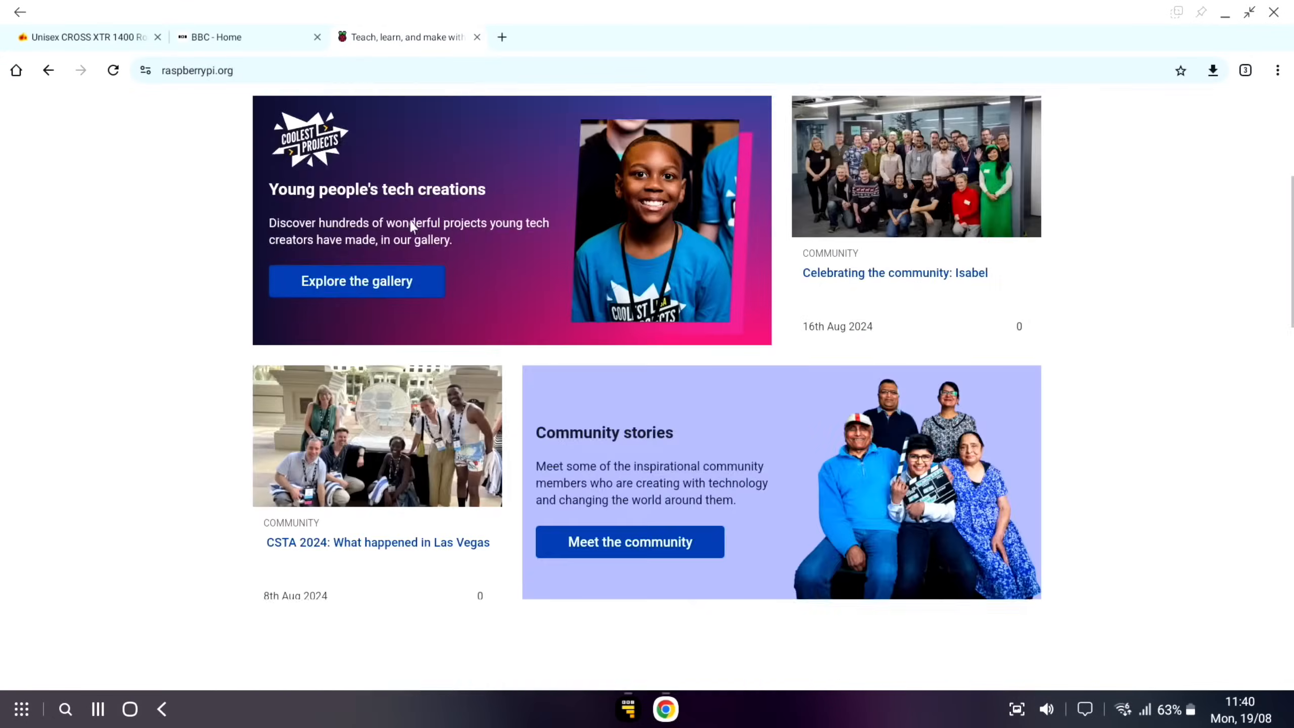
scroll("up", 3)
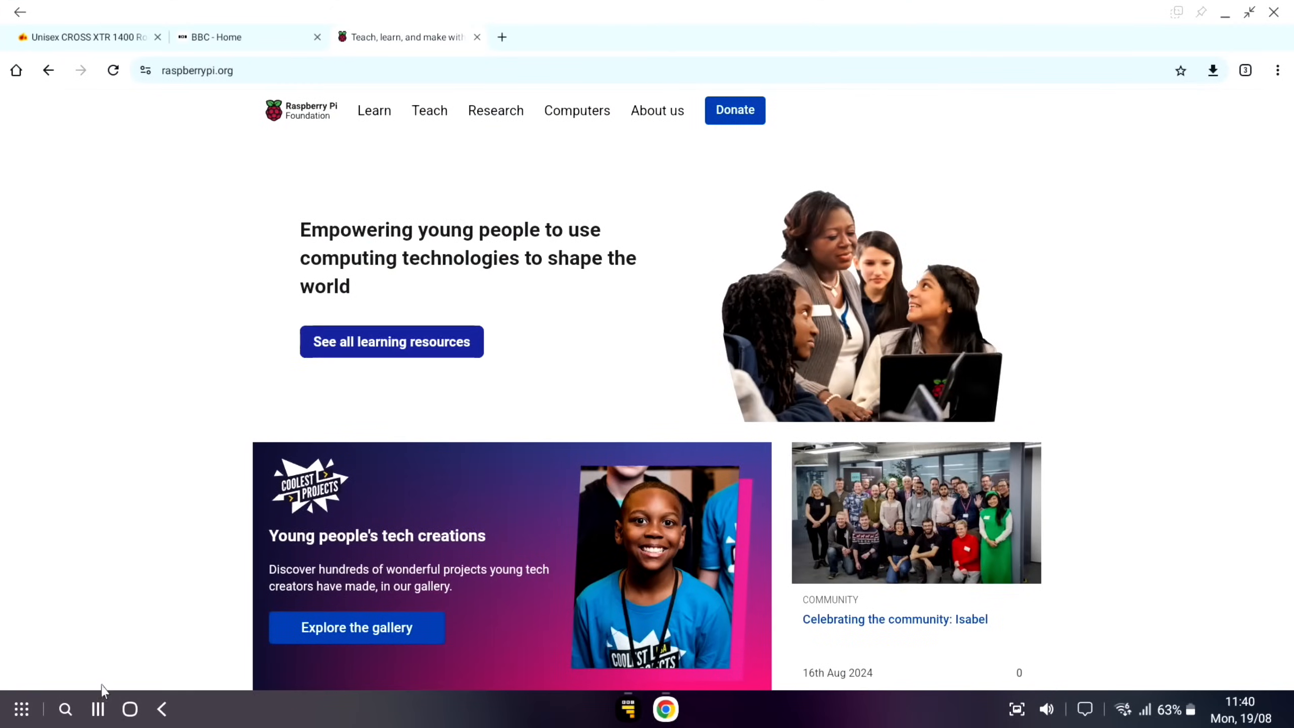
left_click(129, 708)
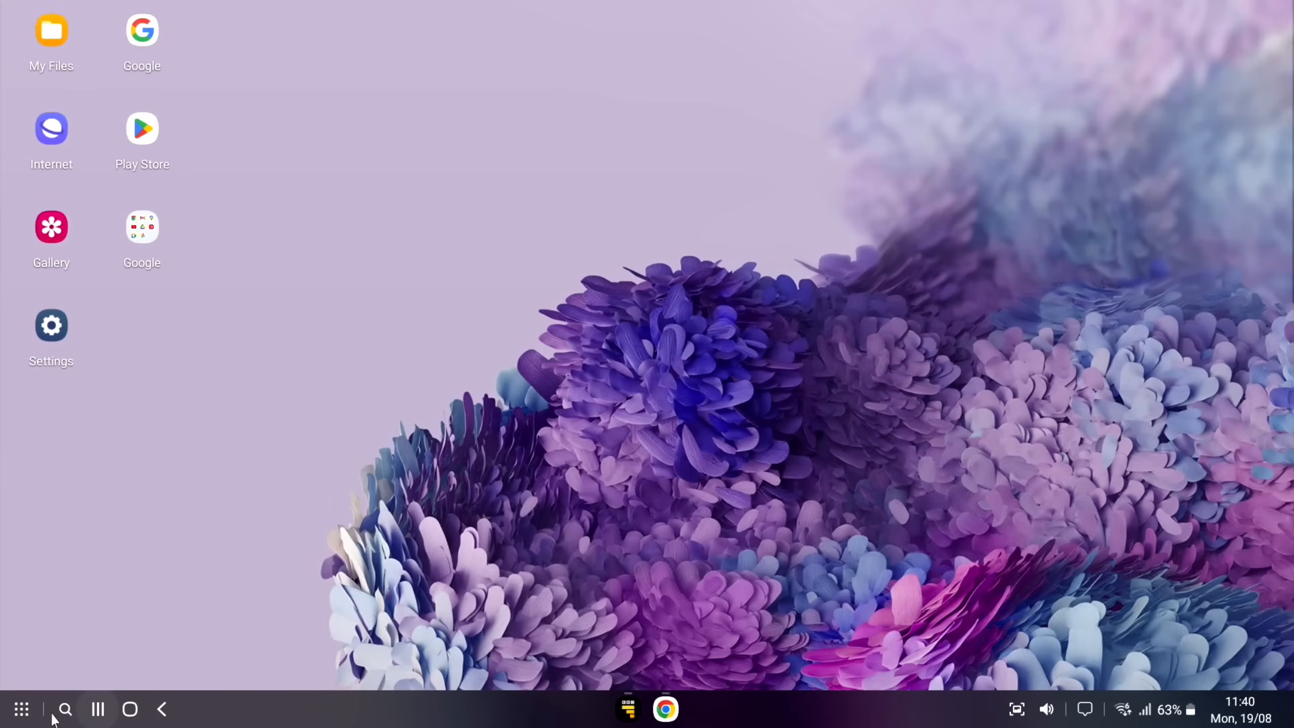
Open the BBC Sport app window and launch YouTube from the Google folder.
left_click(22, 709)
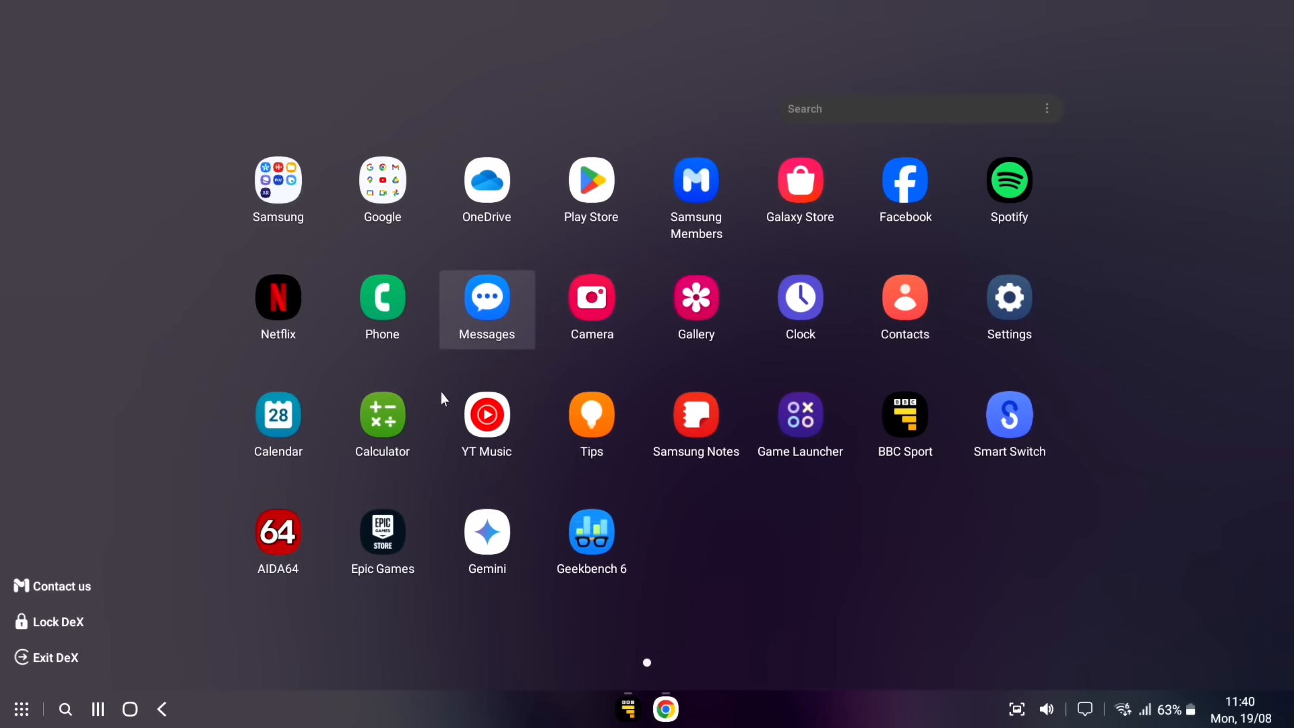
mouse_move(487, 426)
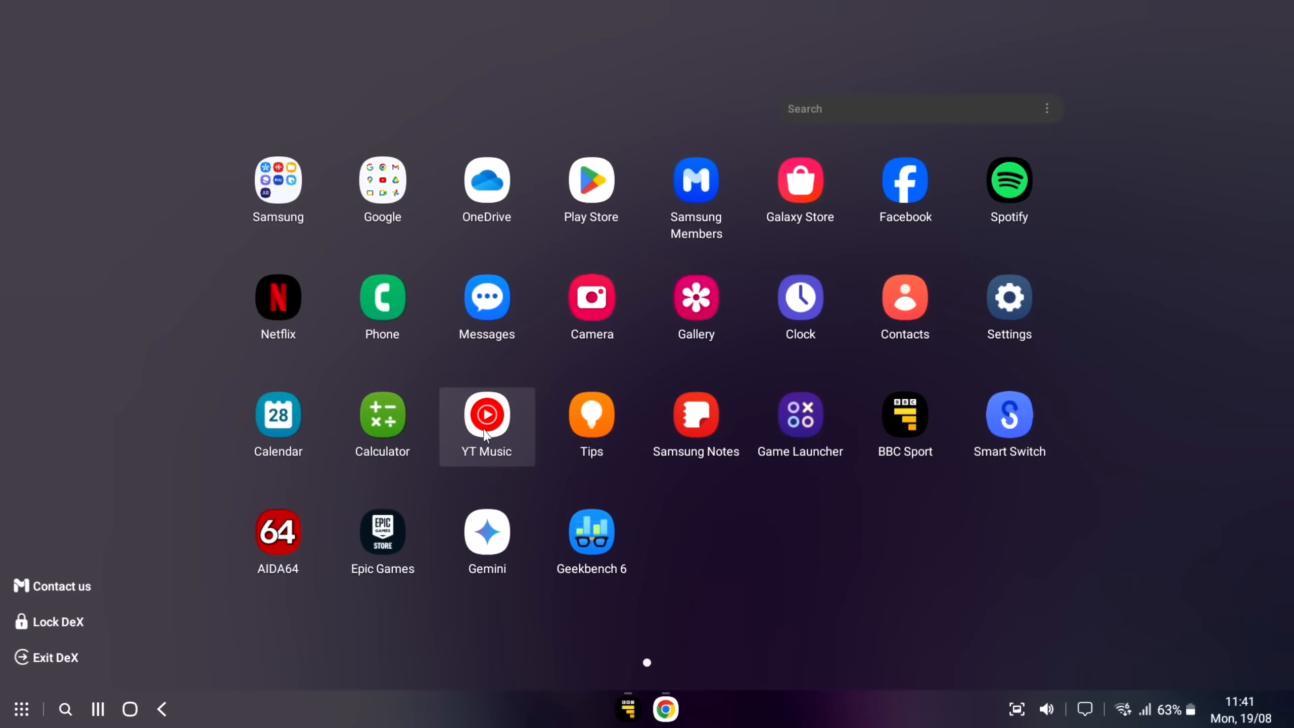
mouse_move(660, 382)
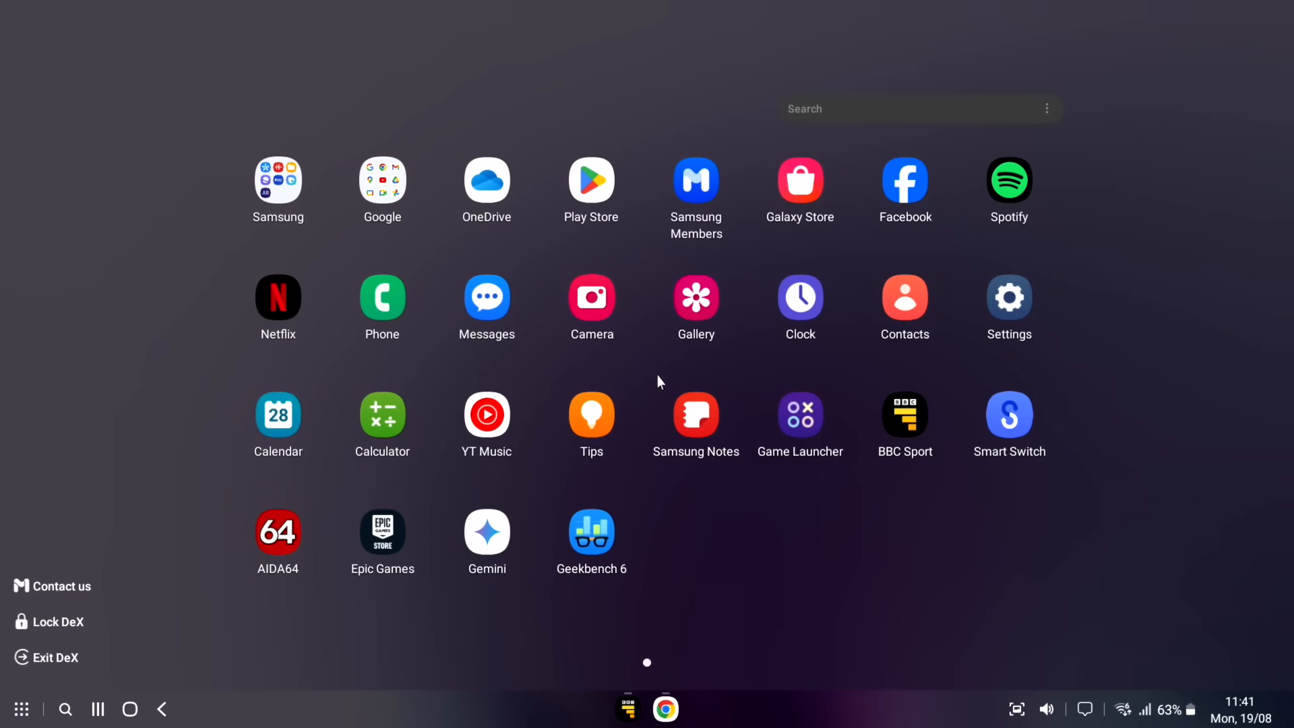
left_click(129, 709)
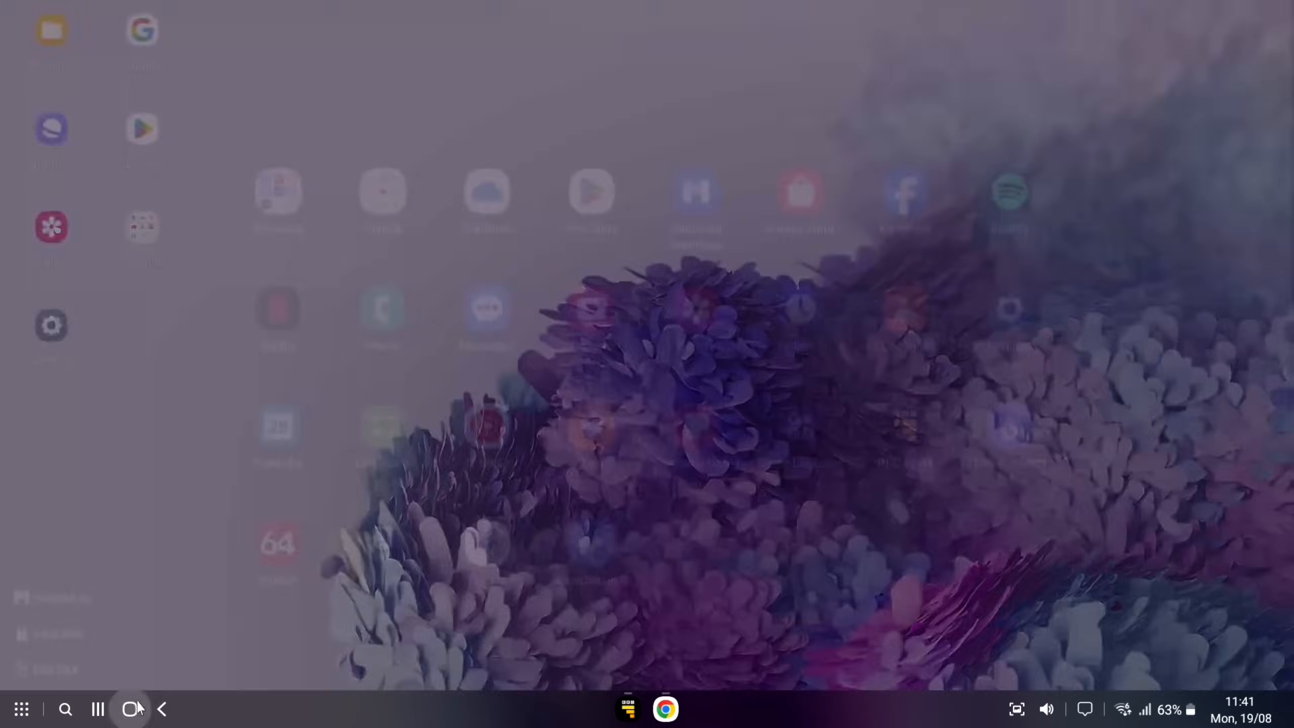
left_click(665, 708)
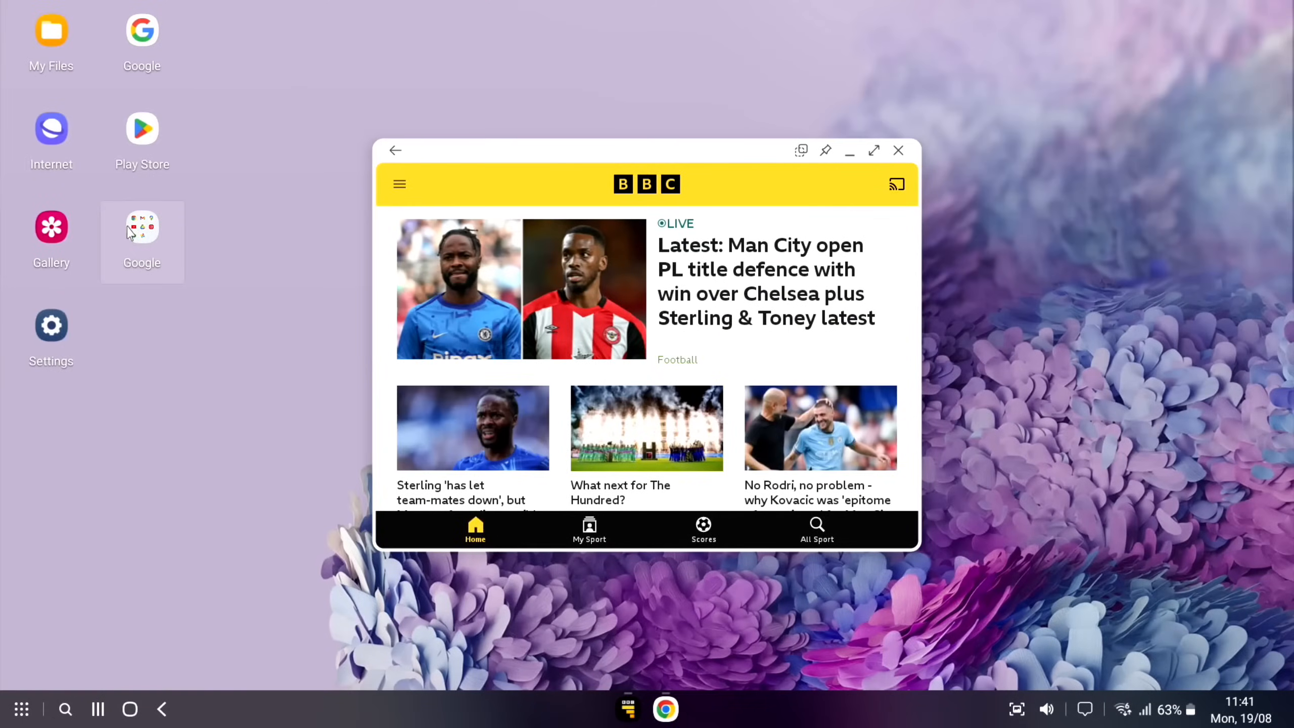
left_click(141, 228)
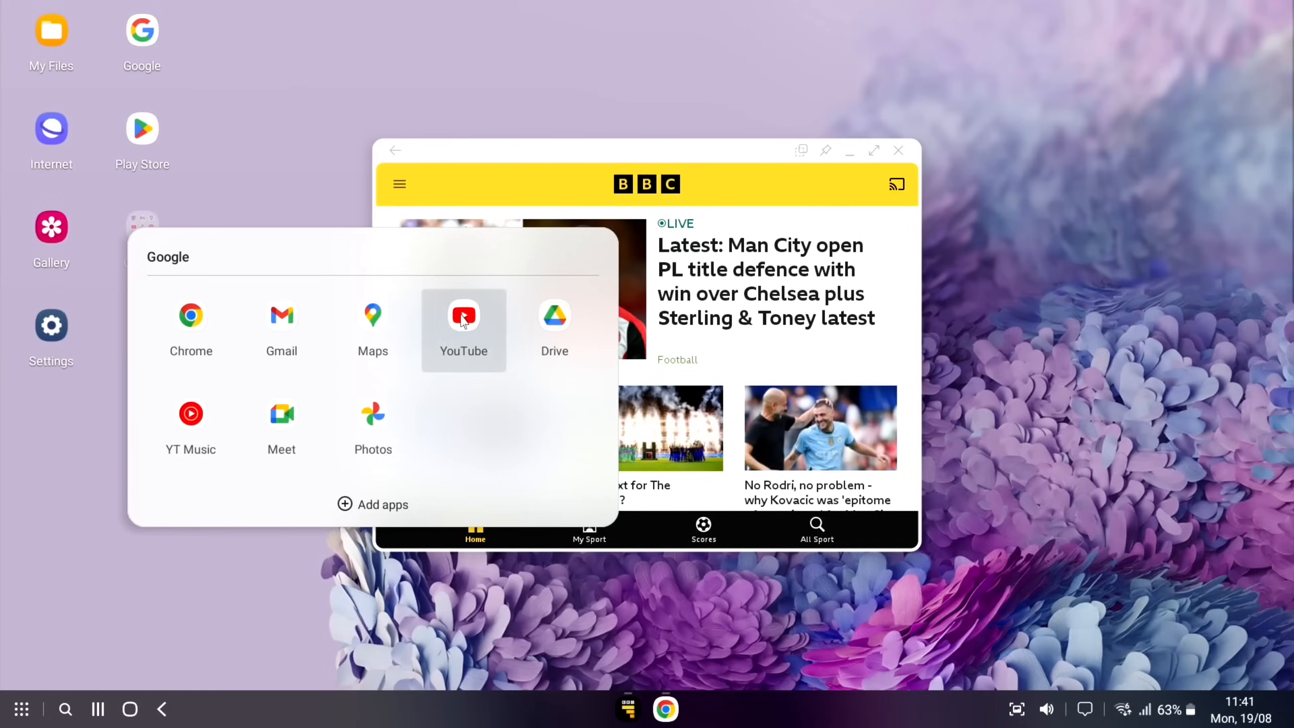
left_click(463, 316)
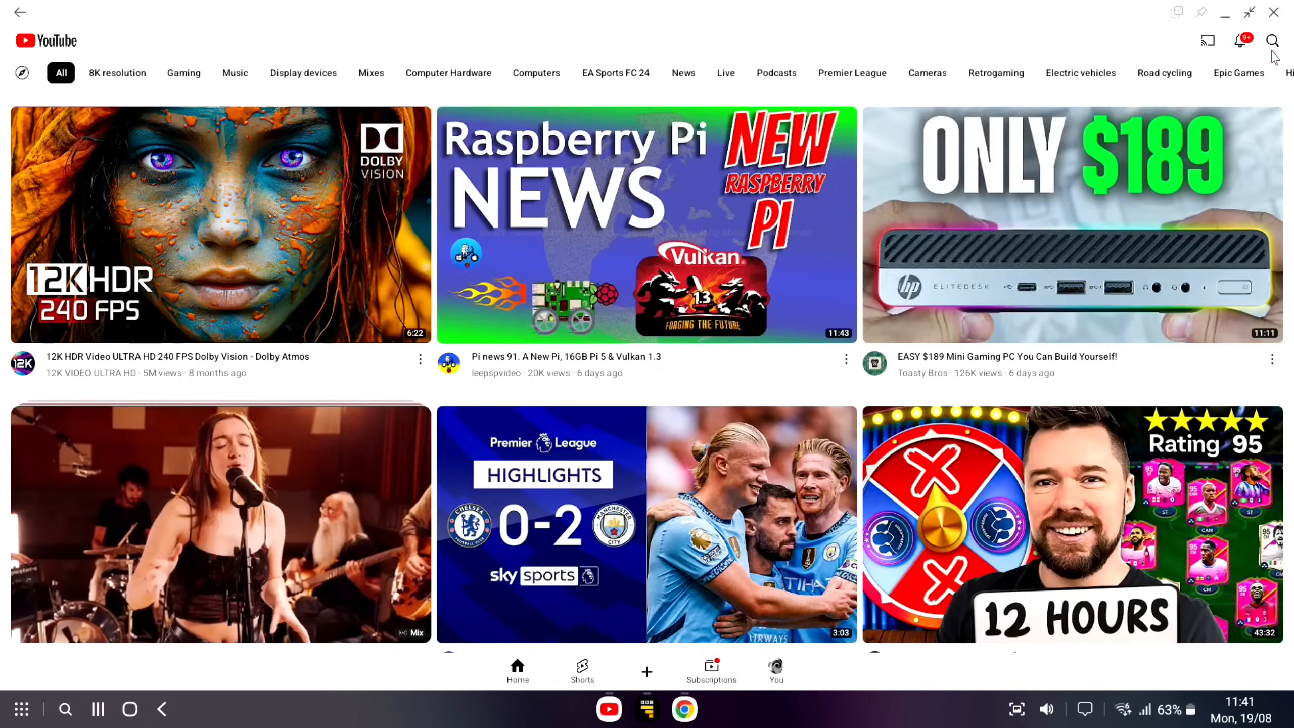
Search YouTube for leepspvideo 4K HDR, then play and pause the demo clip.
left_click(1273, 41)
type("leepspvideo 4k hdr")
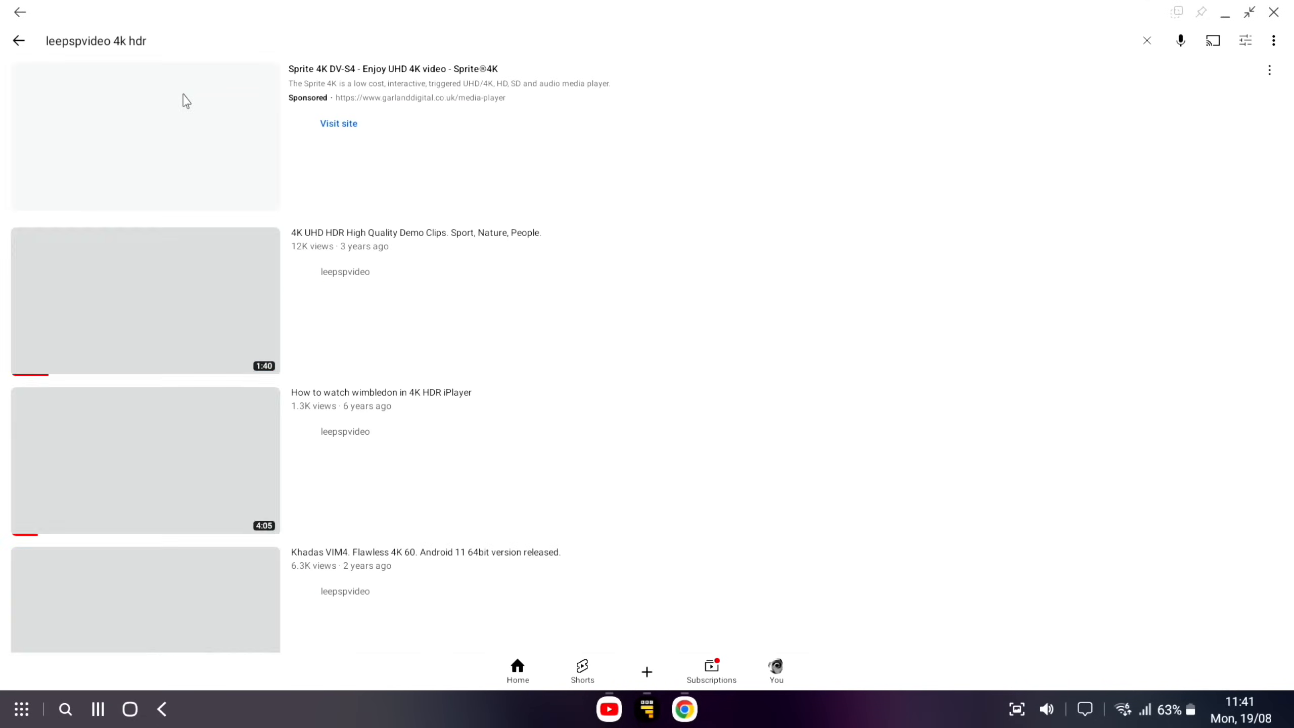
left_click(145, 301)
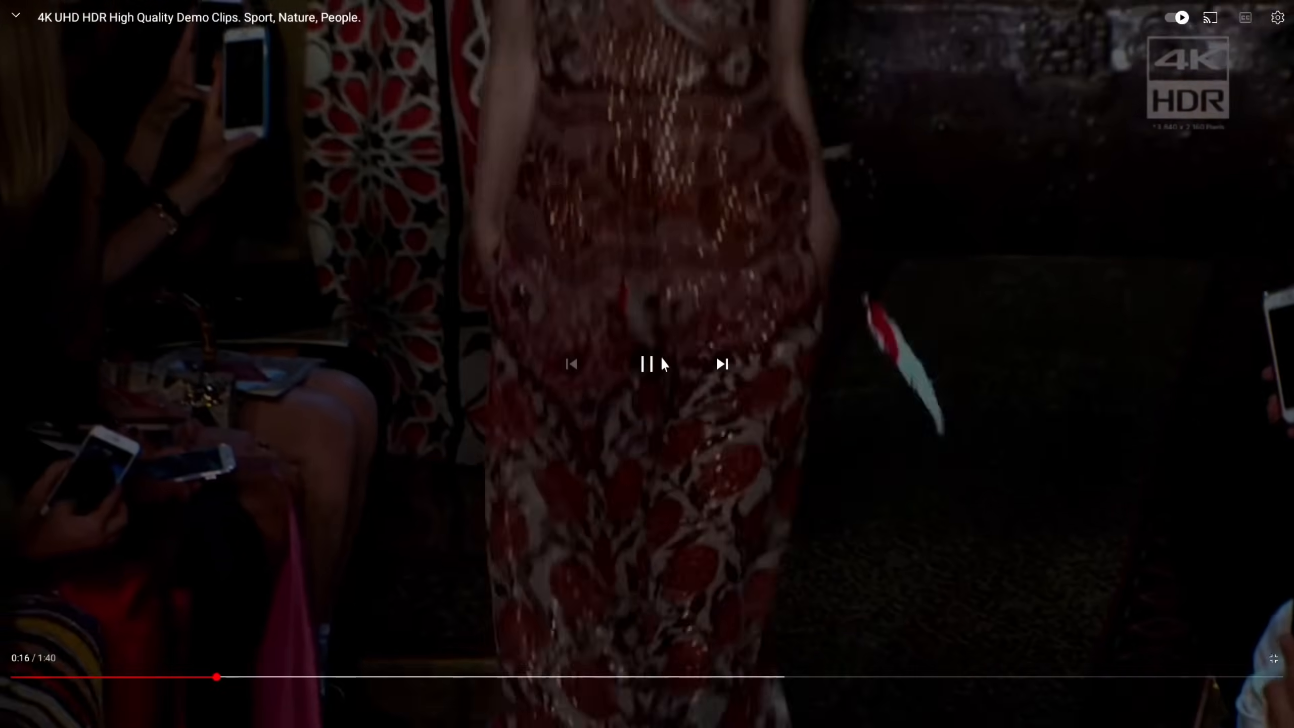
left_click(647, 364)
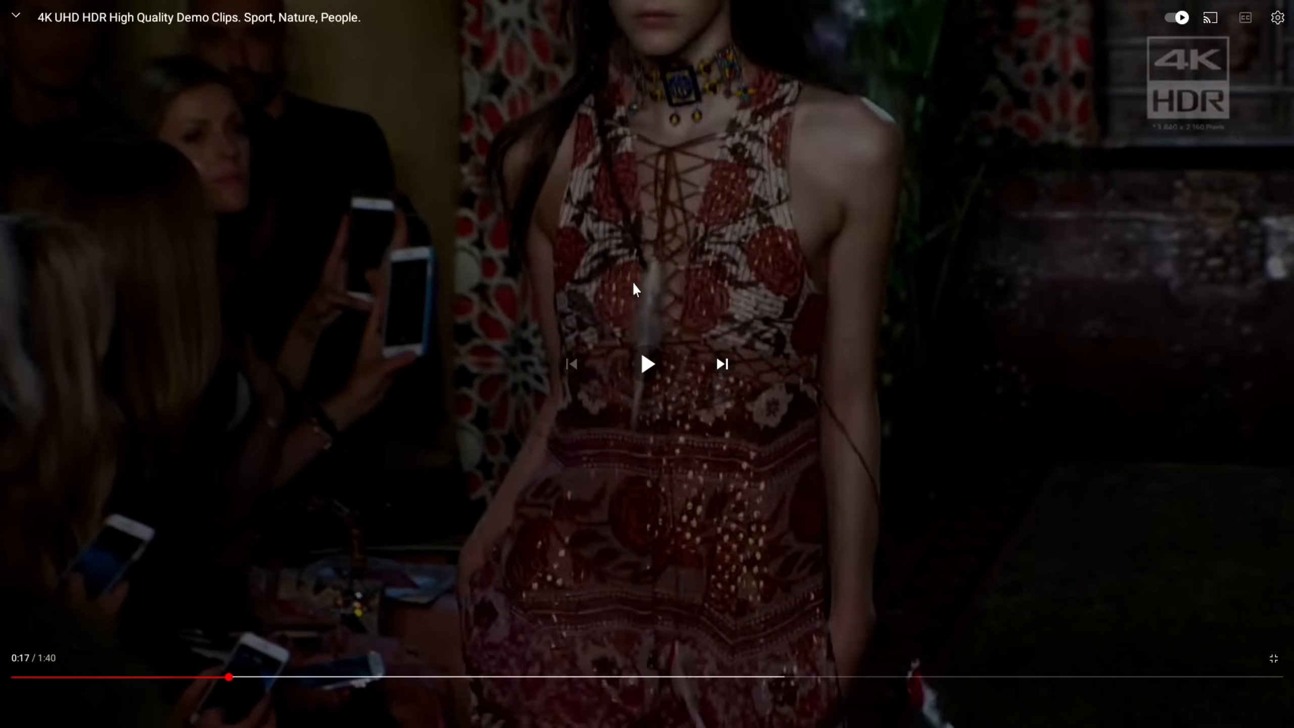
mouse_move(57, 724)
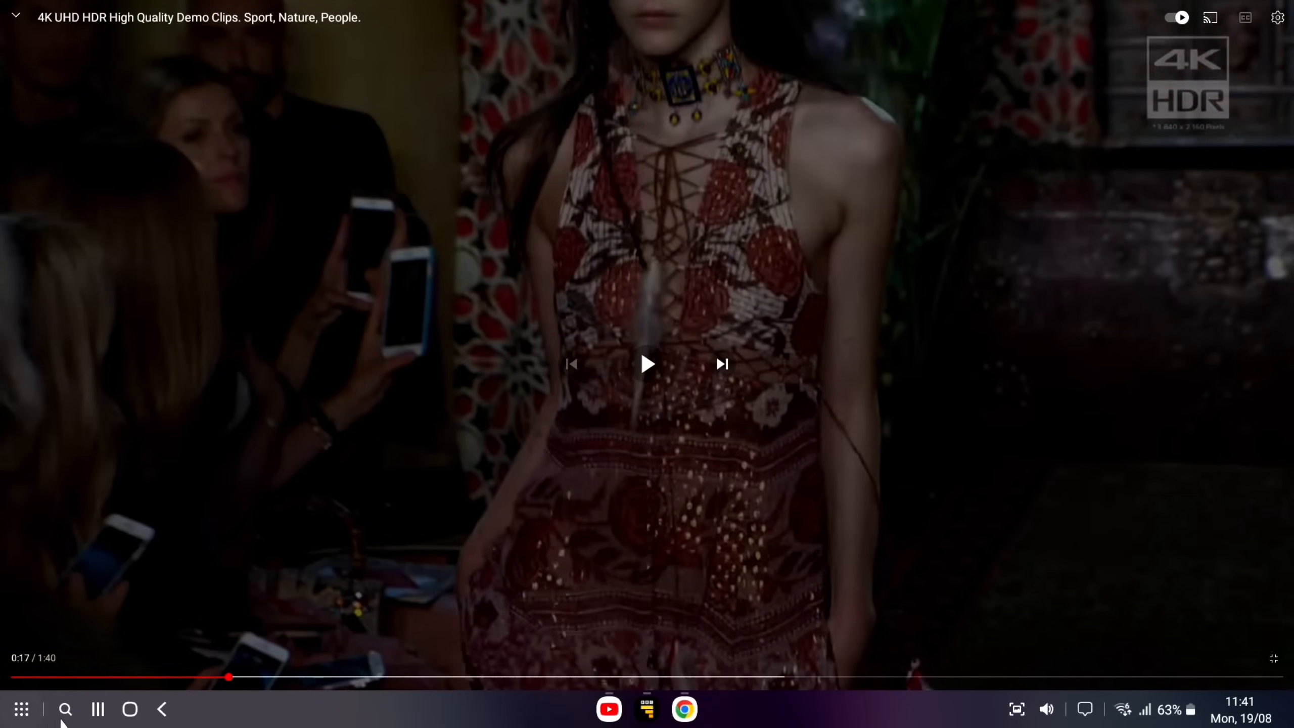
Bring BBC Sport up from Recents and maximise it, then switch to Chrome.
left_click(129, 708)
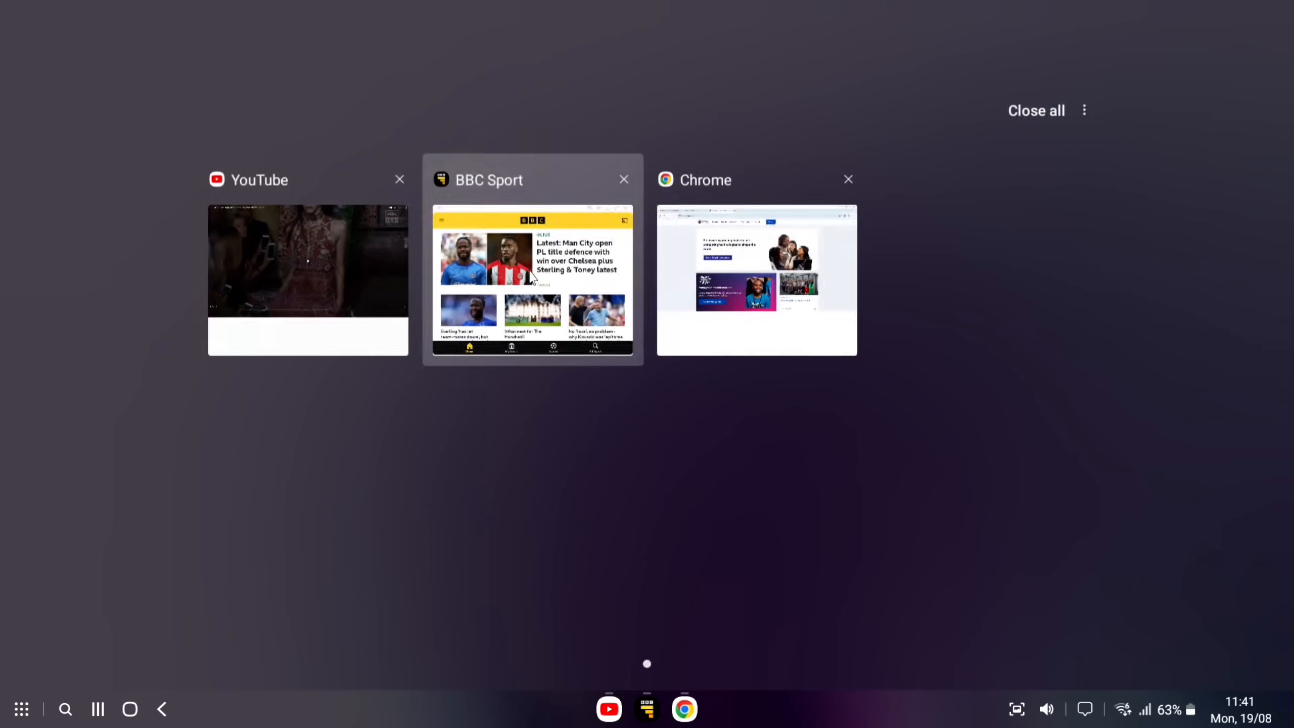
left_click(533, 281)
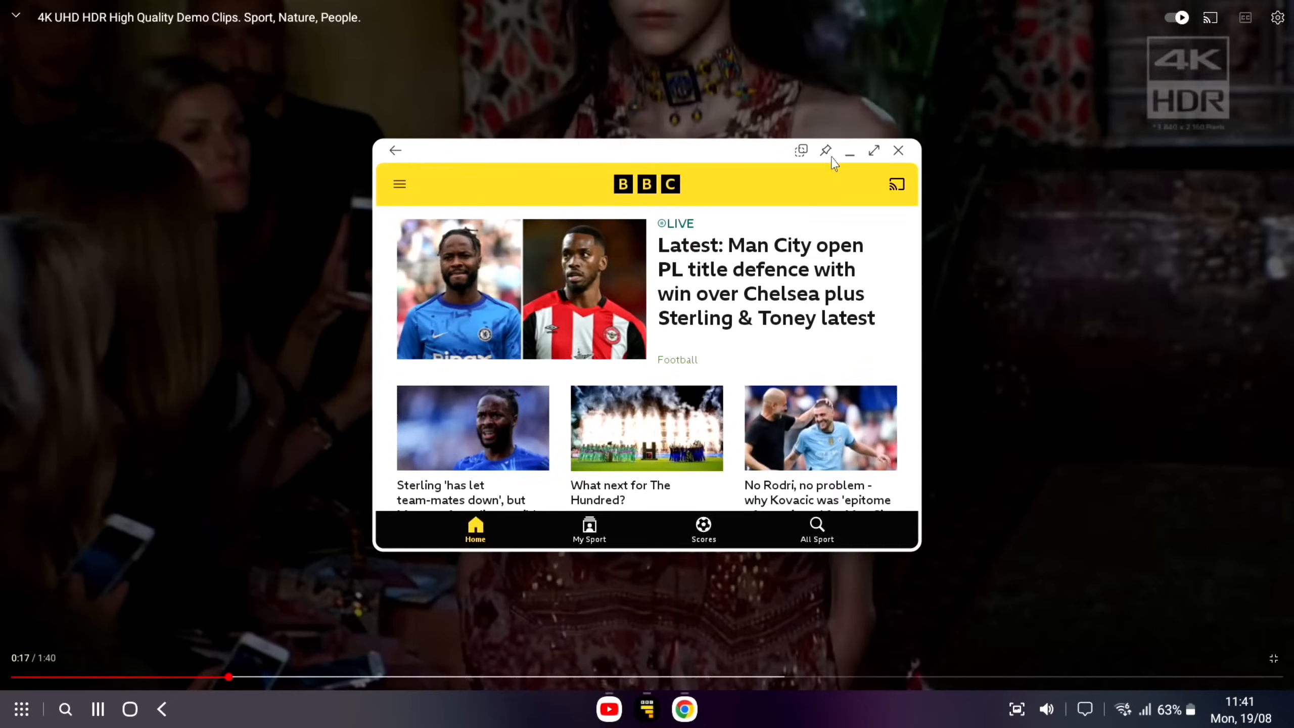
left_click(873, 150)
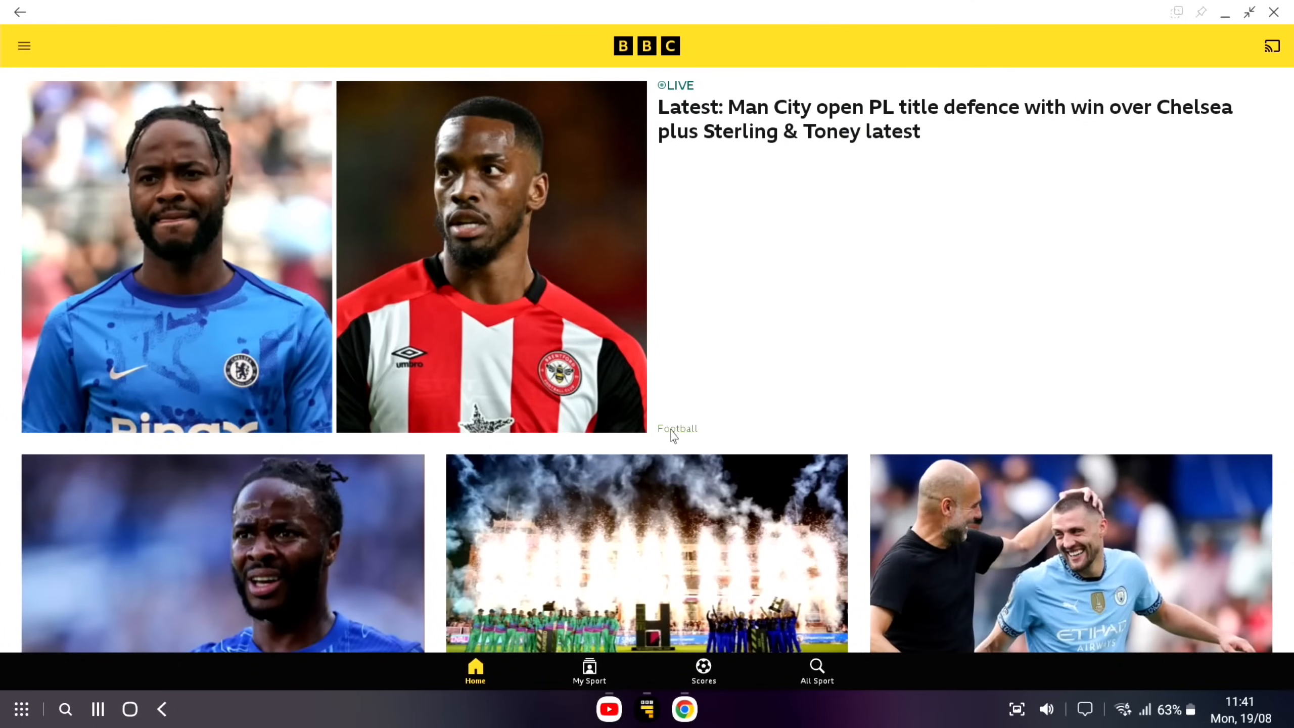
left_click(684, 708)
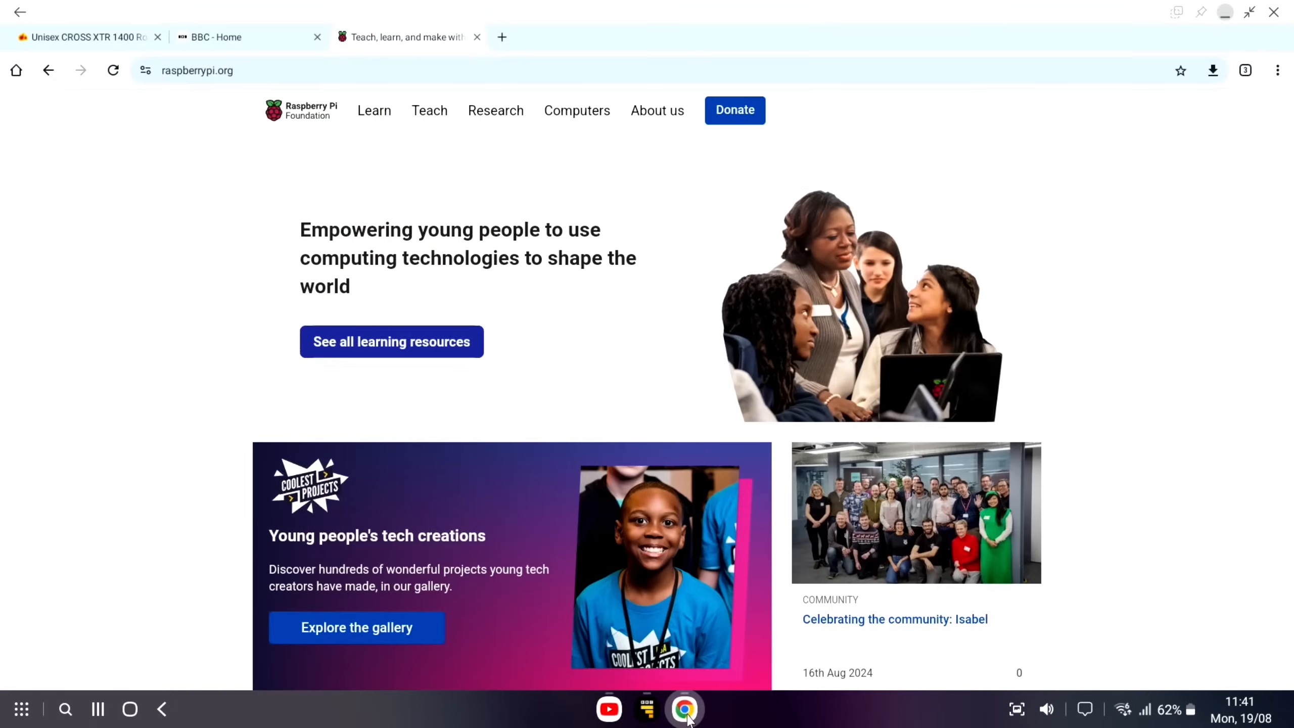
Scroll raspberrypi.org to open the Experience AI page, then show the app list.
scroll("down", 3)
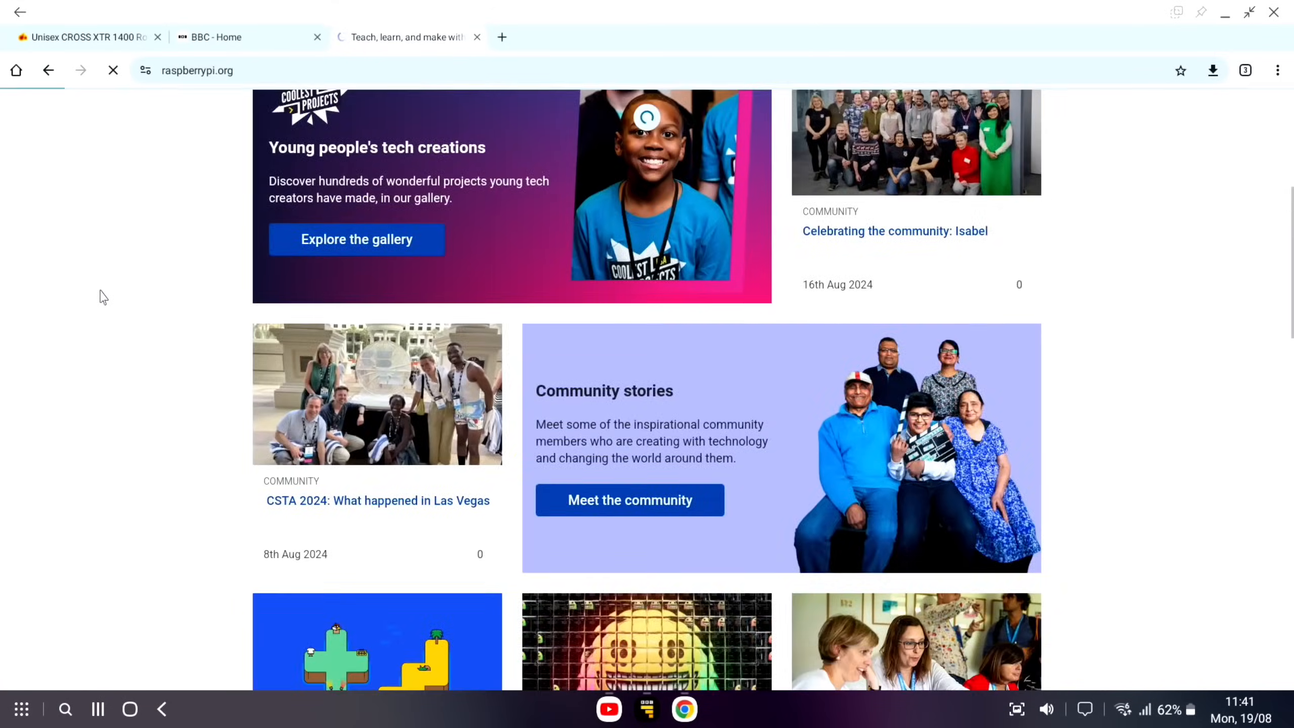
scroll("down", 3)
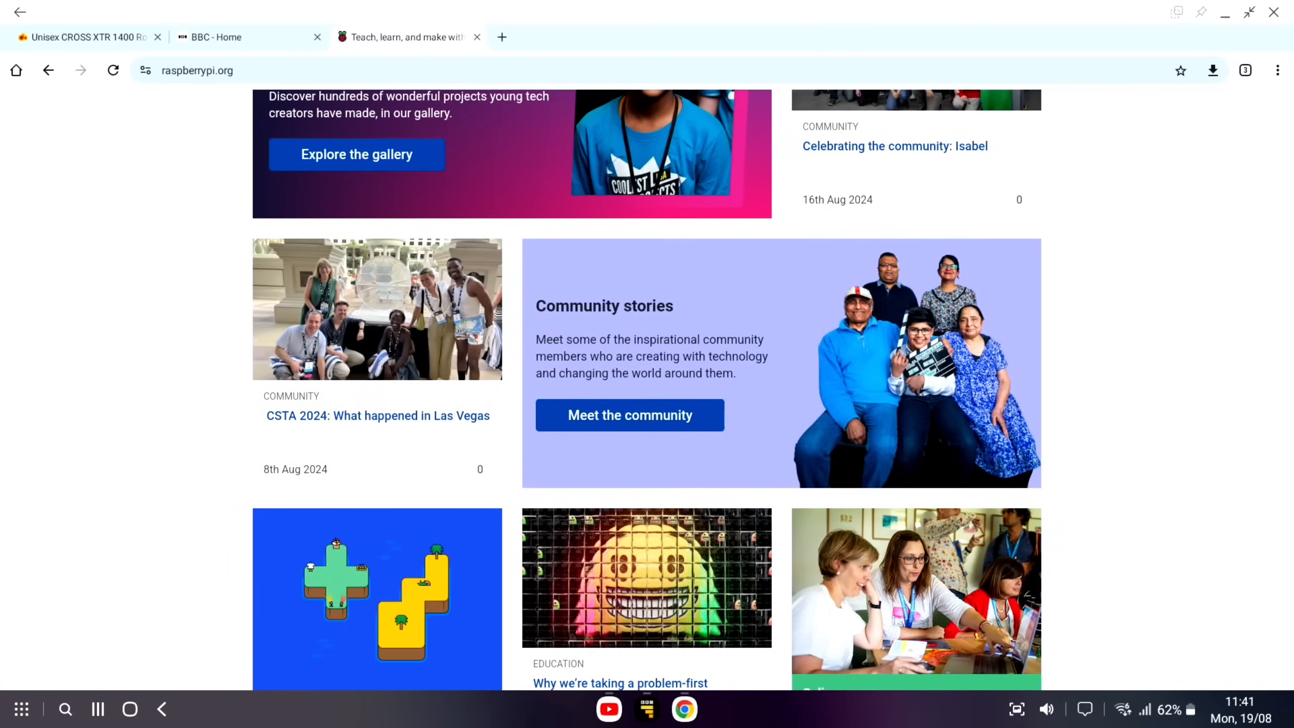
scroll("down", 3)
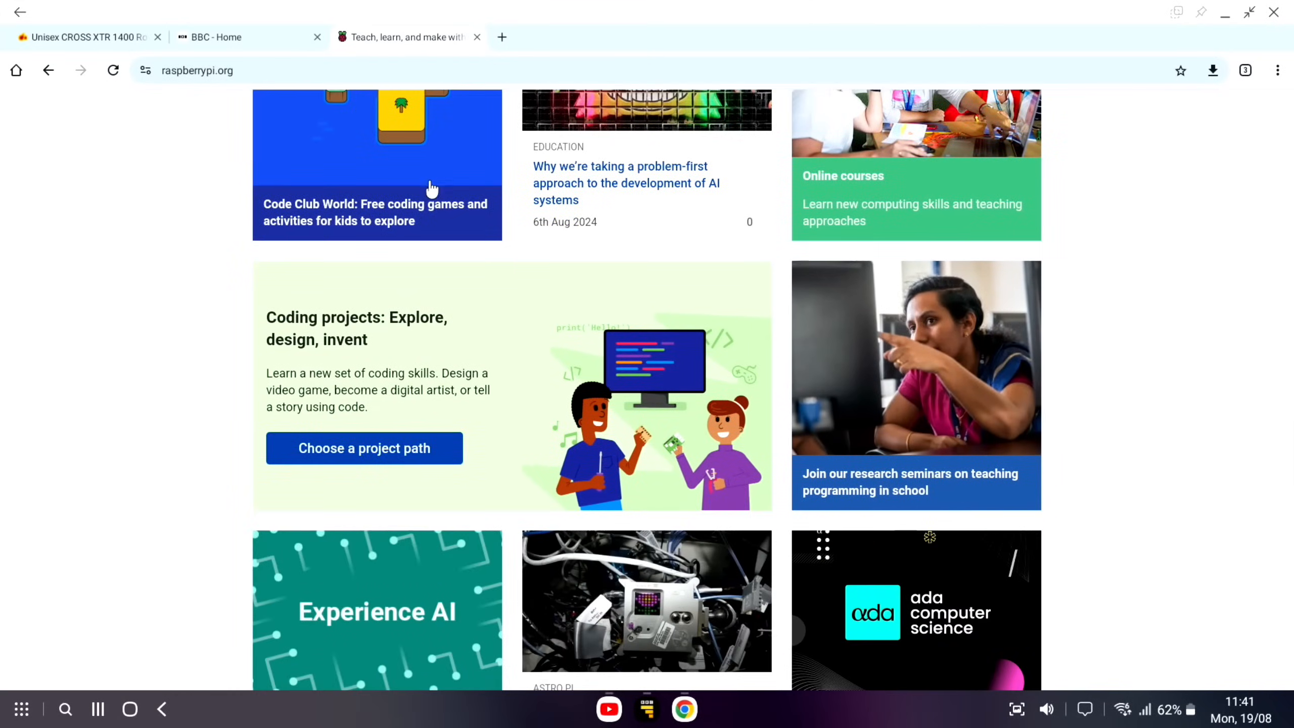
scroll("down", 3)
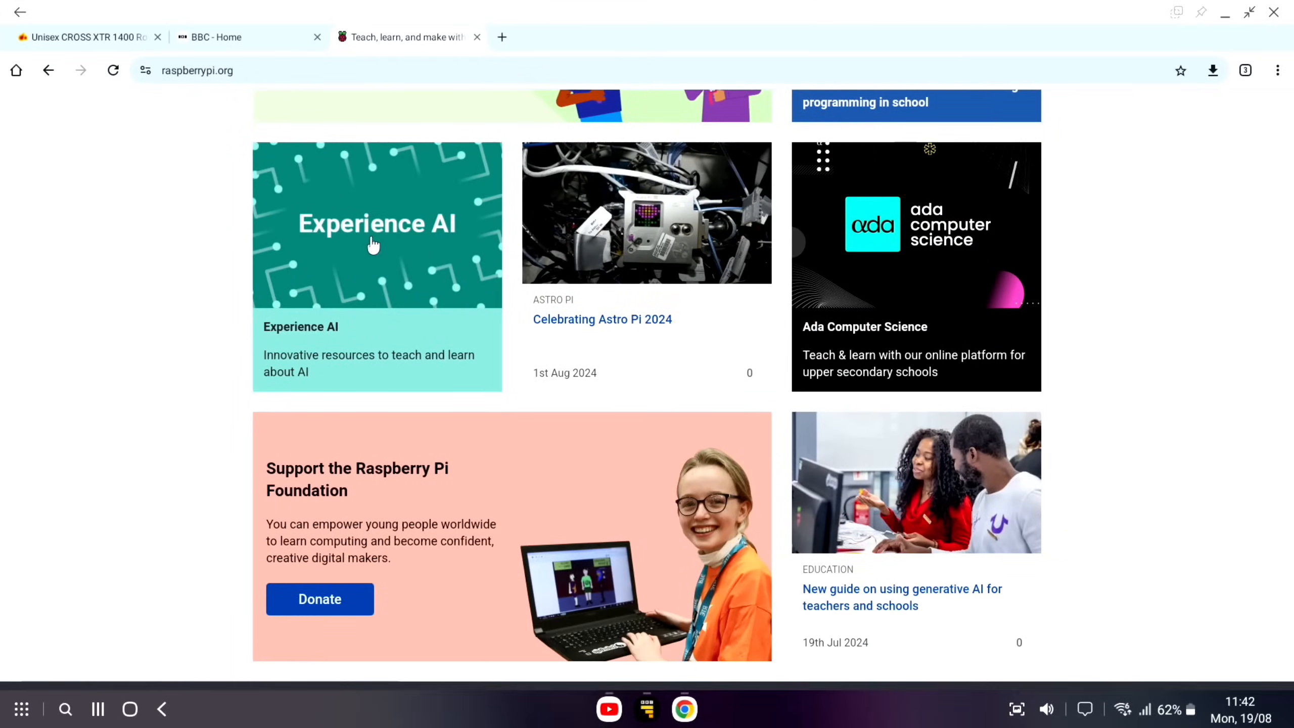
left_click(376, 243)
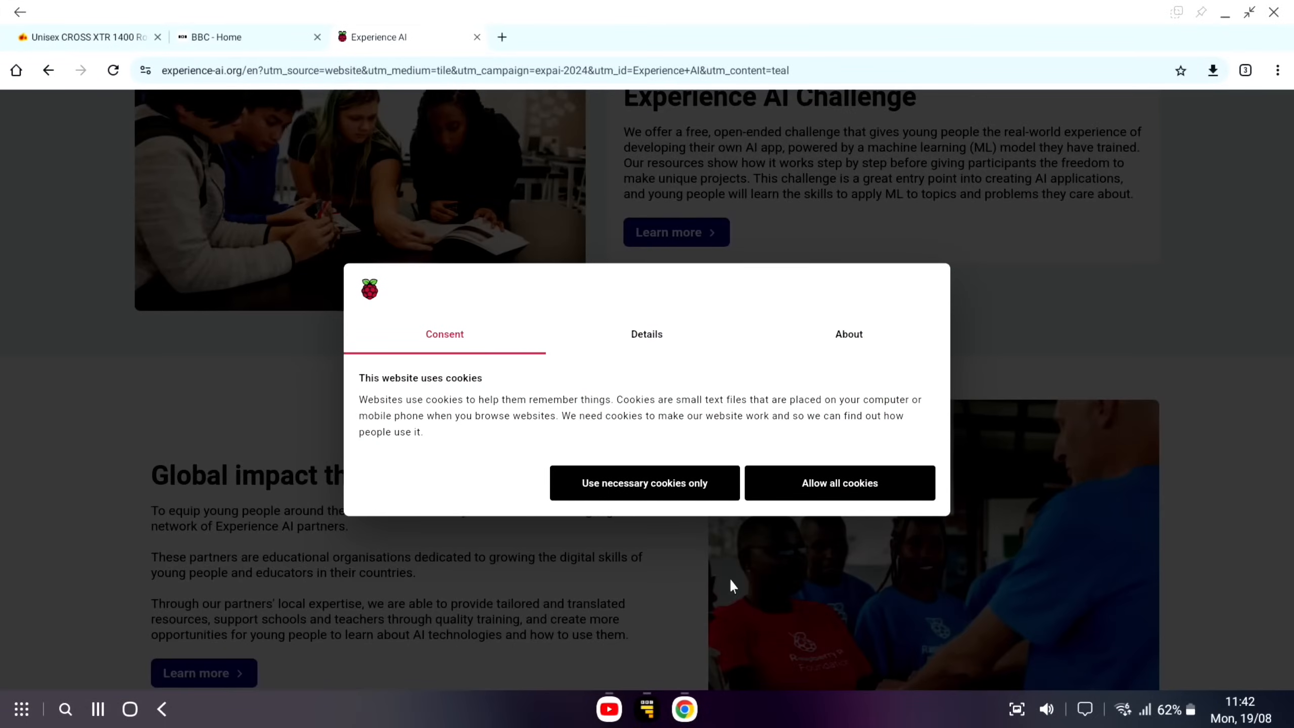
mouse_move(32, 715)
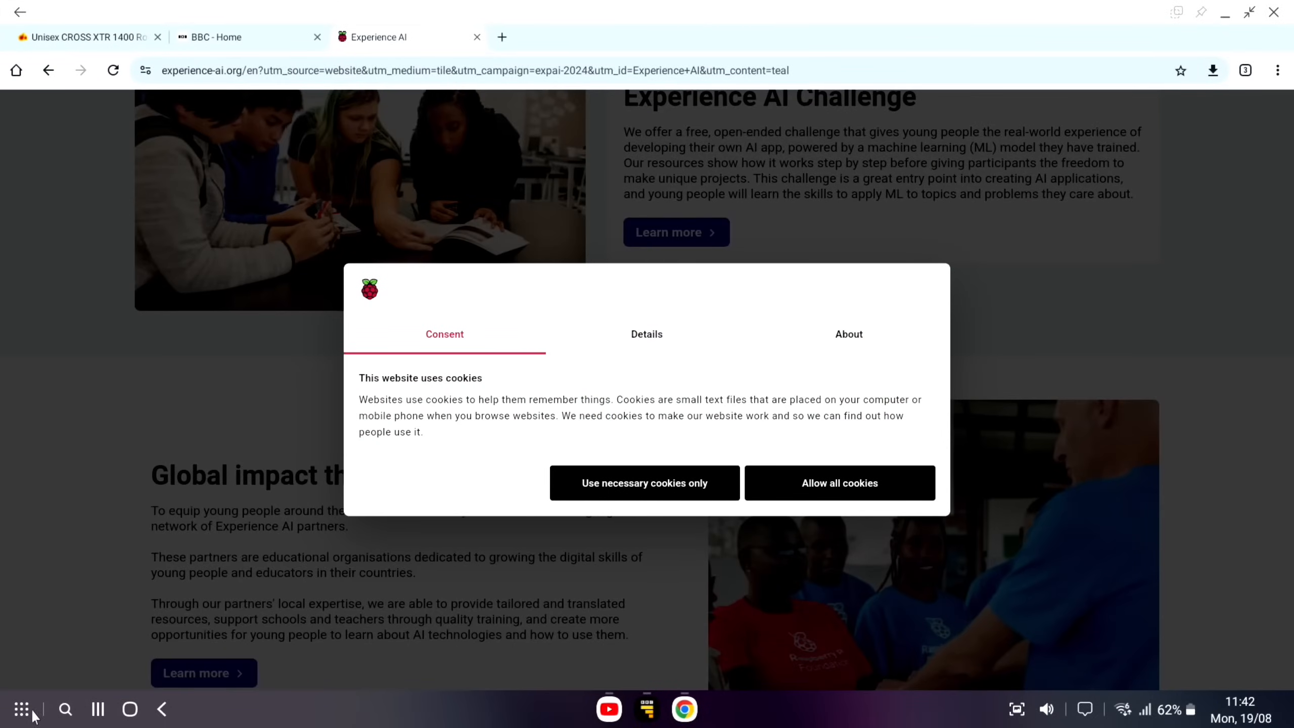
left_click(21, 709)
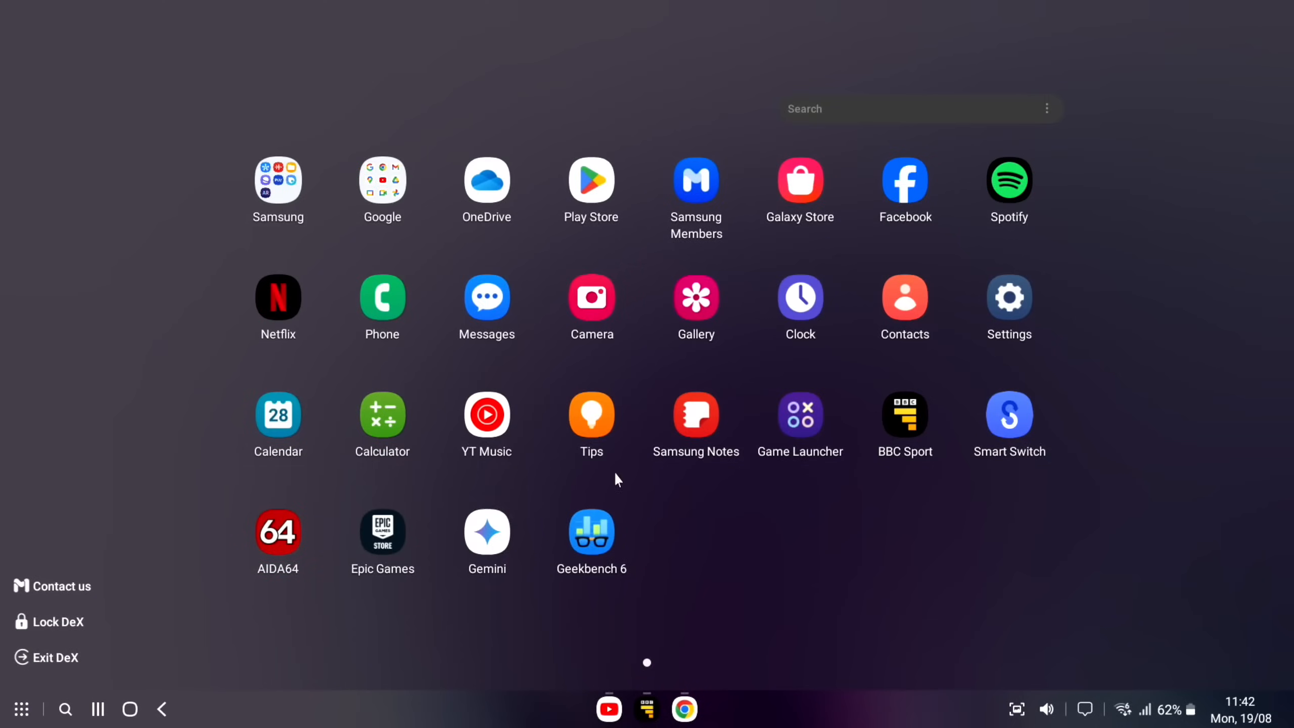
mouse_move(486, 530)
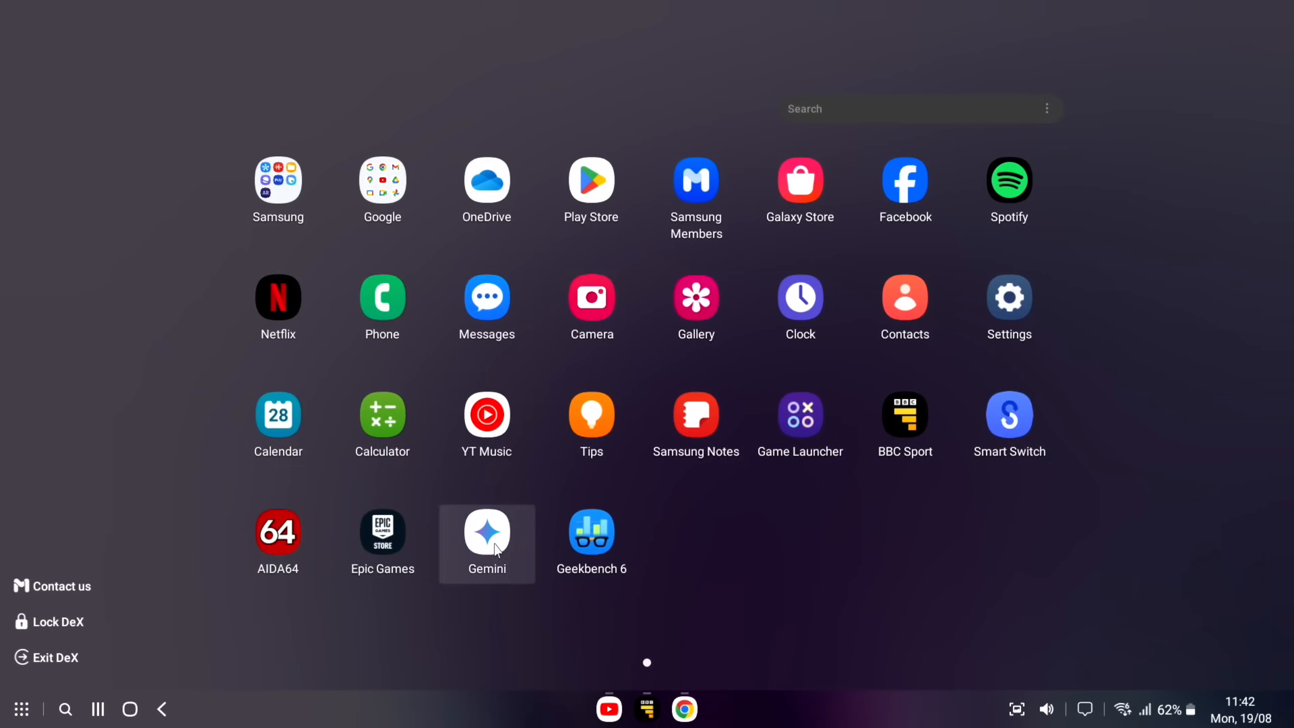
Launch Gemini and dictate 'create an image of a robot riding a bicycle'.
left_click(487, 531)
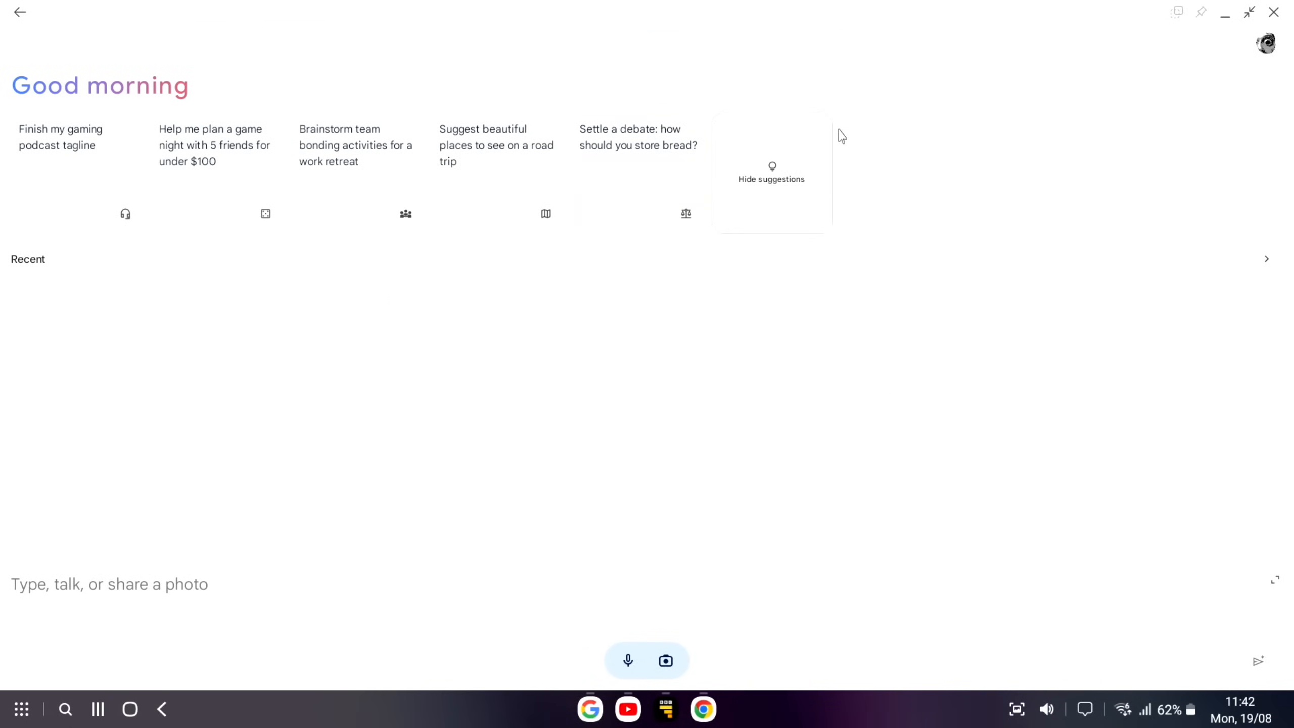
mouse_move(937, 443)
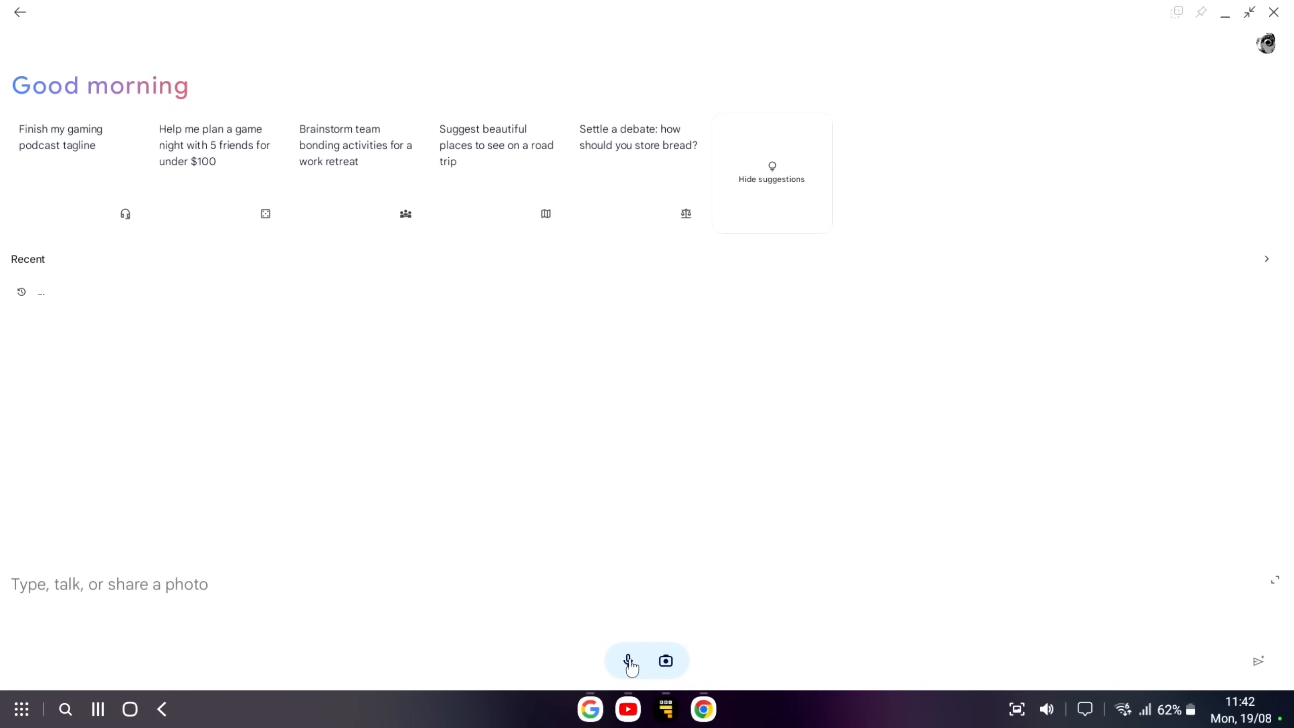
left_click(628, 660)
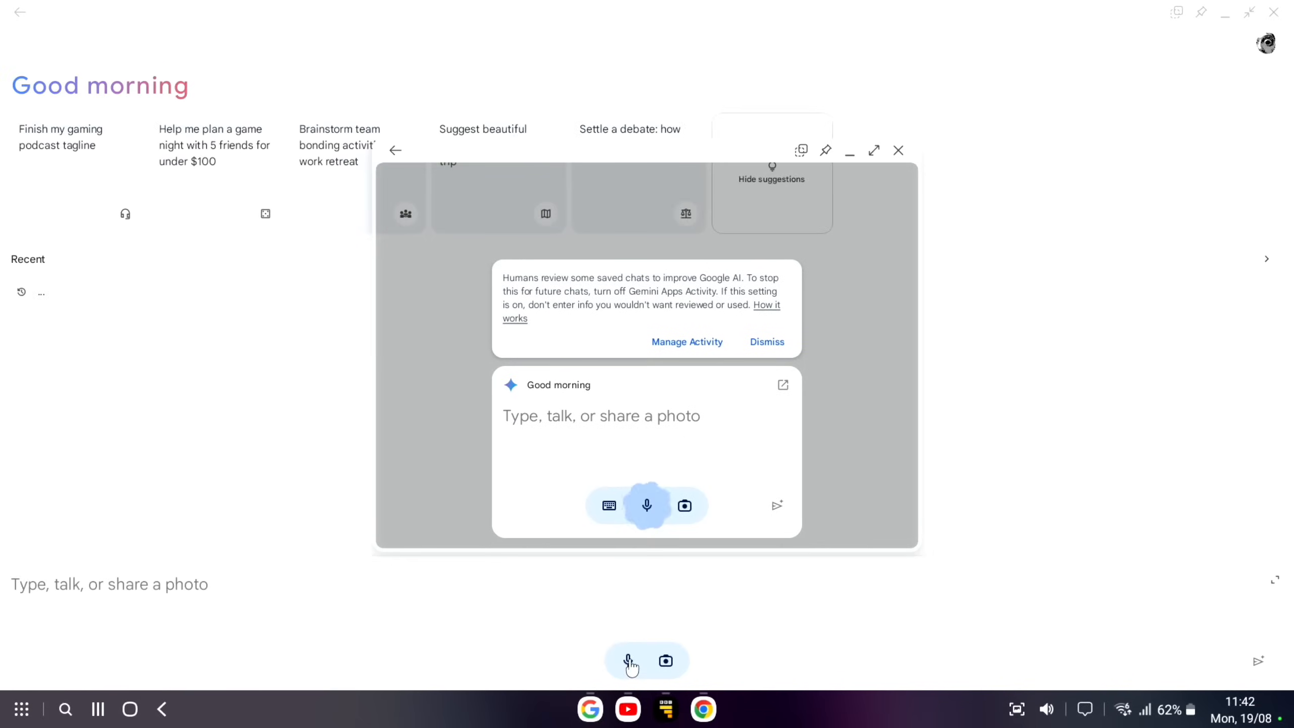
mouse_move(668, 501)
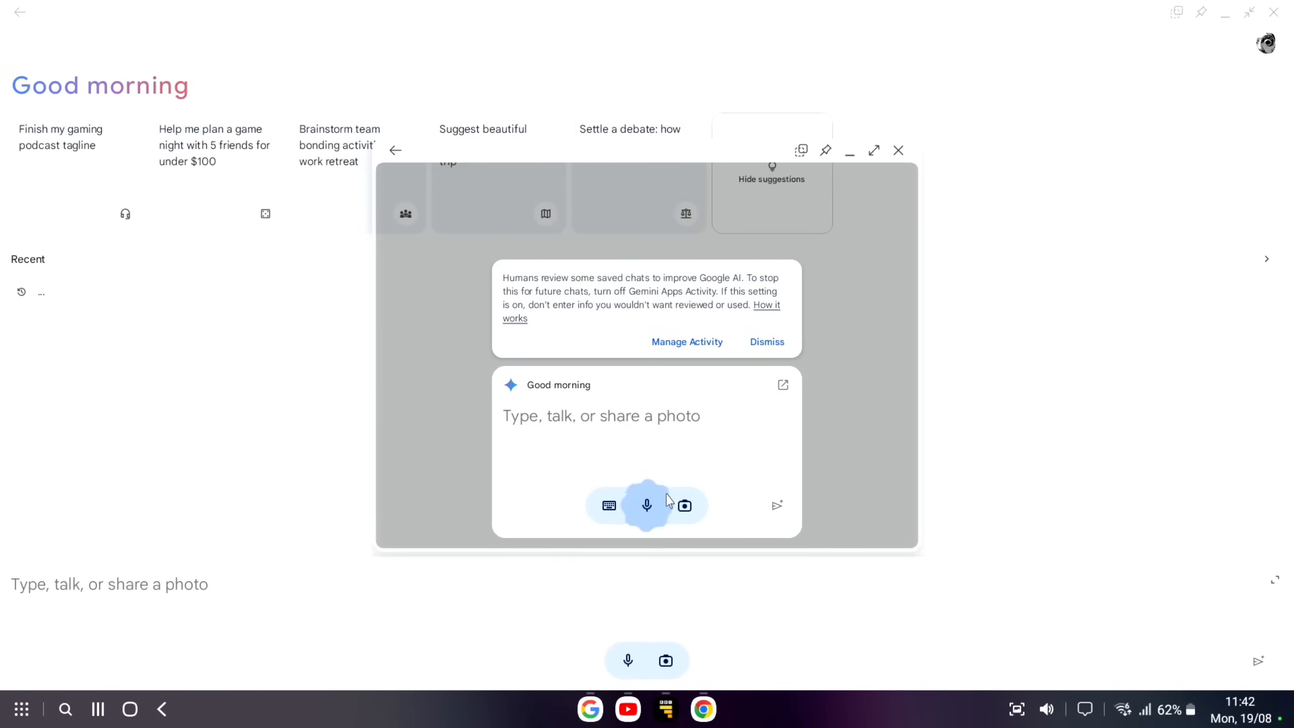
type("create an image of a")
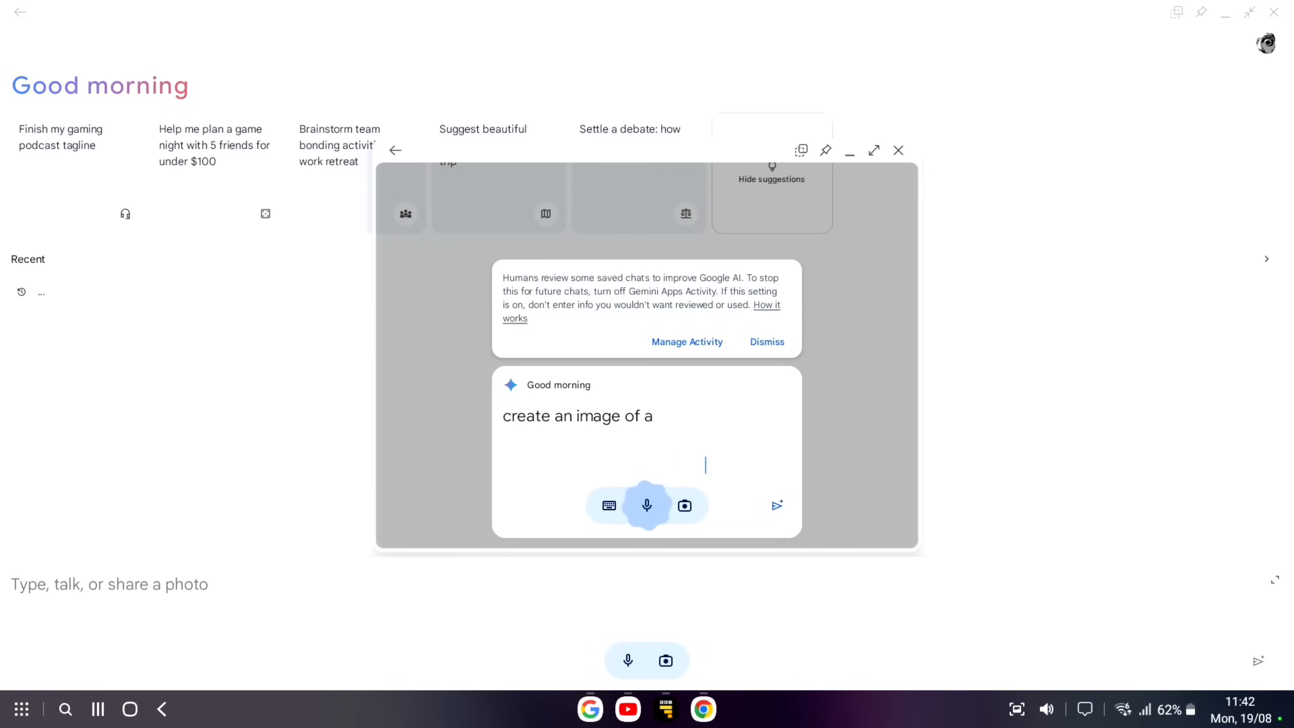
type("robot riding a bicycle so that")
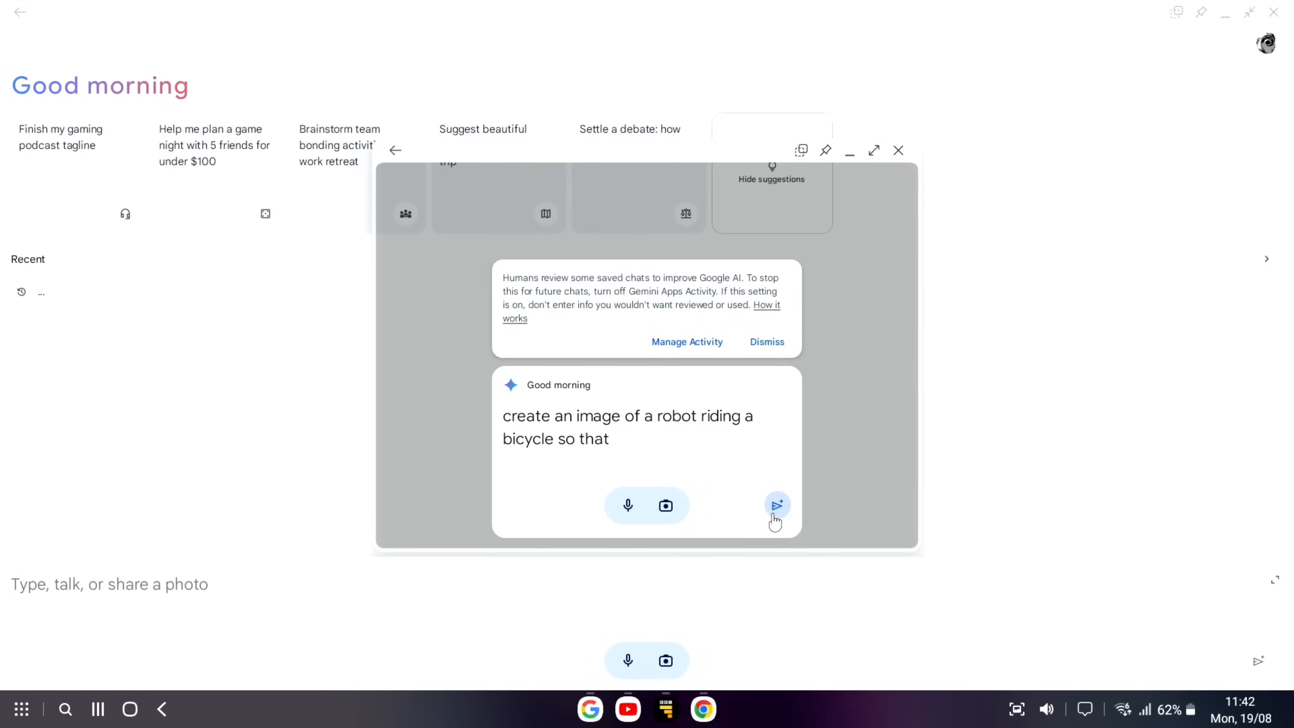
left_click(776, 506)
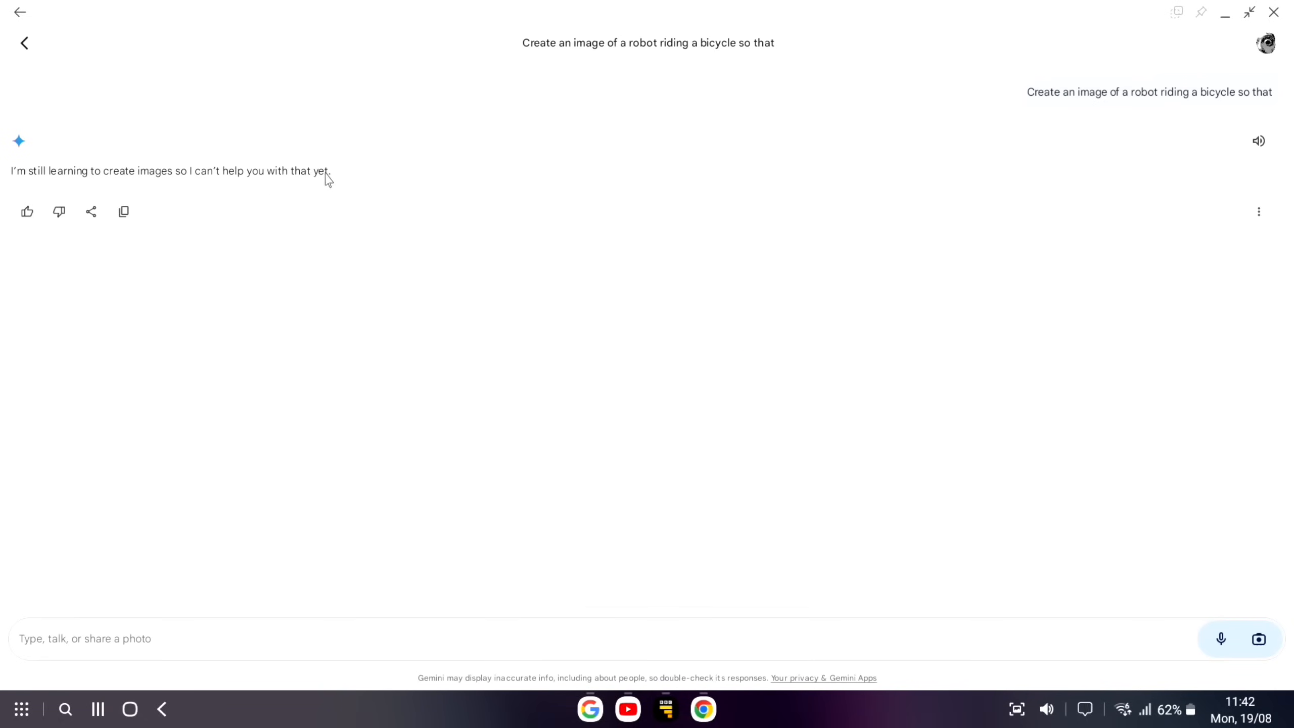
mouse_move(109, 144)
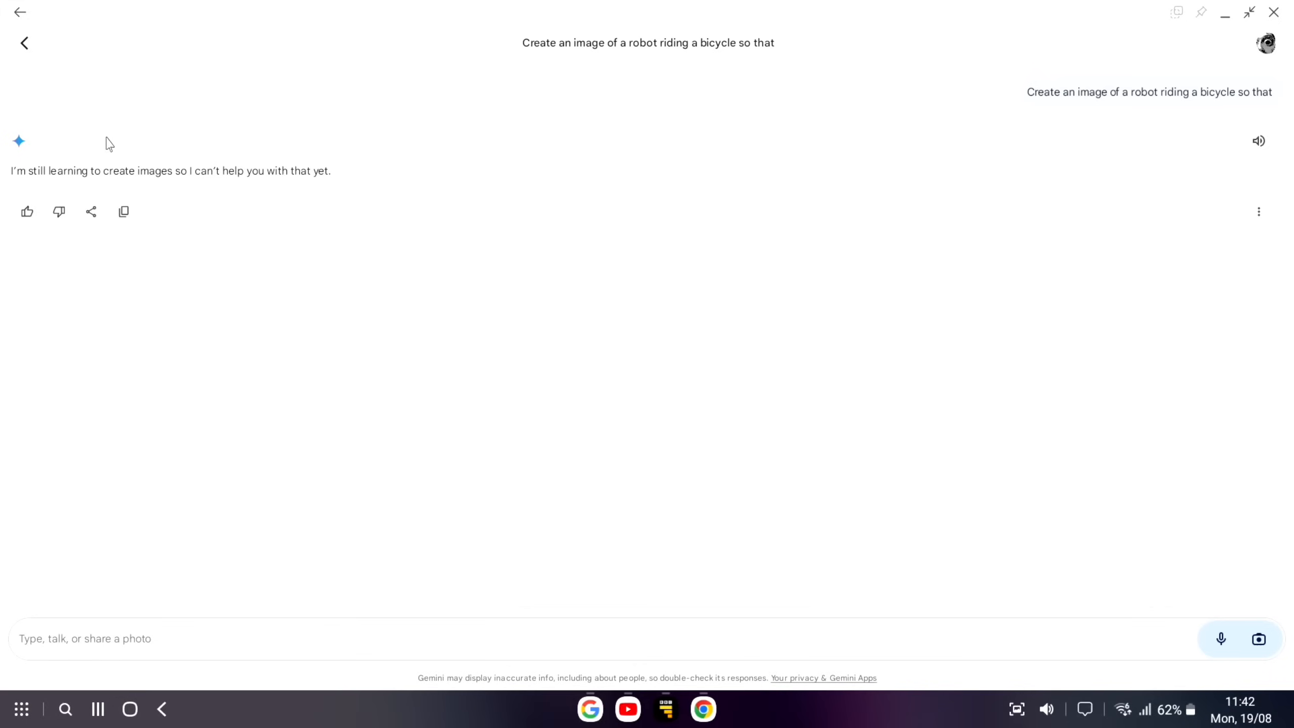
Ask Gemini about Samsung's latest phone, then return to the Experience AI page.
left_click(1220, 638)
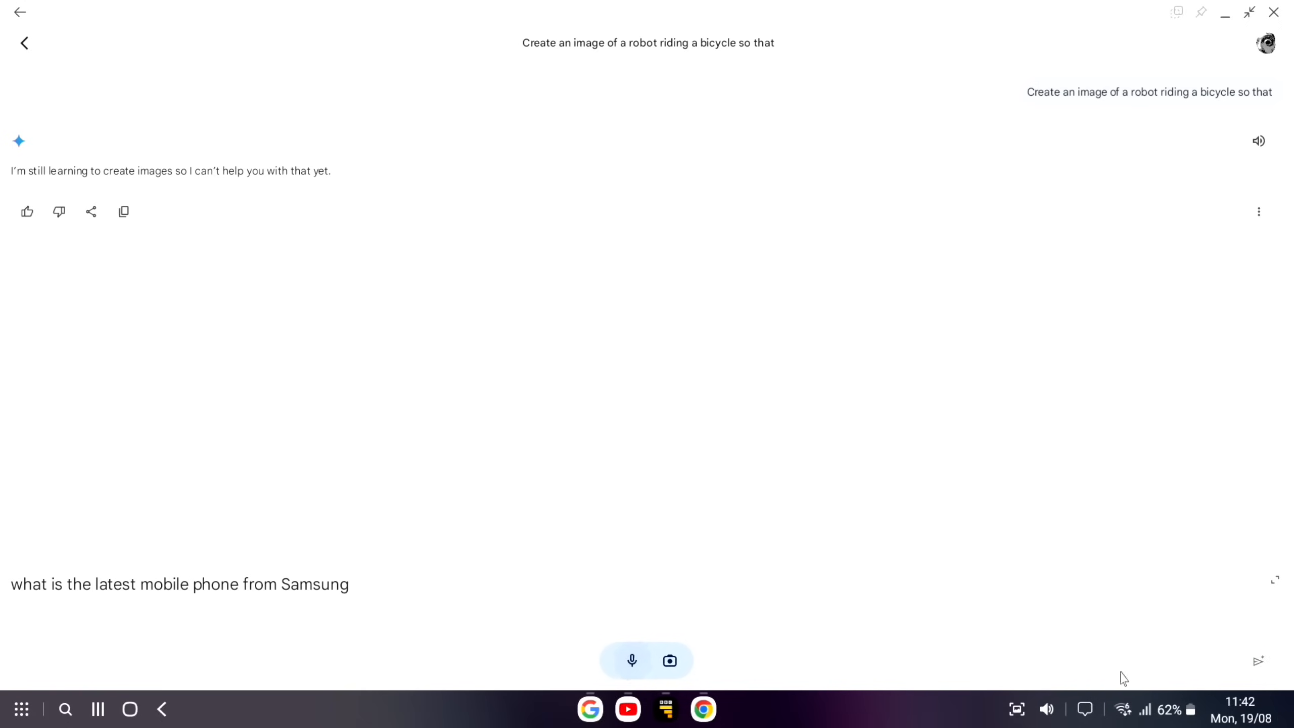
left_click(1258, 660)
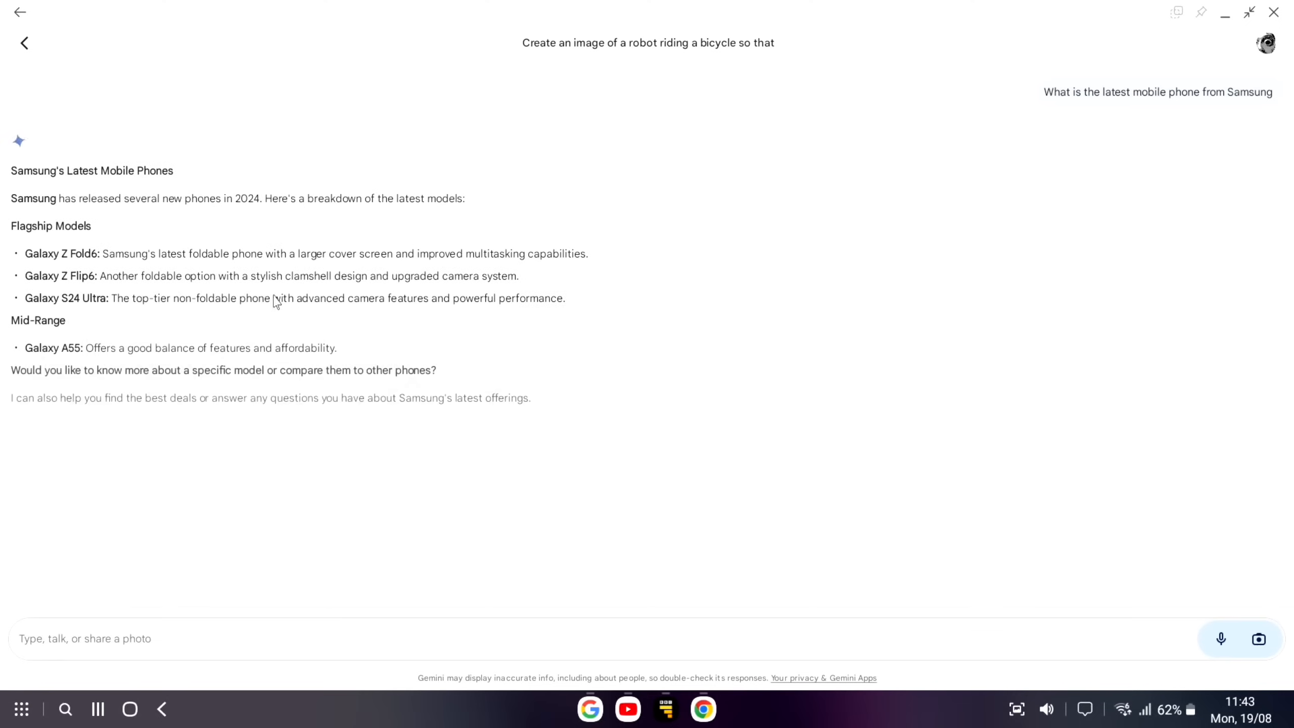
left_click(91, 438)
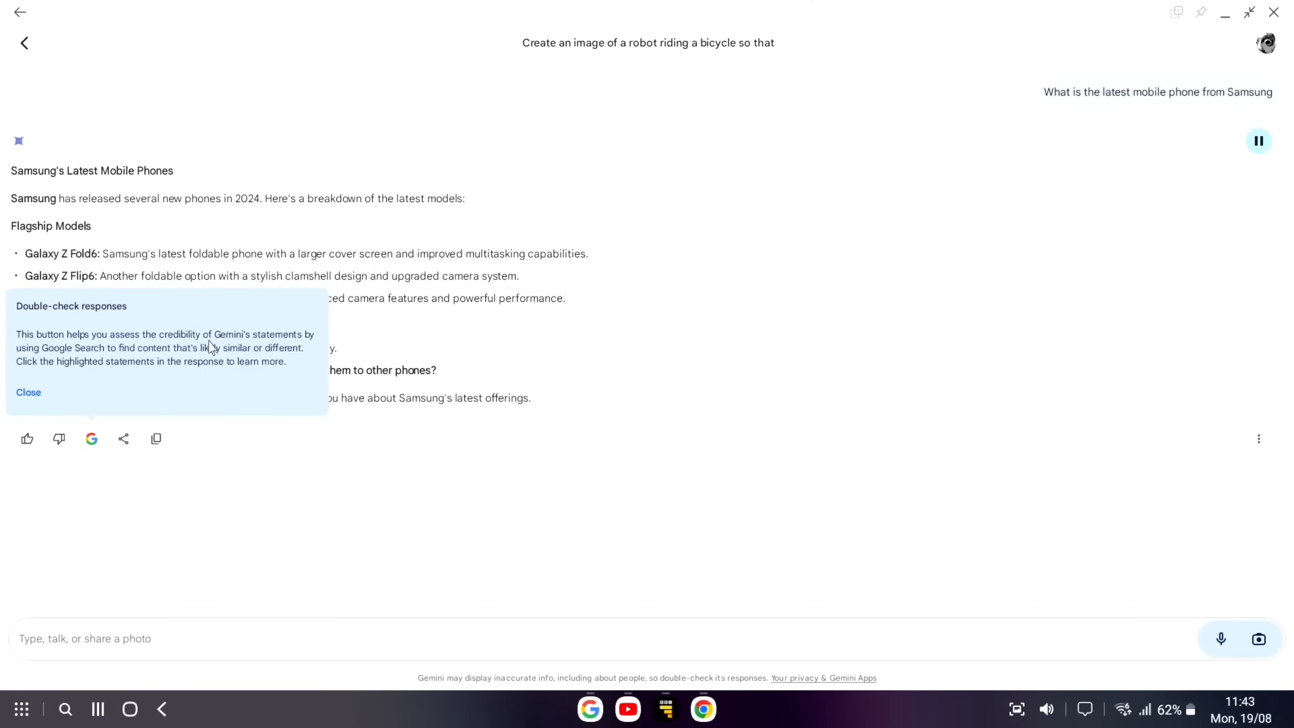
mouse_move(1282, 39)
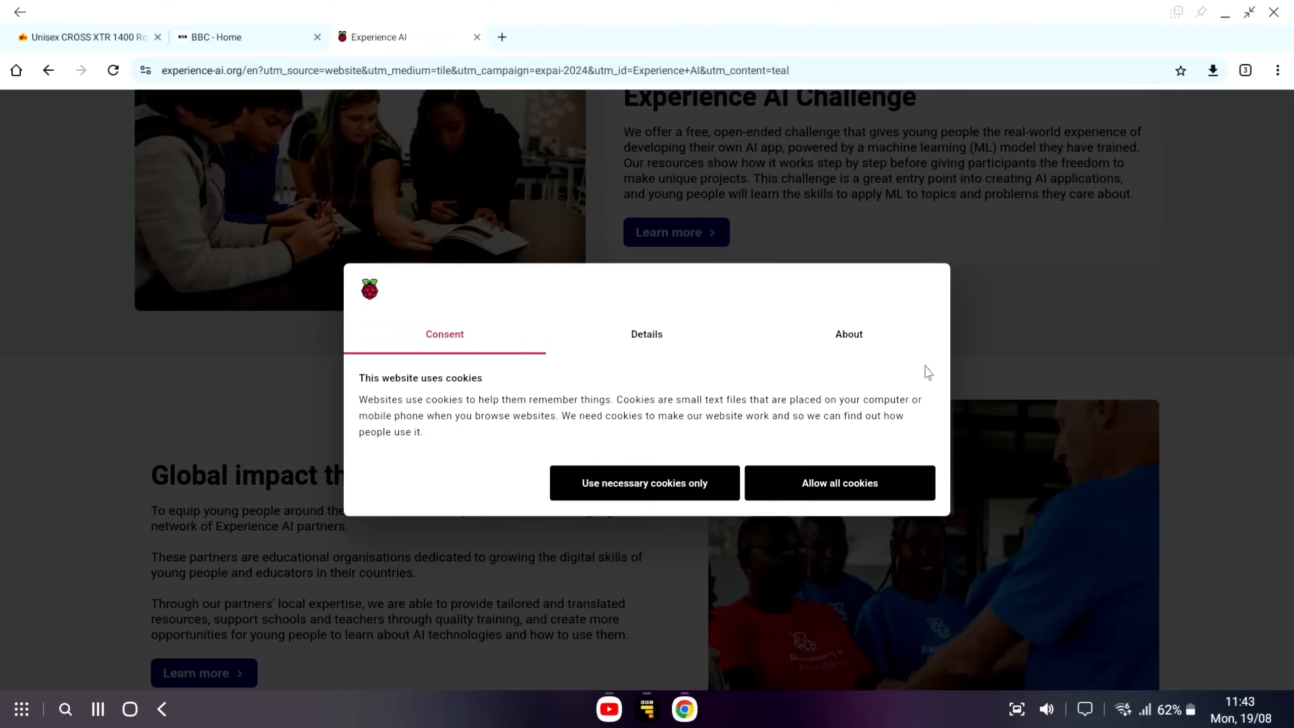
Bring AetherSX2 back on screen and launch FIFA 13 into a Liverpool vs Everton match.
left_click(21, 709)
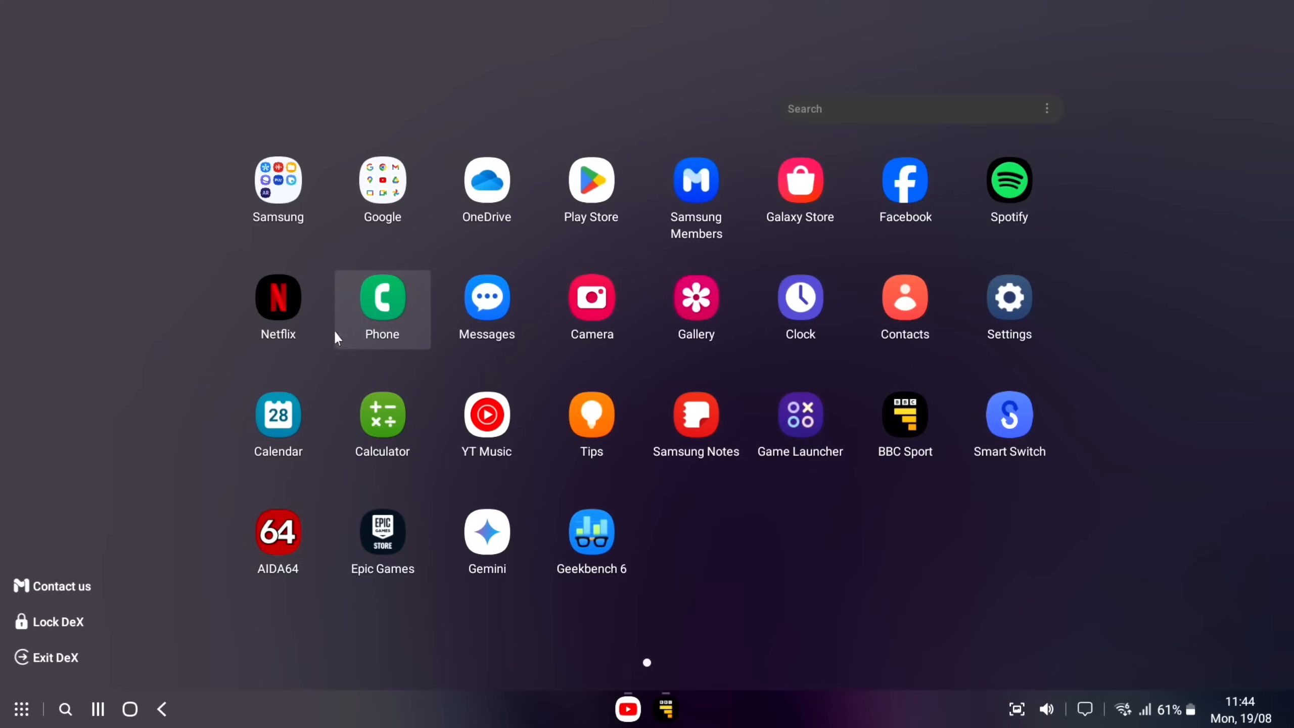
mouse_move(121, 449)
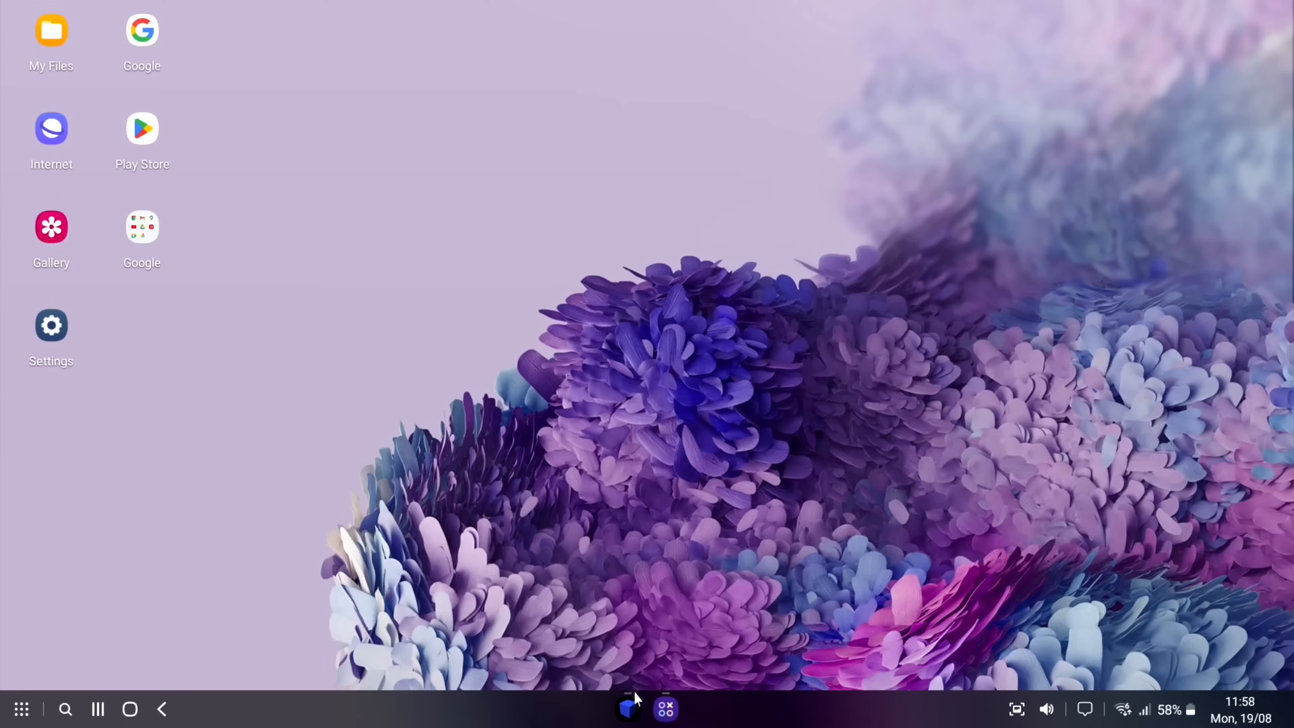
left_click(628, 708)
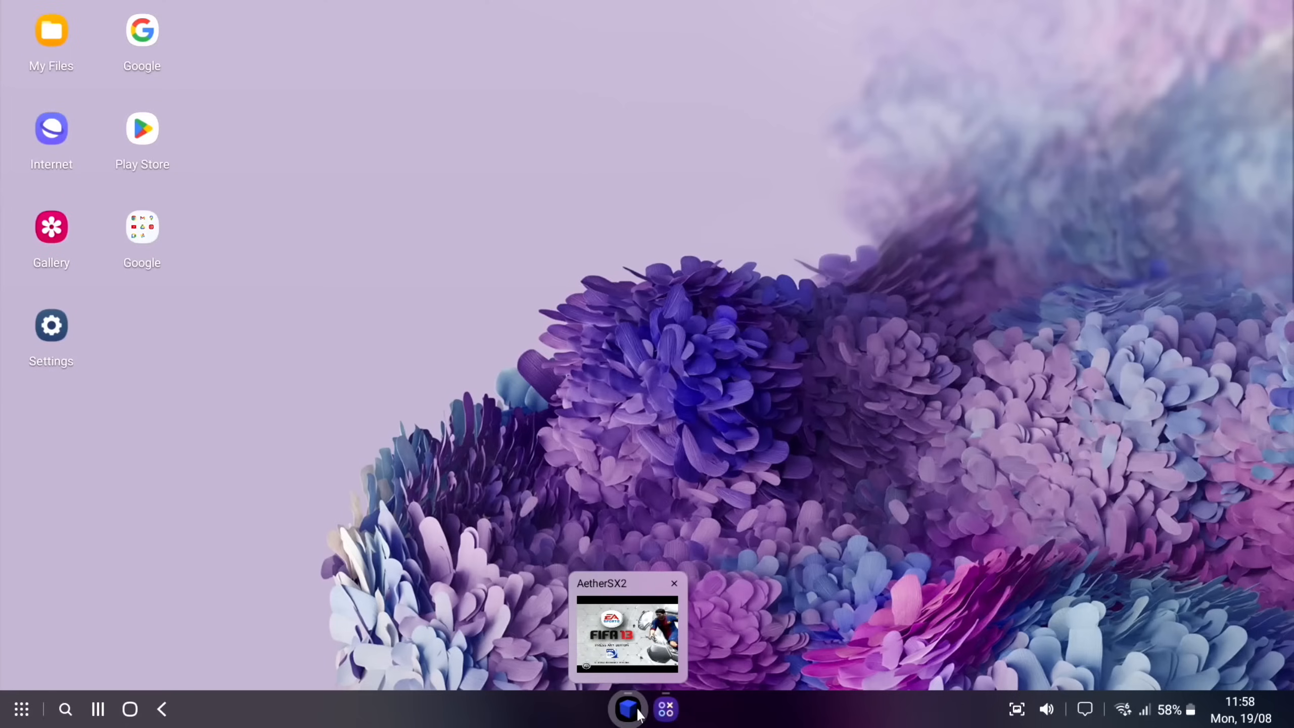
left_click(628, 627)
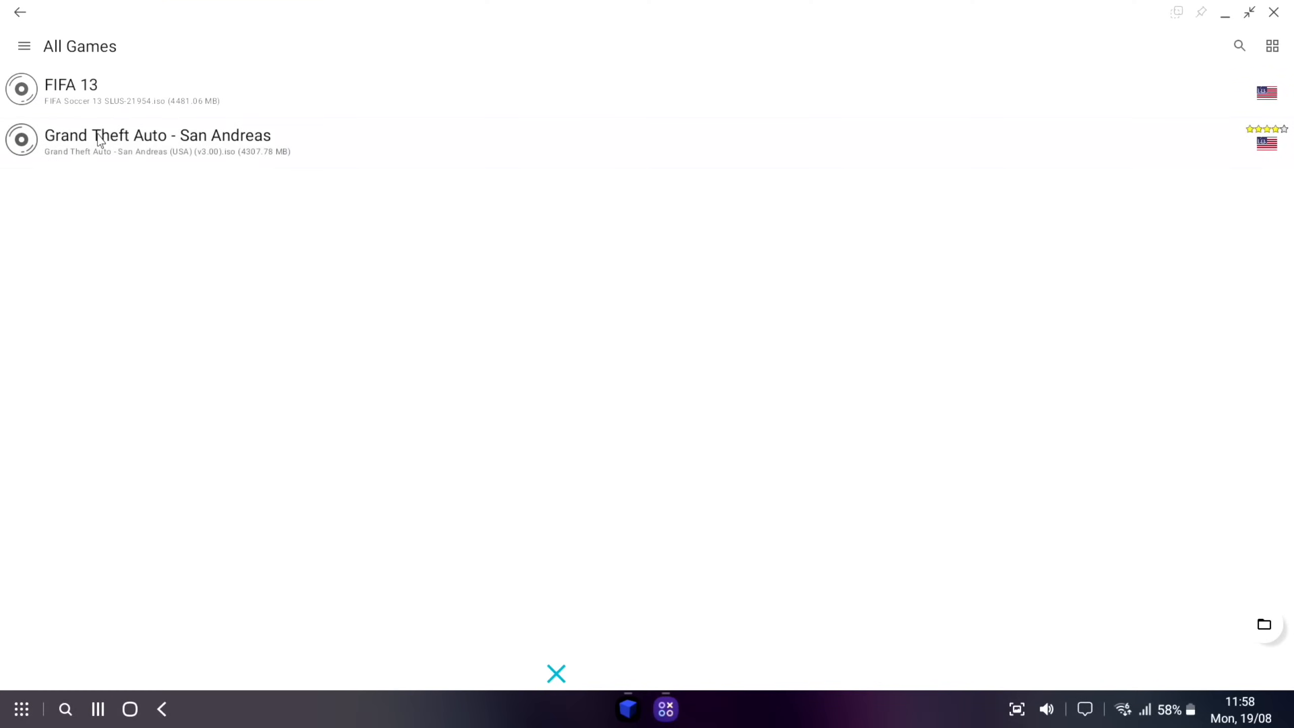
left_click(156, 134)
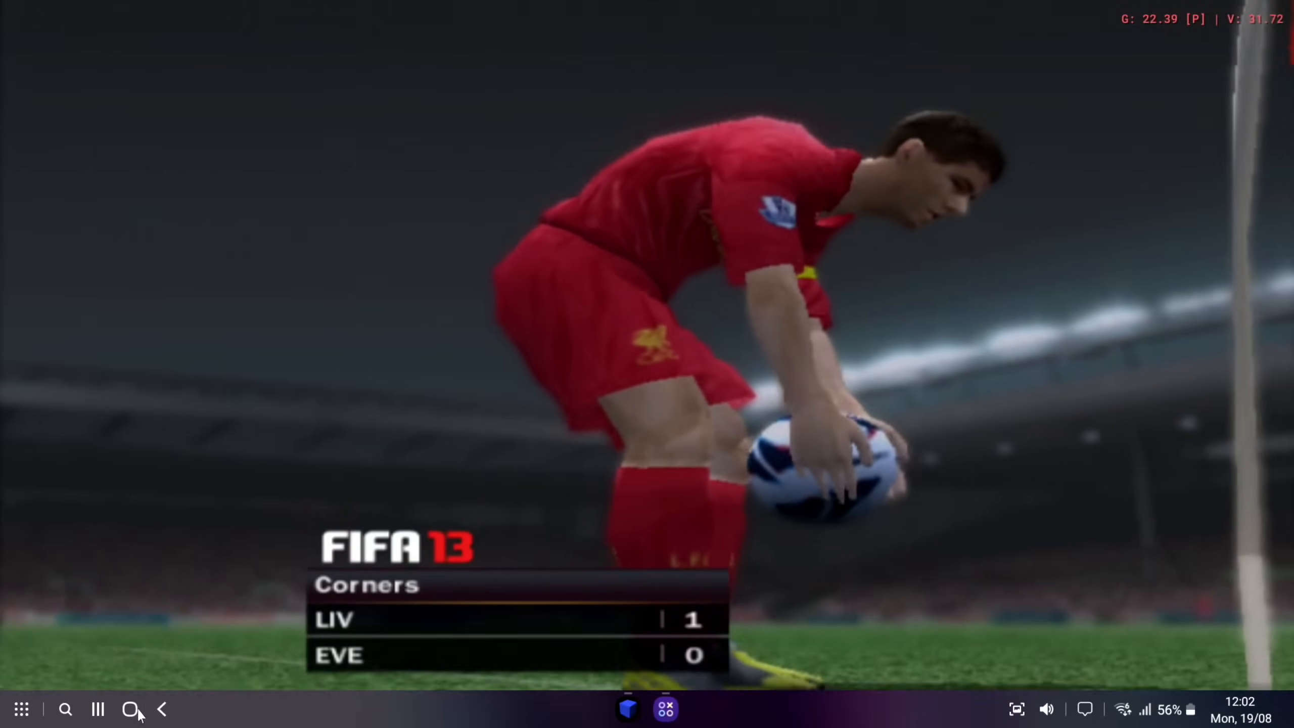
Close the running AetherSX2 game from Recents and open the Dolphin Emulator library.
left_click(129, 708)
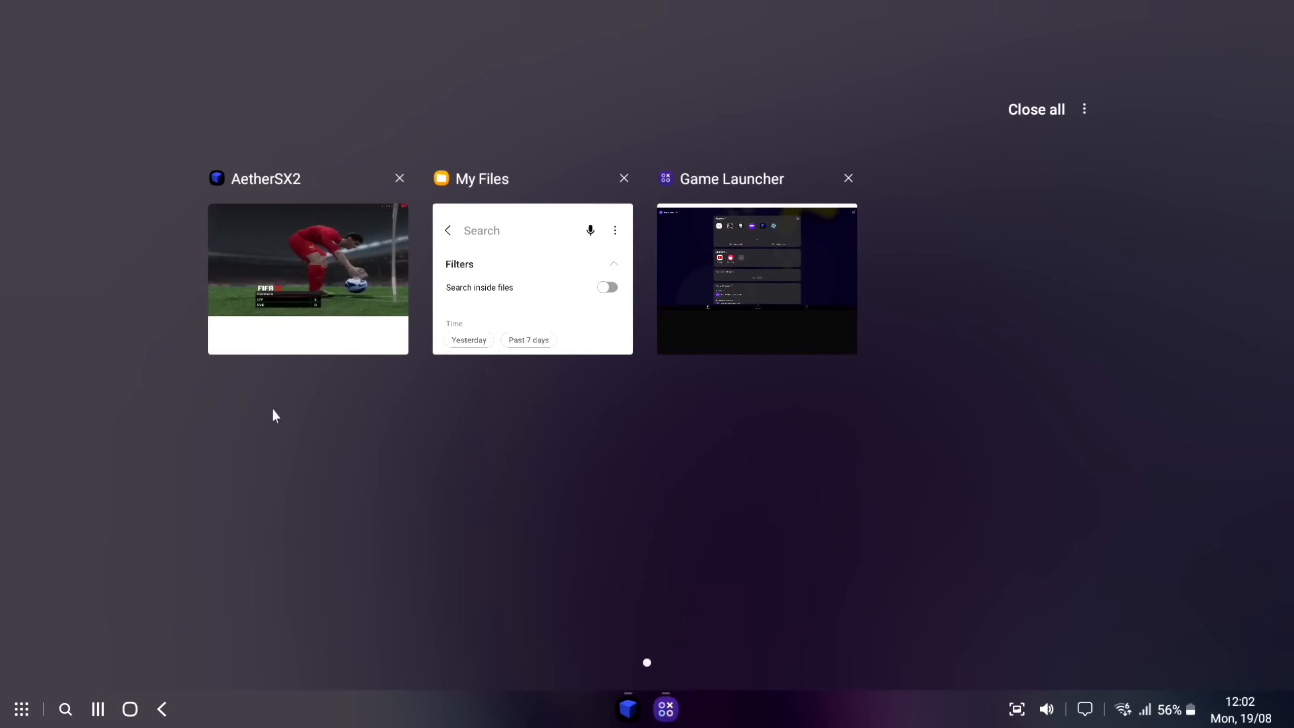
left_click(399, 179)
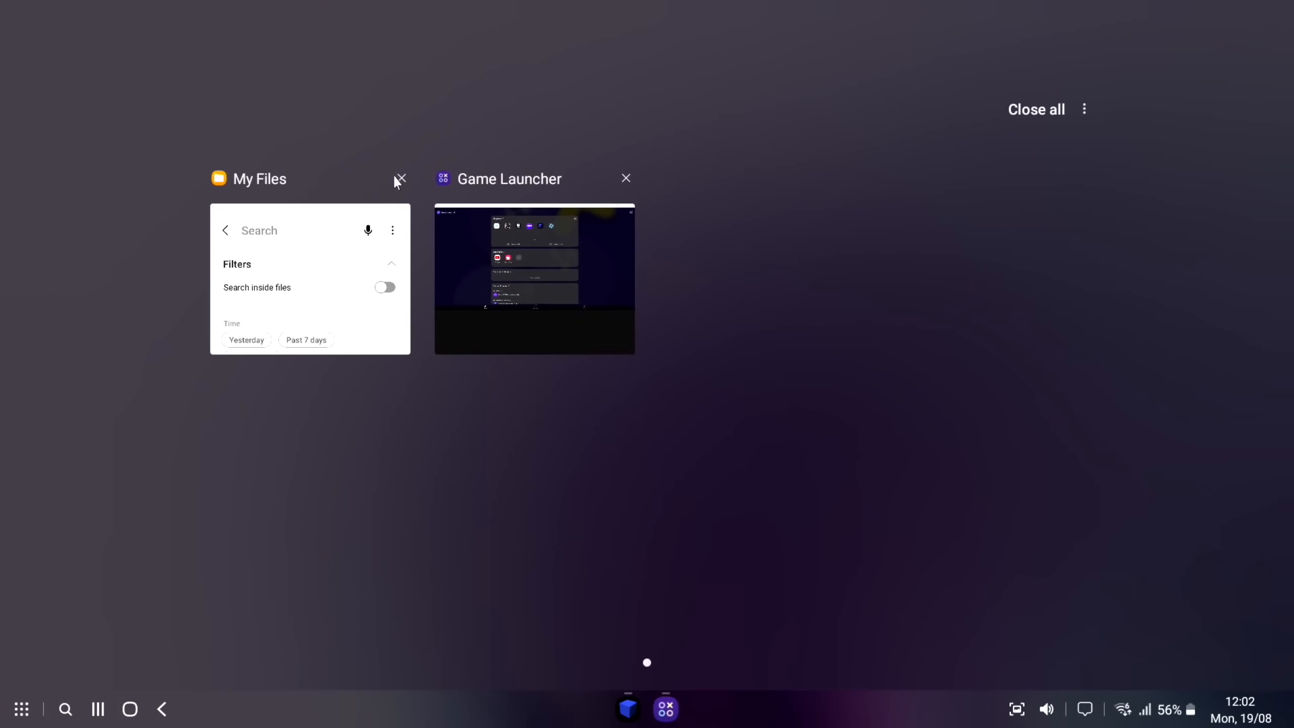
left_click(534, 279)
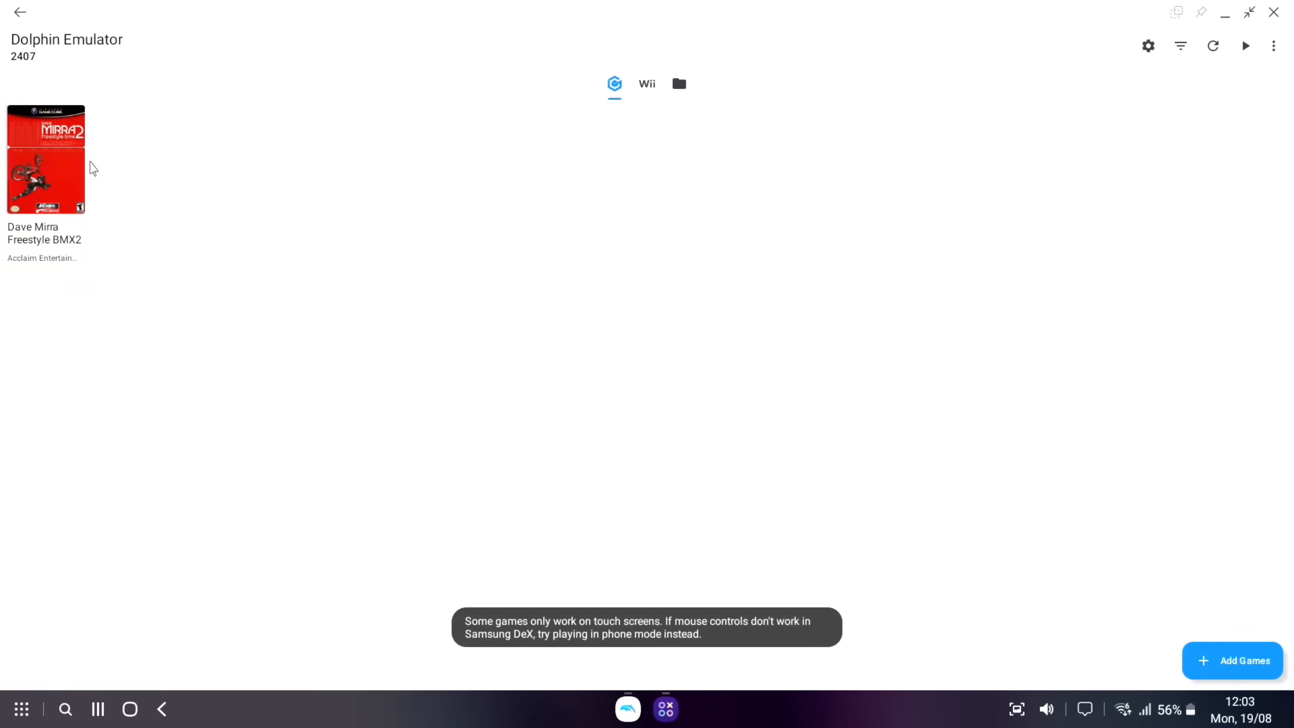
Play Dave Mirra Freestyle BMX2 from its main menu, then close it to the desktop.
double_click(45, 161)
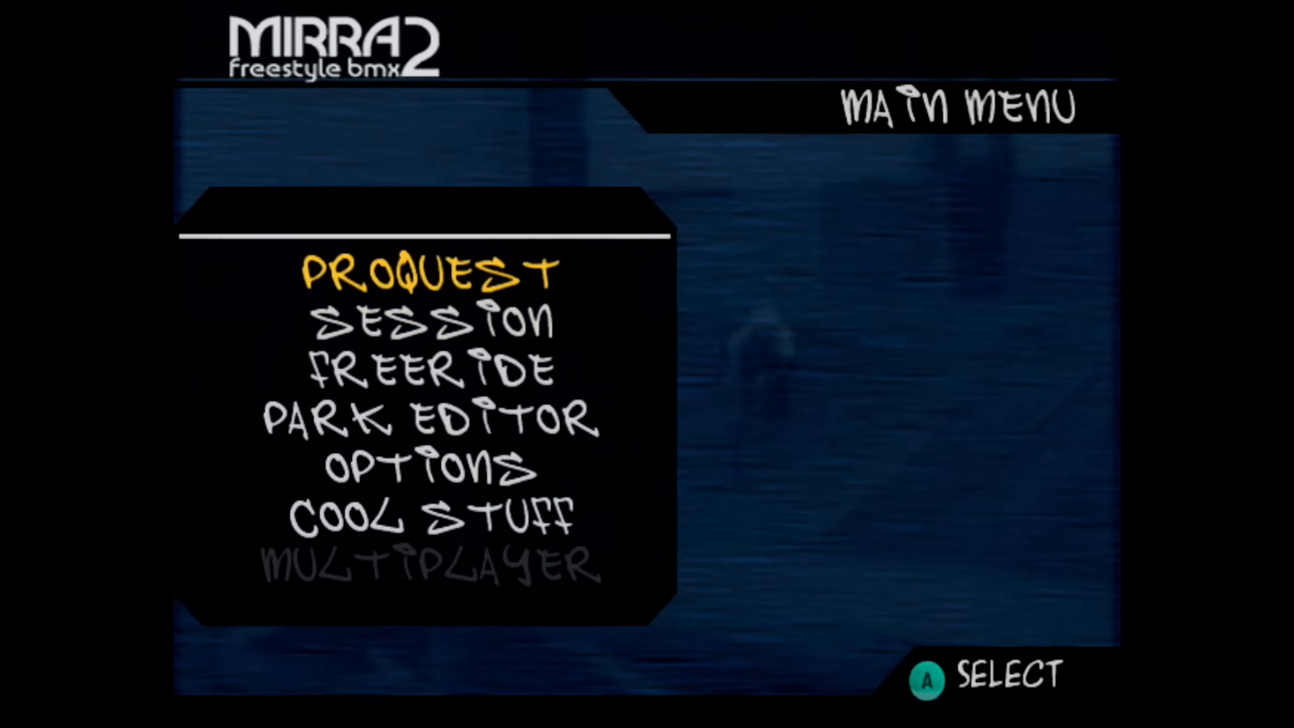
left_click(426, 273)
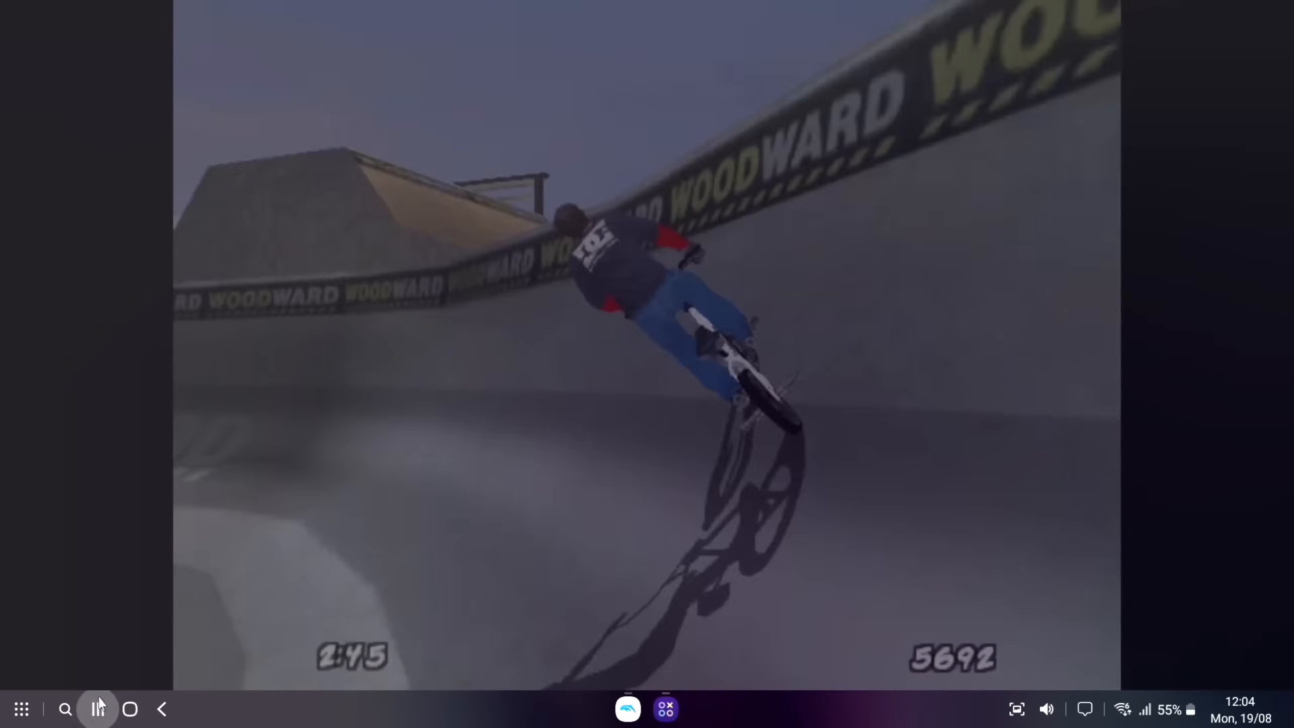
left_click(97, 708)
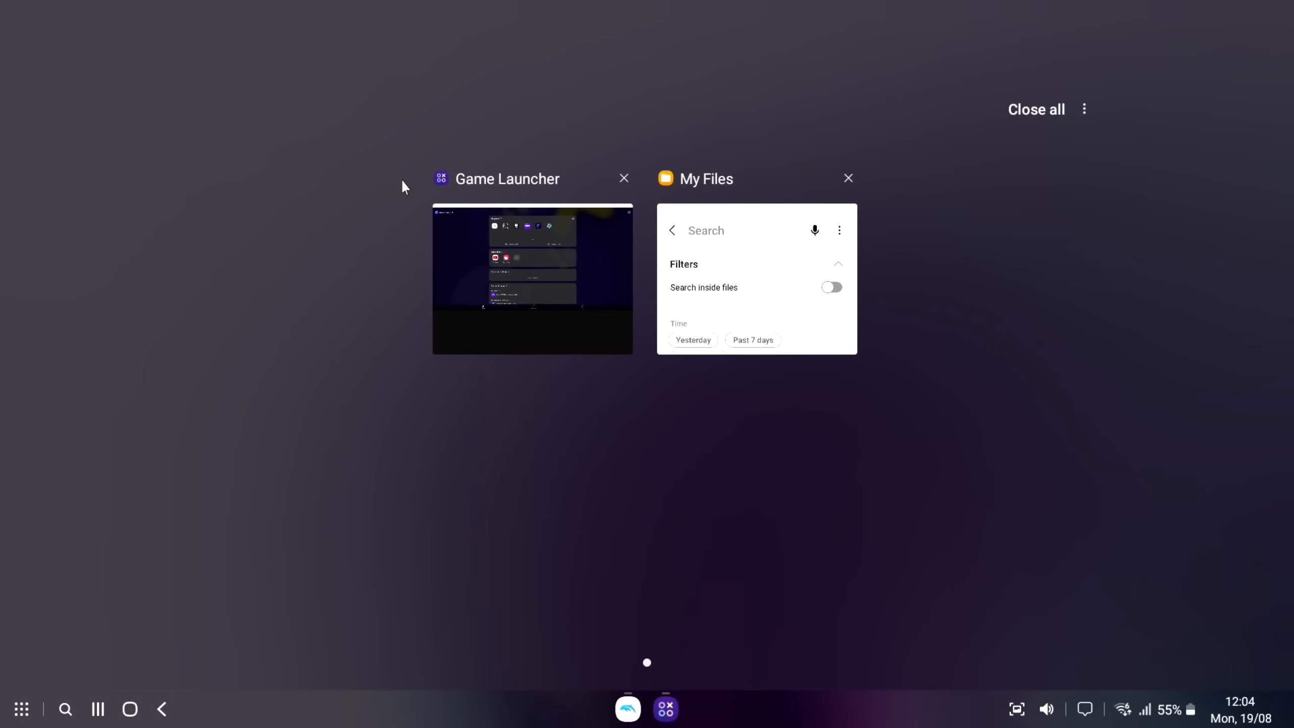
left_click(1037, 109)
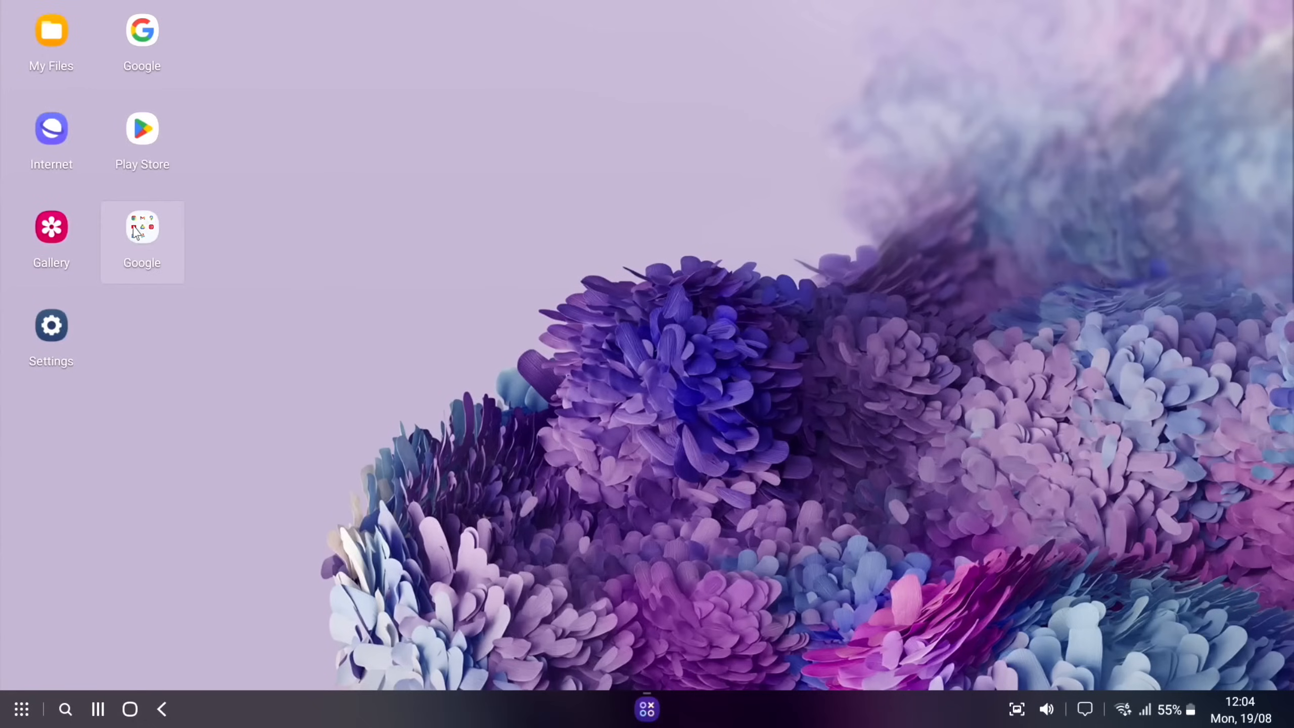
Launch Chrome from the Google folder and search for 'SAMSUNG PHON'.
left_click(141, 227)
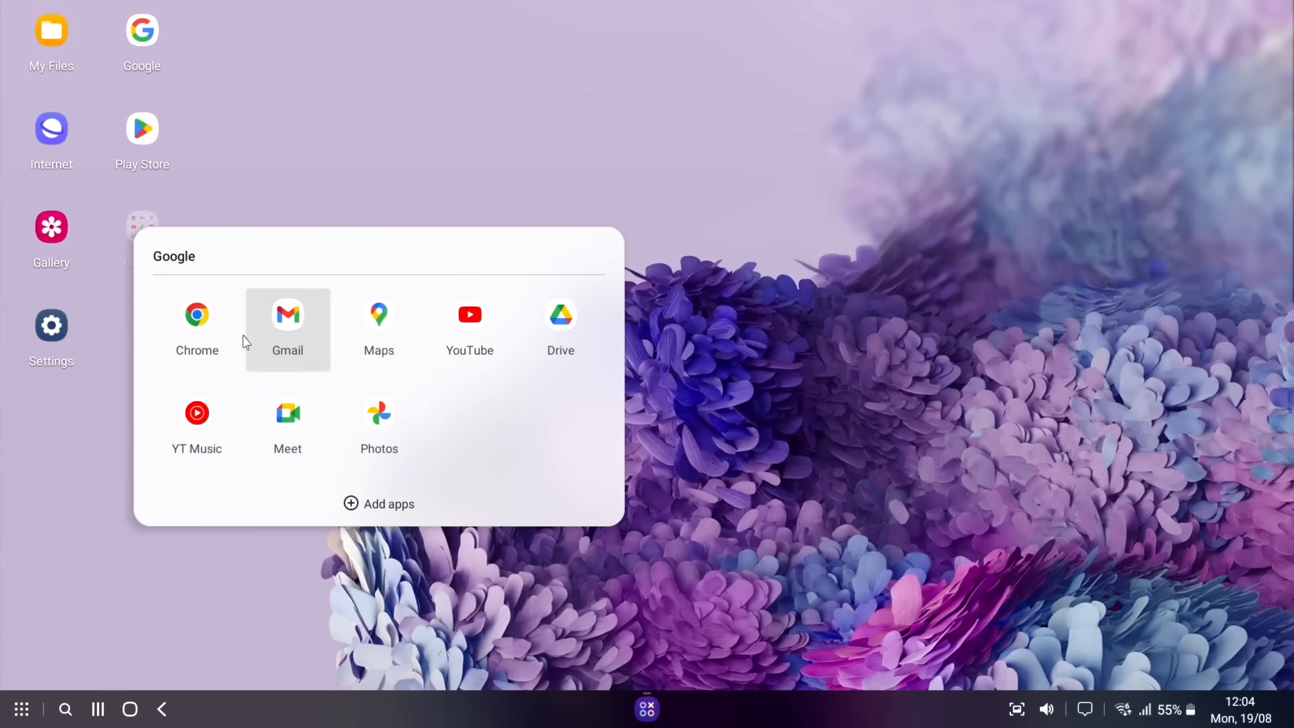
left_click(197, 323)
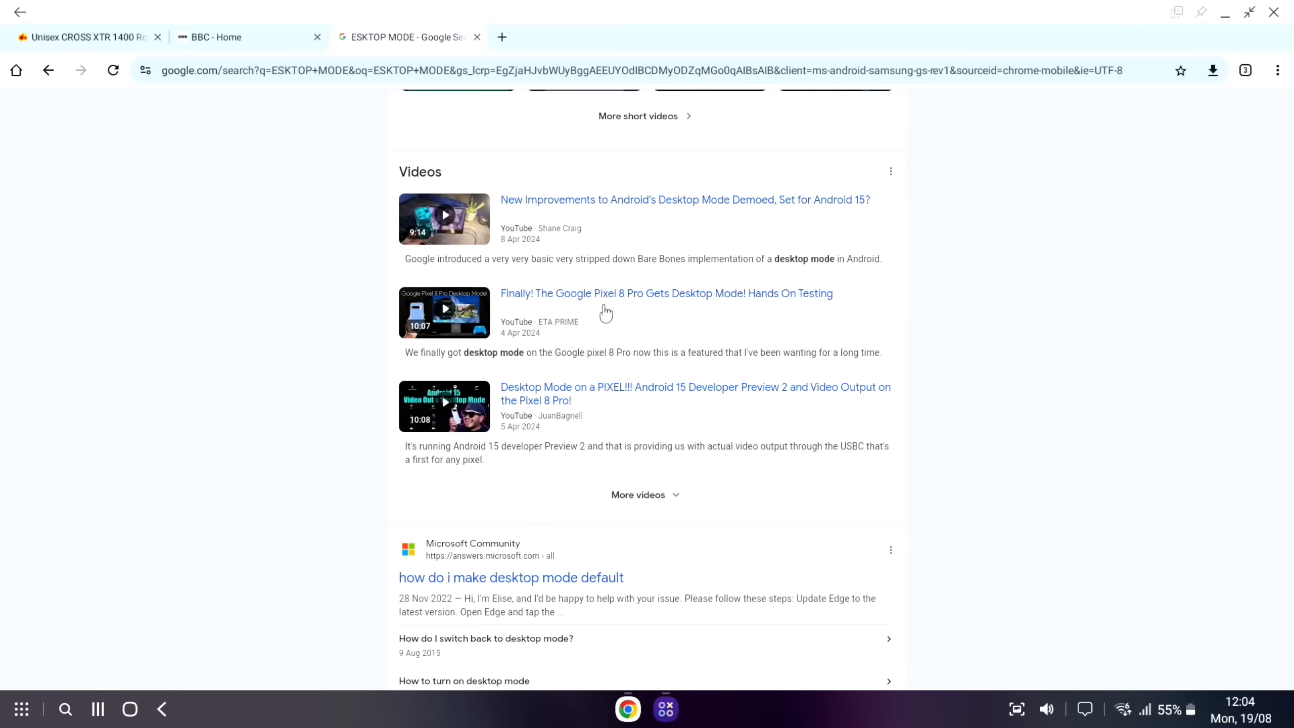
mouse_move(695, 308)
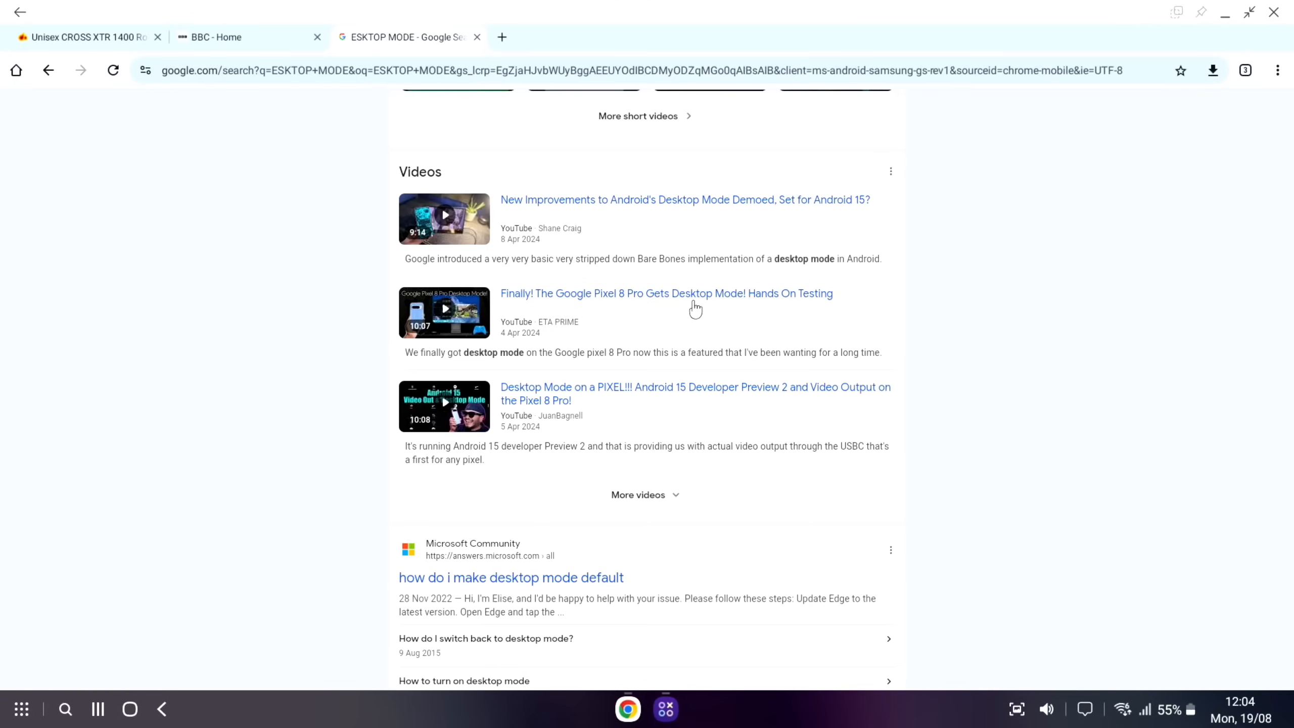
scroll("up", 3)
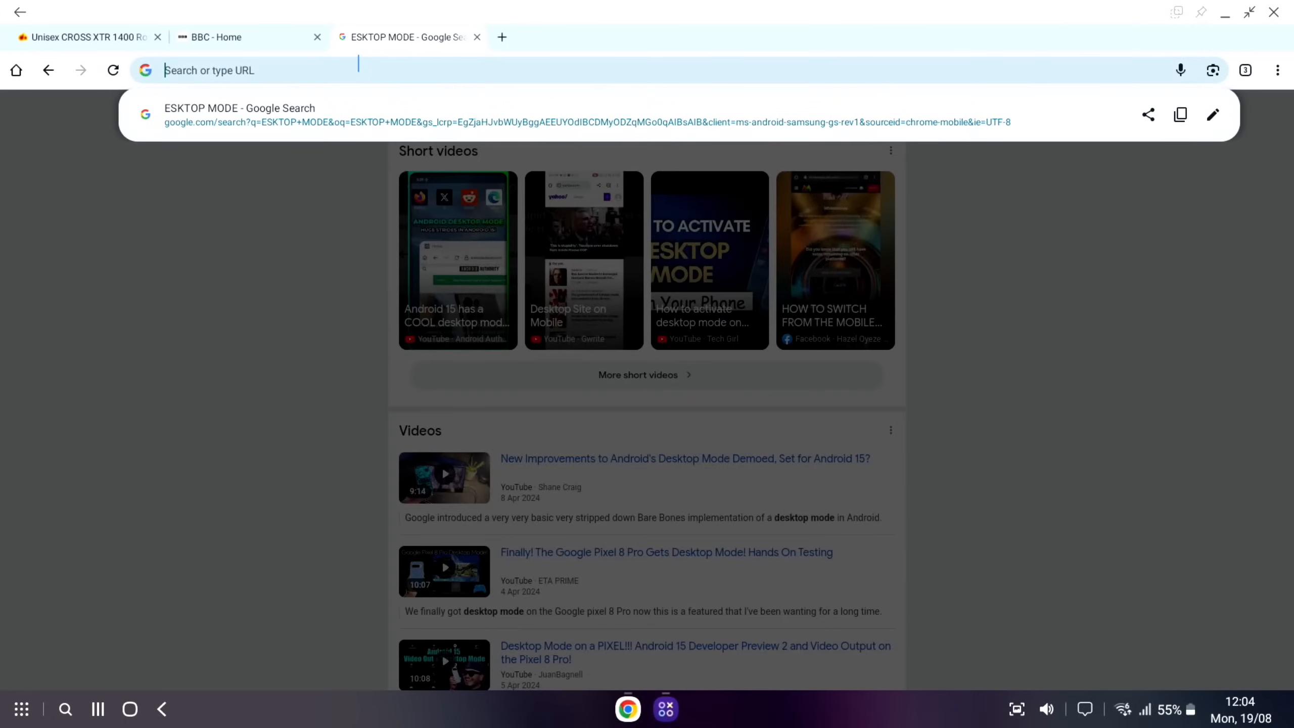
type("SAMSUNG PHON")
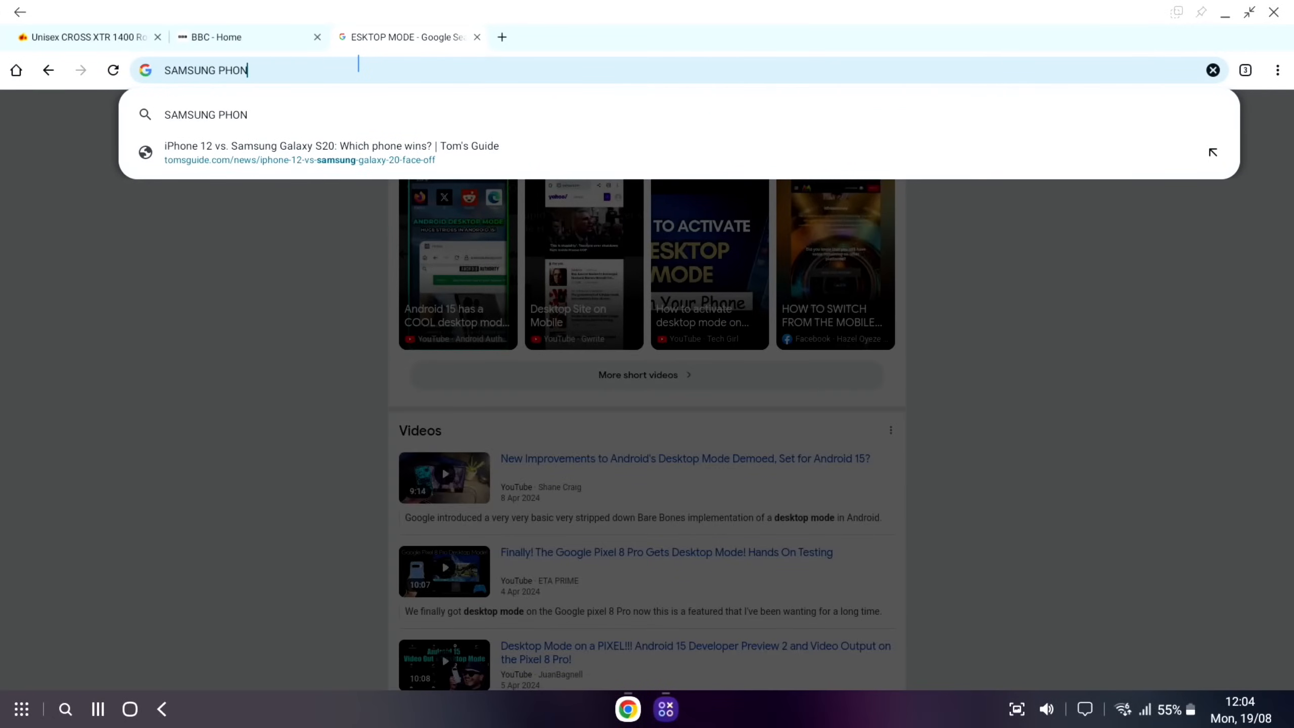
key("Return")
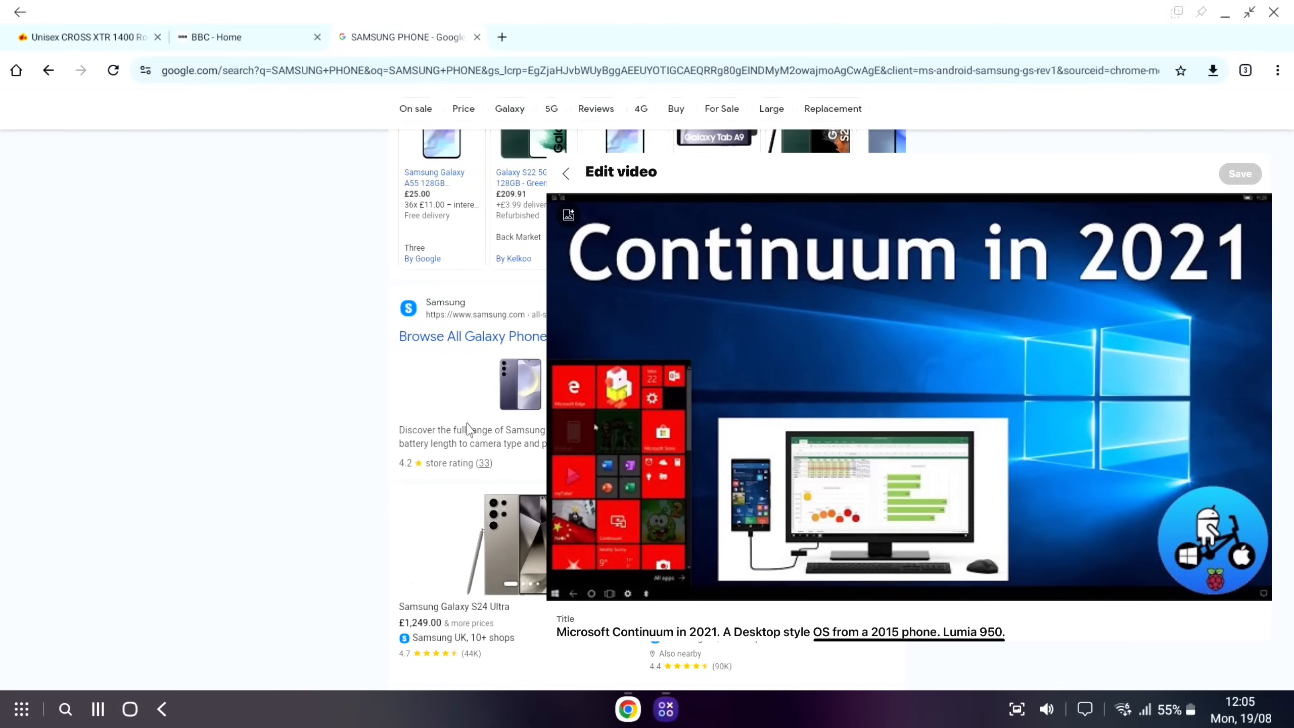
mouse_move(468, 429)
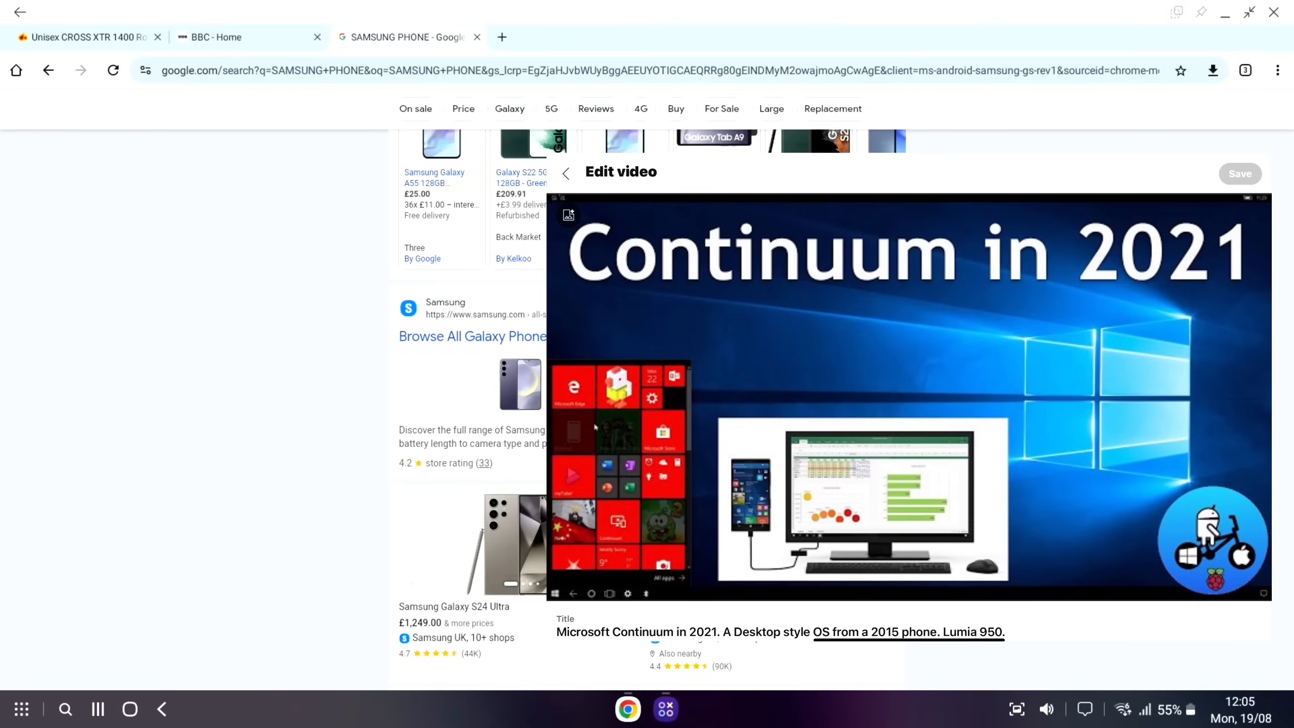
Open the Galaxy S24 Ultra specs page on GSMArena and scroll through it.
scroll("down", 3)
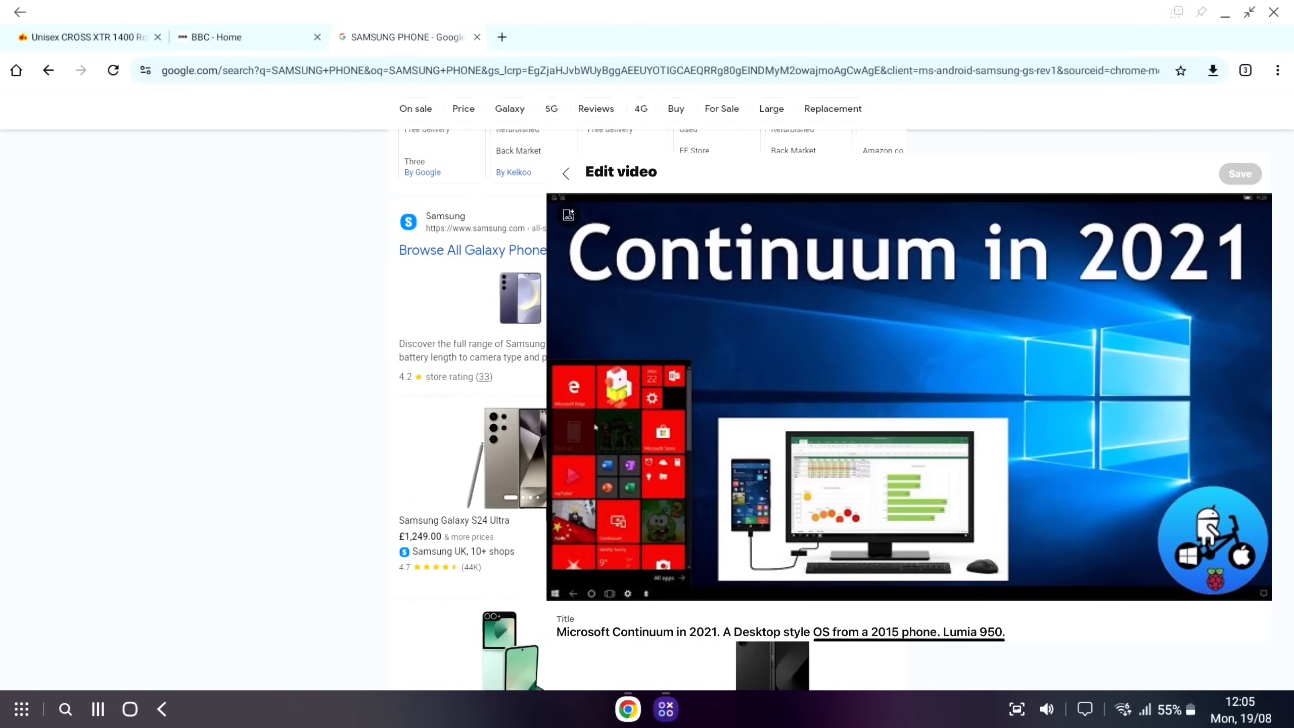
left_click(566, 174)
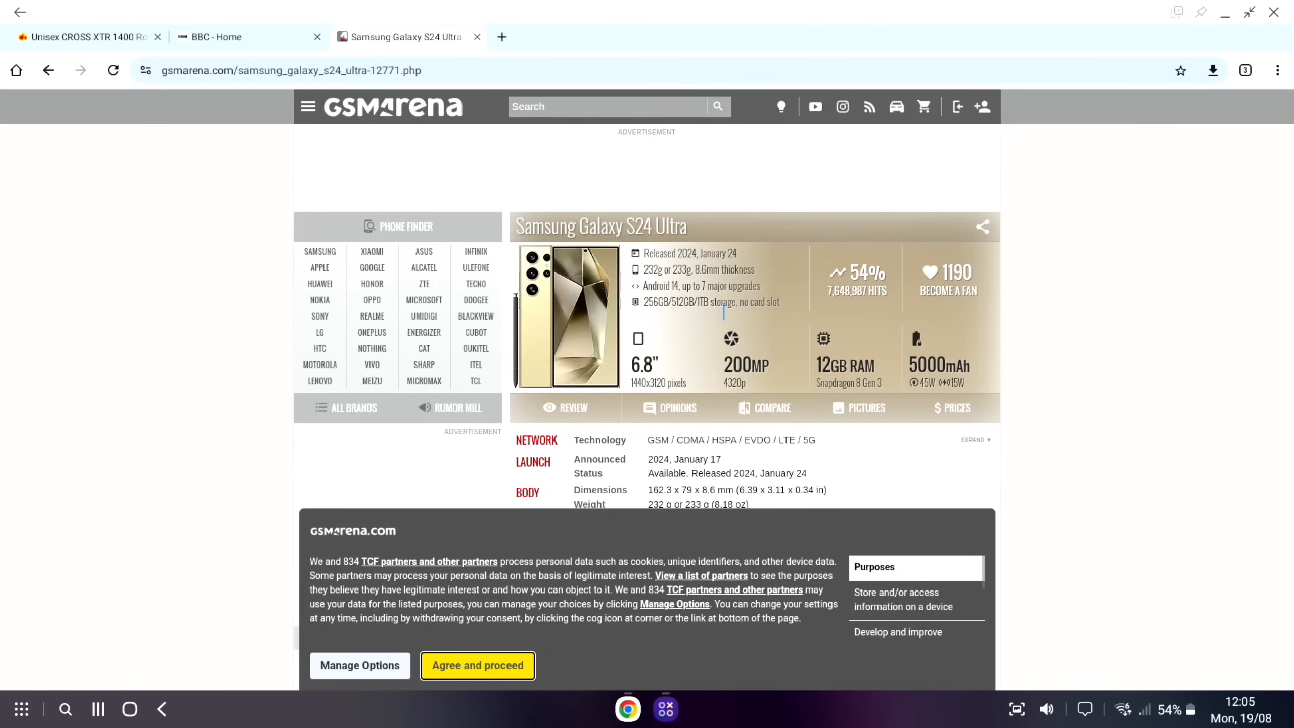
mouse_move(826, 340)
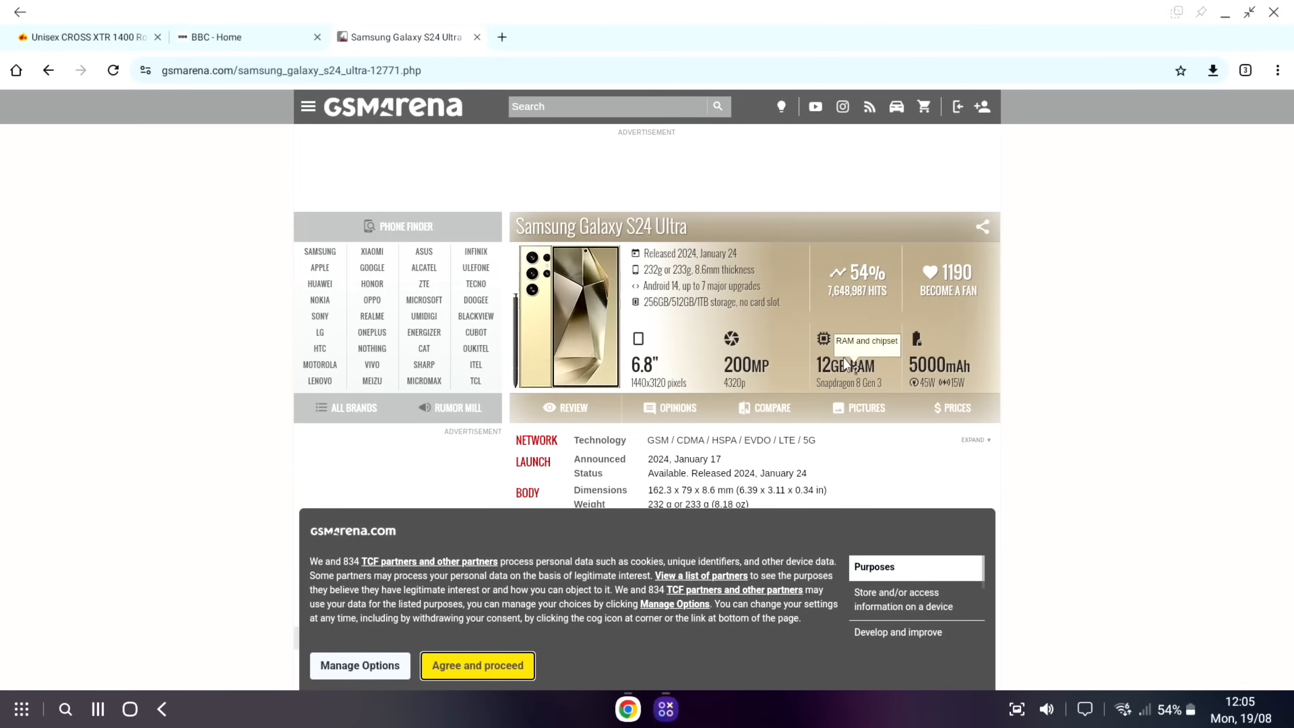
mouse_move(712, 359)
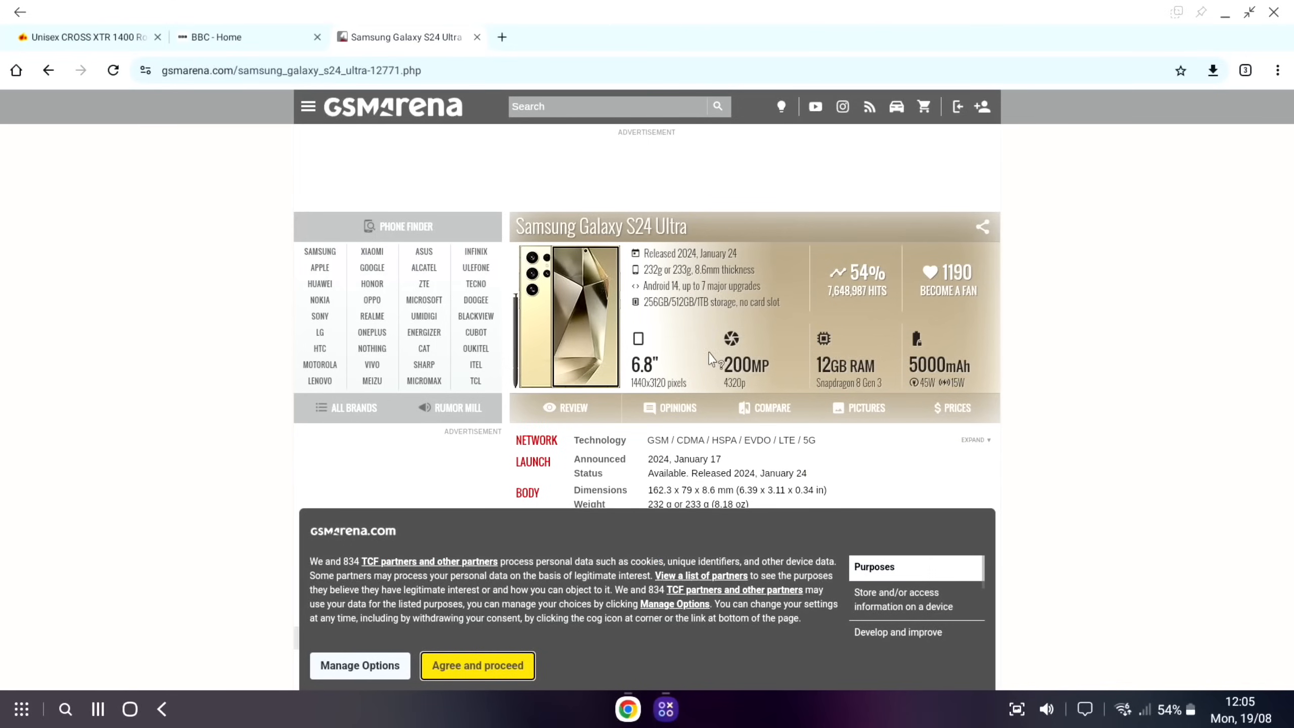
scroll("down", 3)
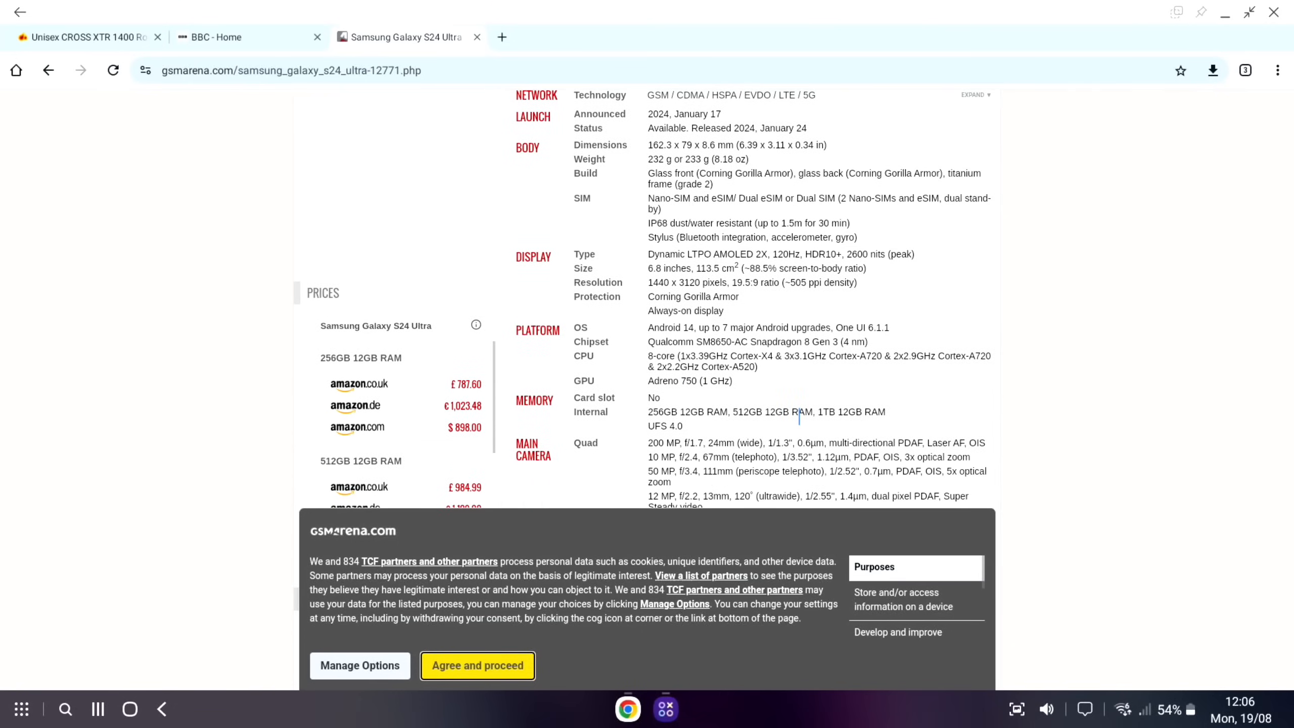
scroll("up", 3)
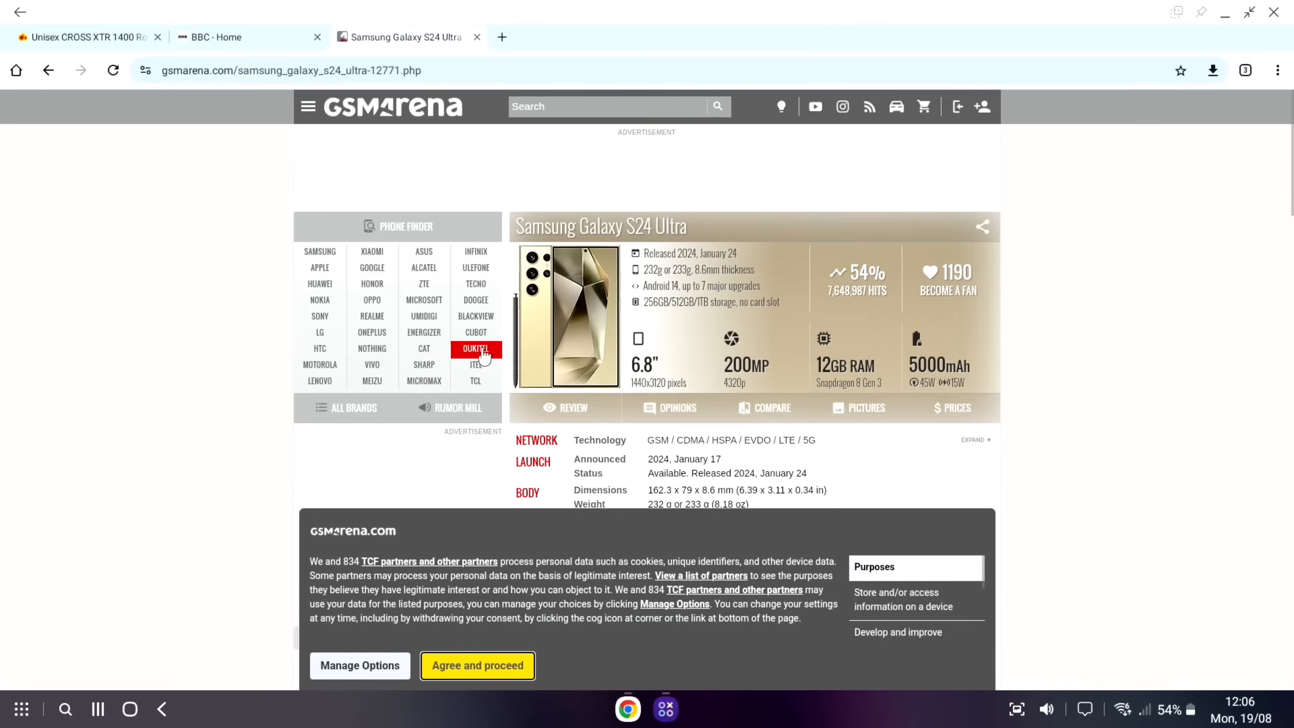
mouse_move(557, 304)
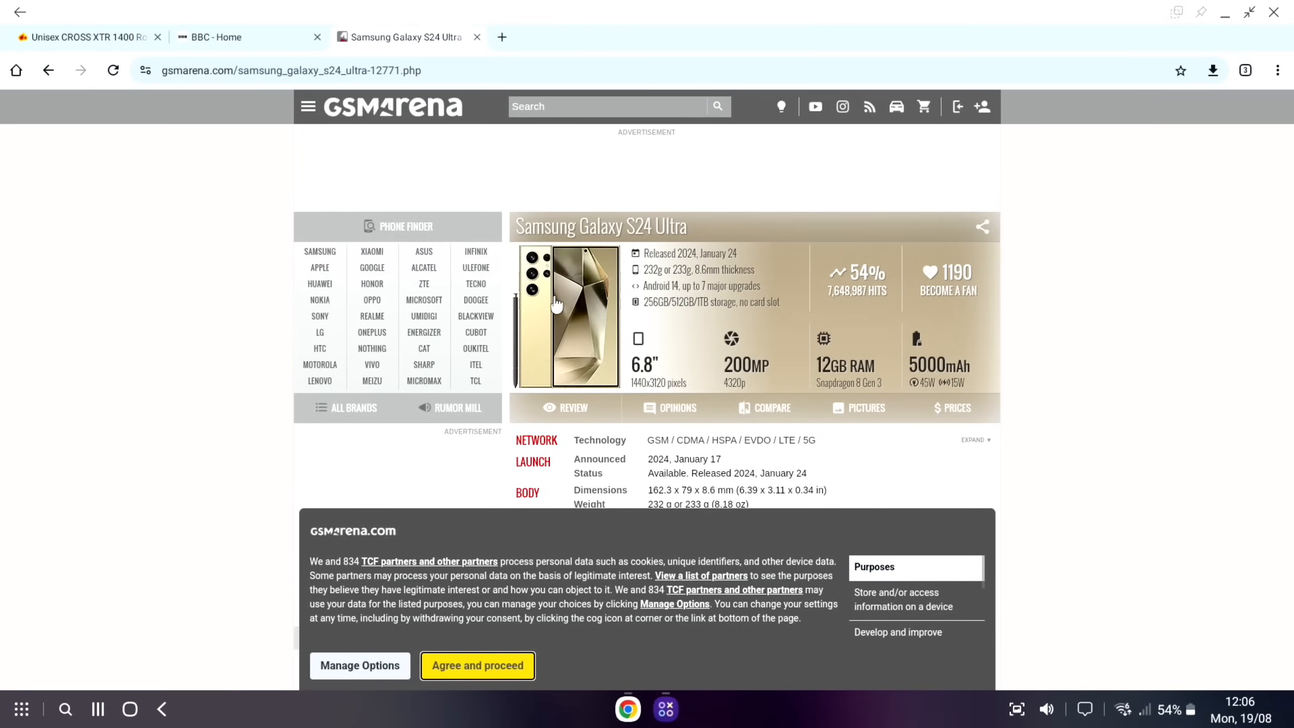
scroll("down", 3)
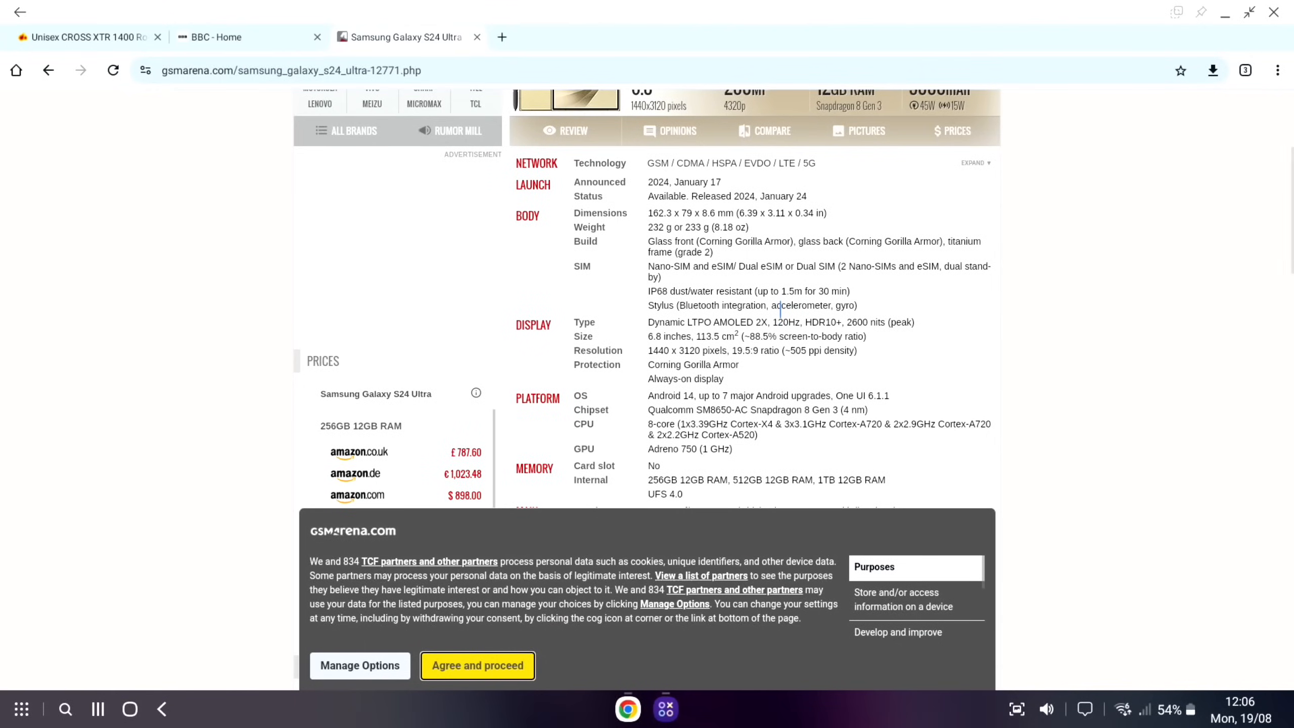
scroll("down", 3)
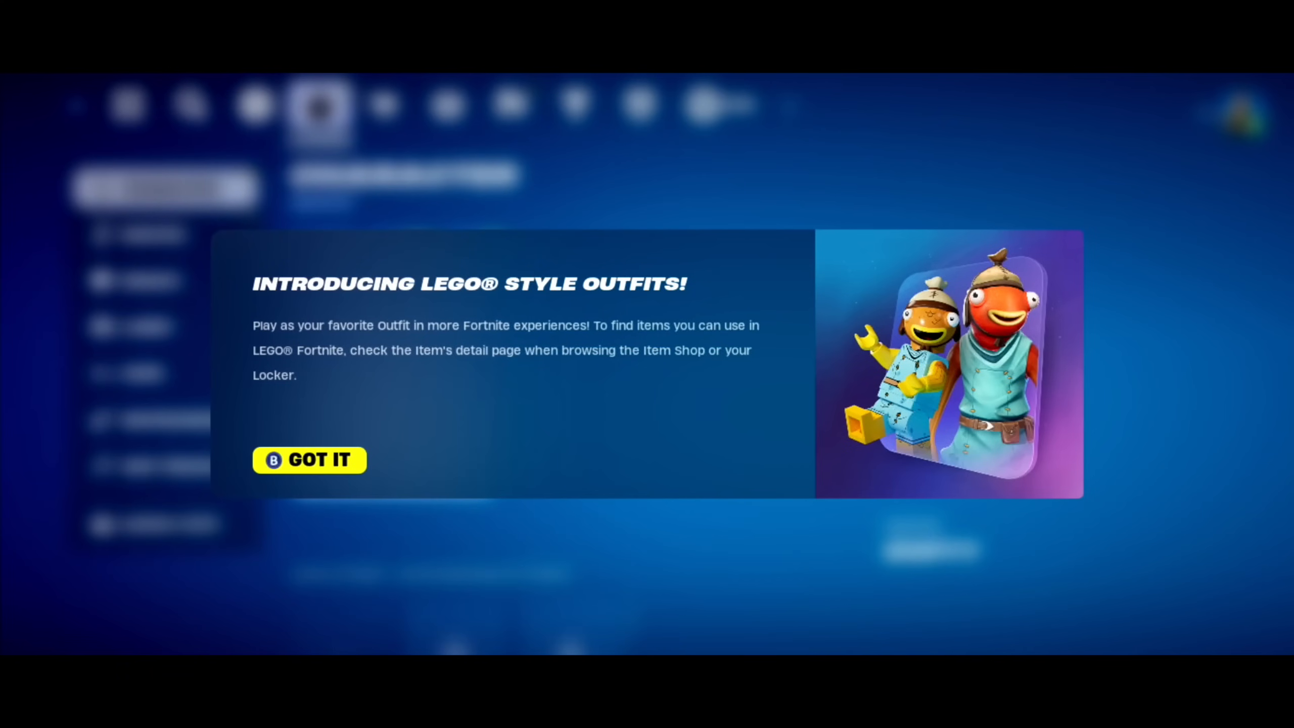
Dismiss the LEGO outfits notice, jump from the battle bus, and enter the black vehicle.
left_click(309, 459)
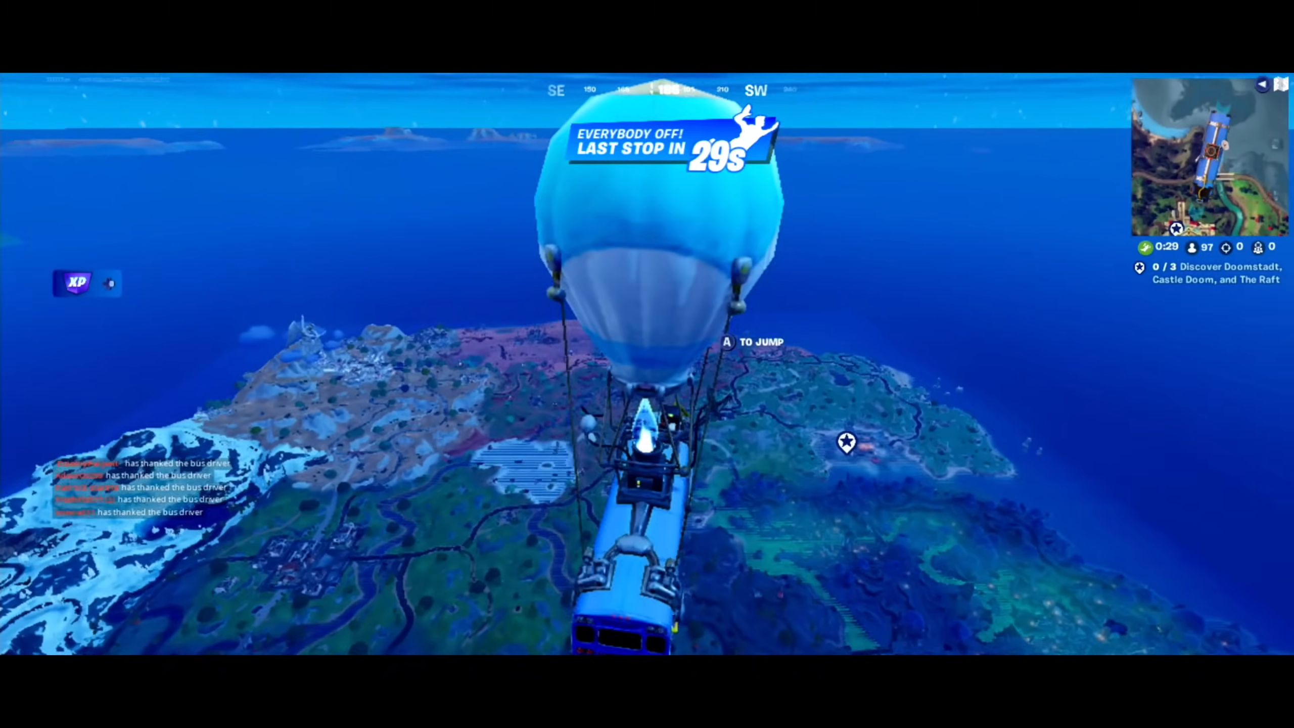
key("a")
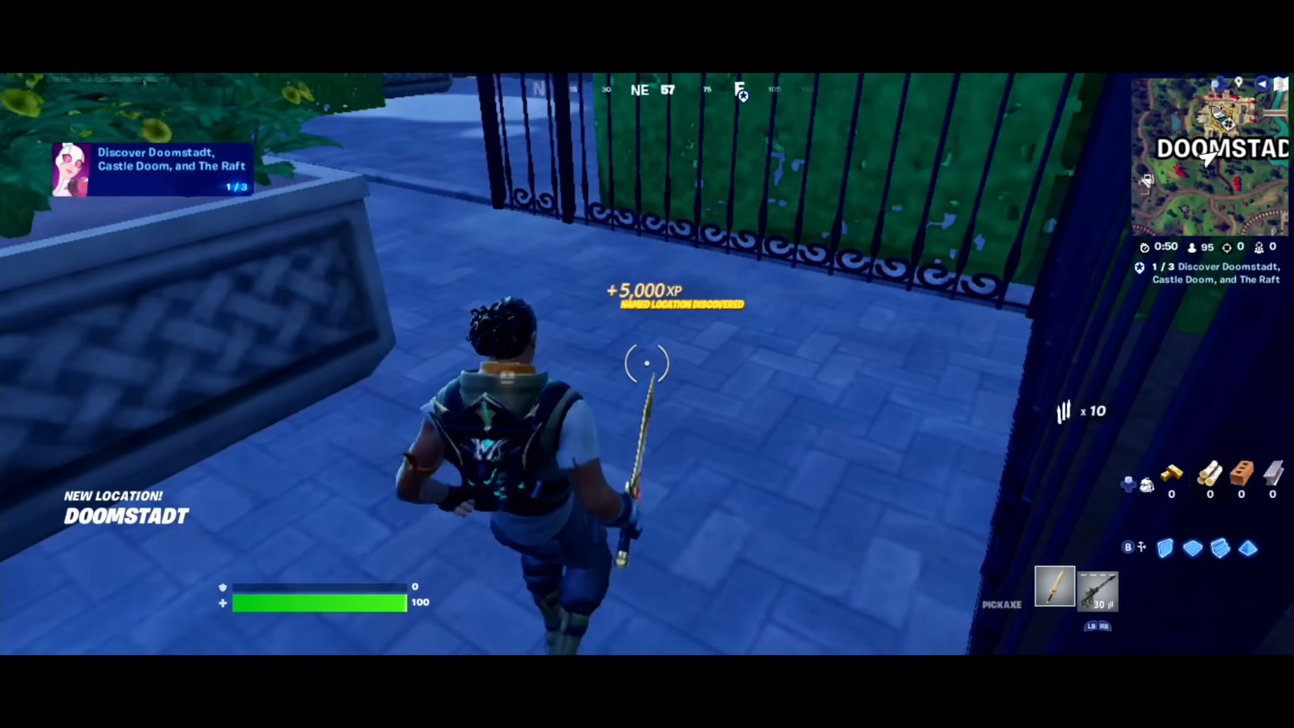
mouse_move(647, 364)
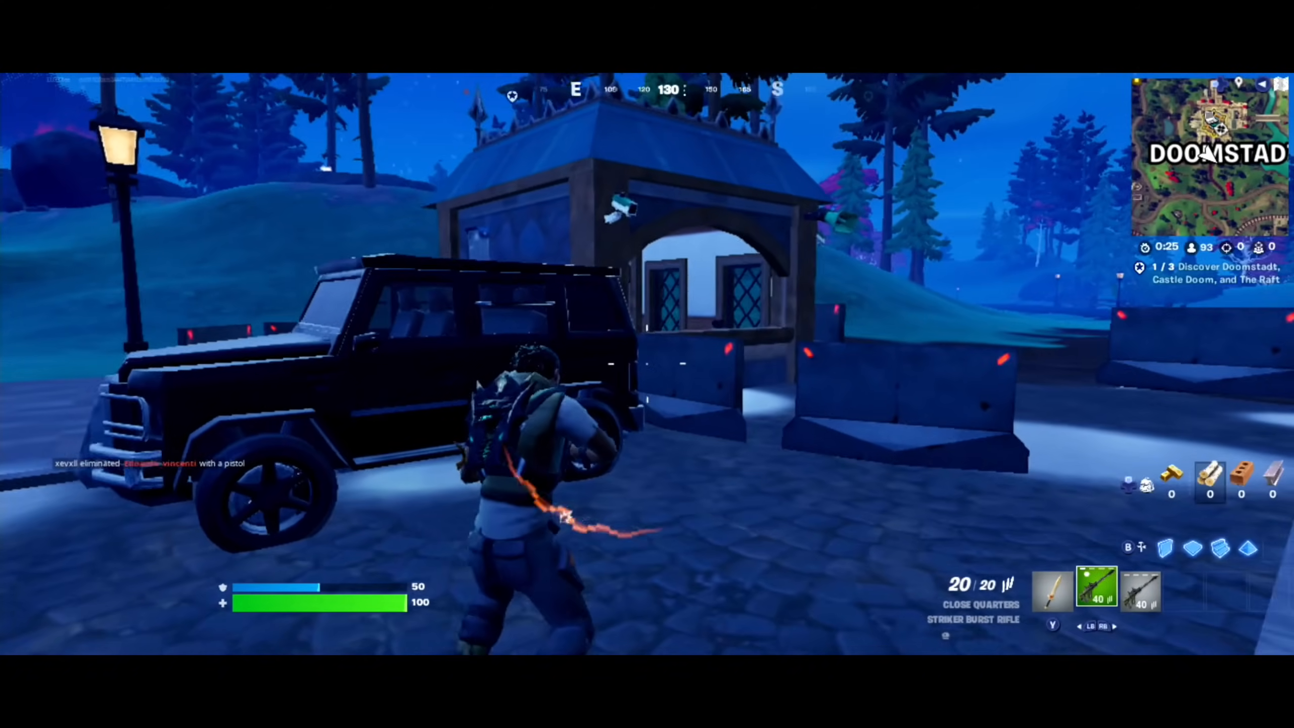
key("E")
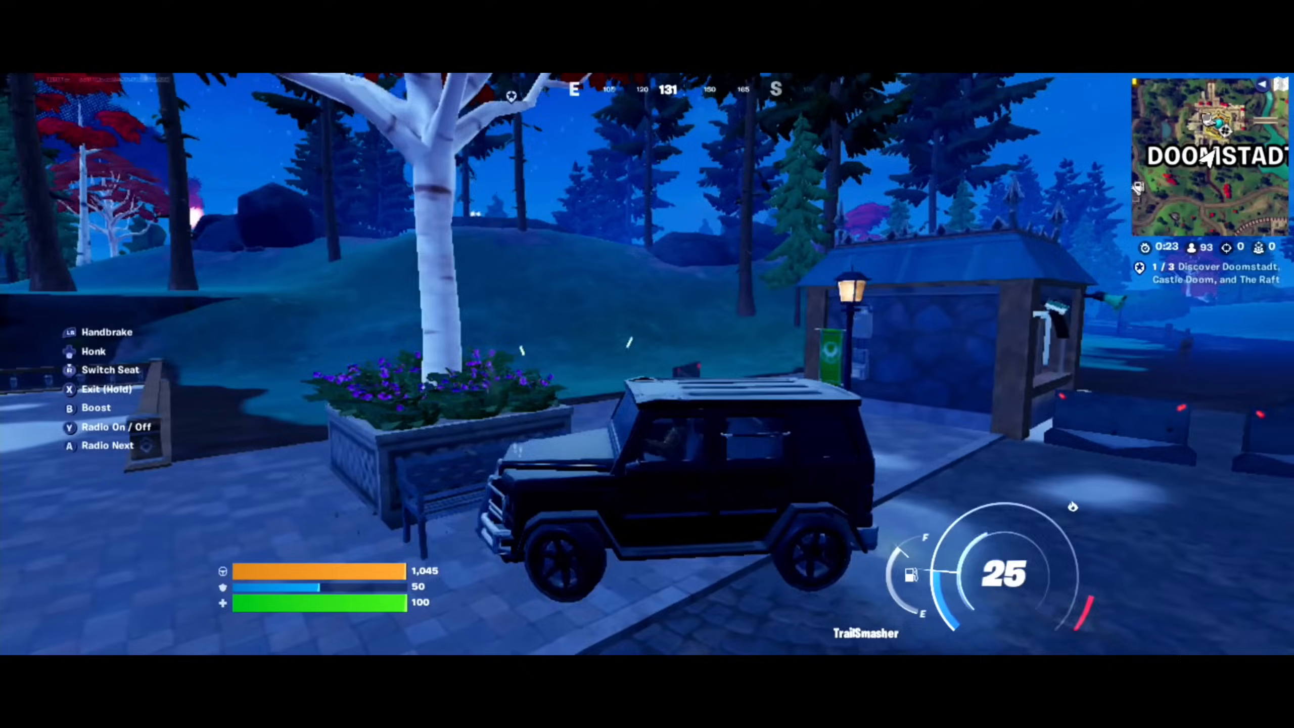
Drive forward and shoot the Latverian Tactical Grunt behind the fence.
key("w")
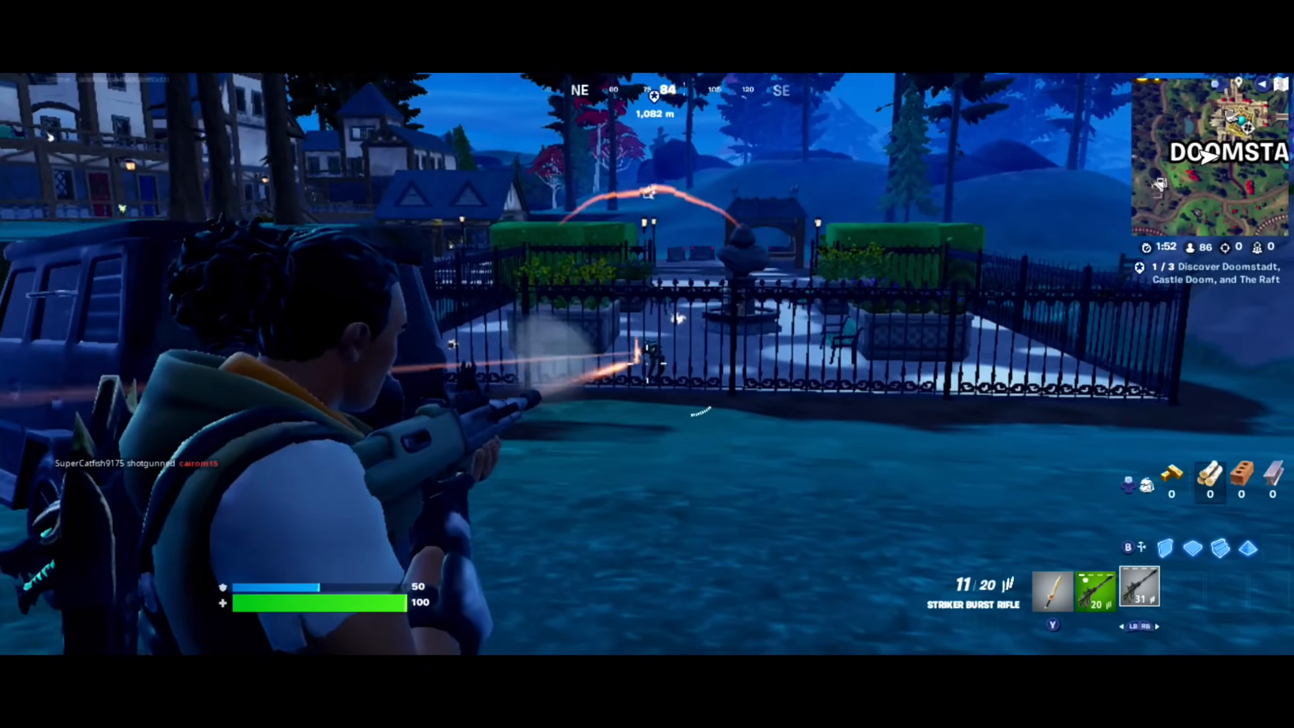
left_click(647, 363)
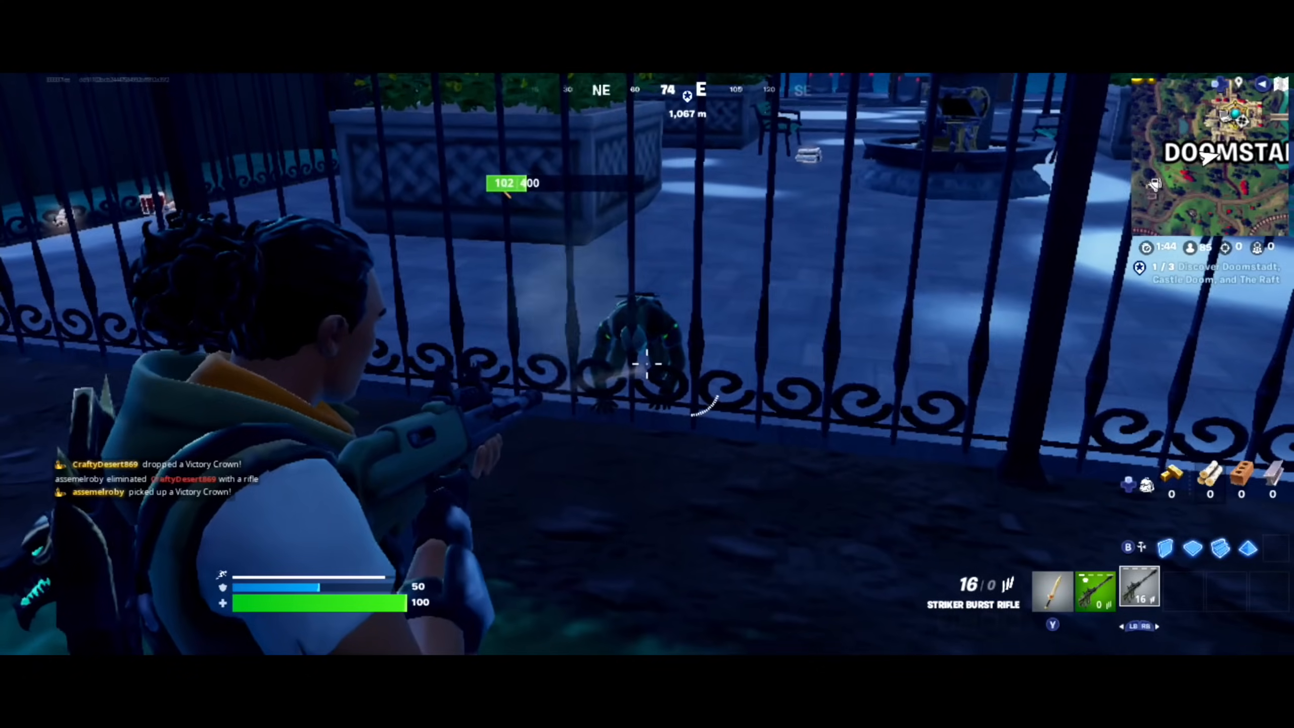
left_click(648, 368)
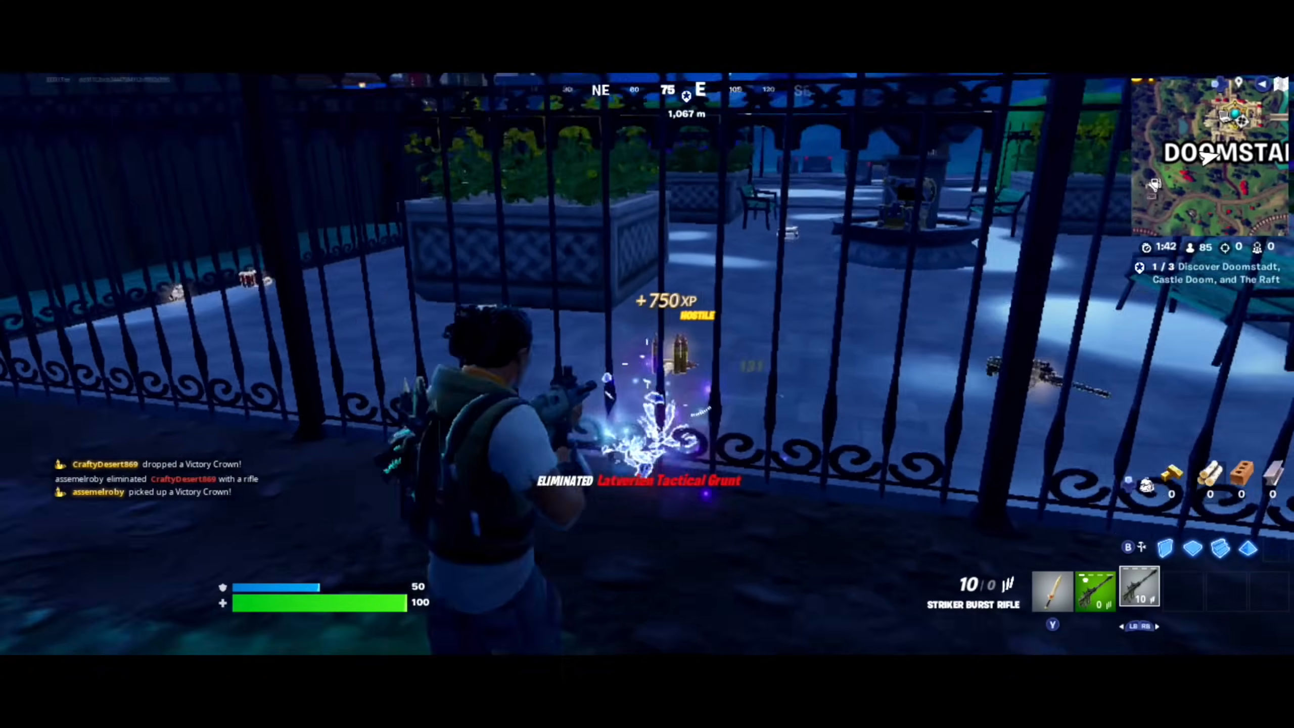